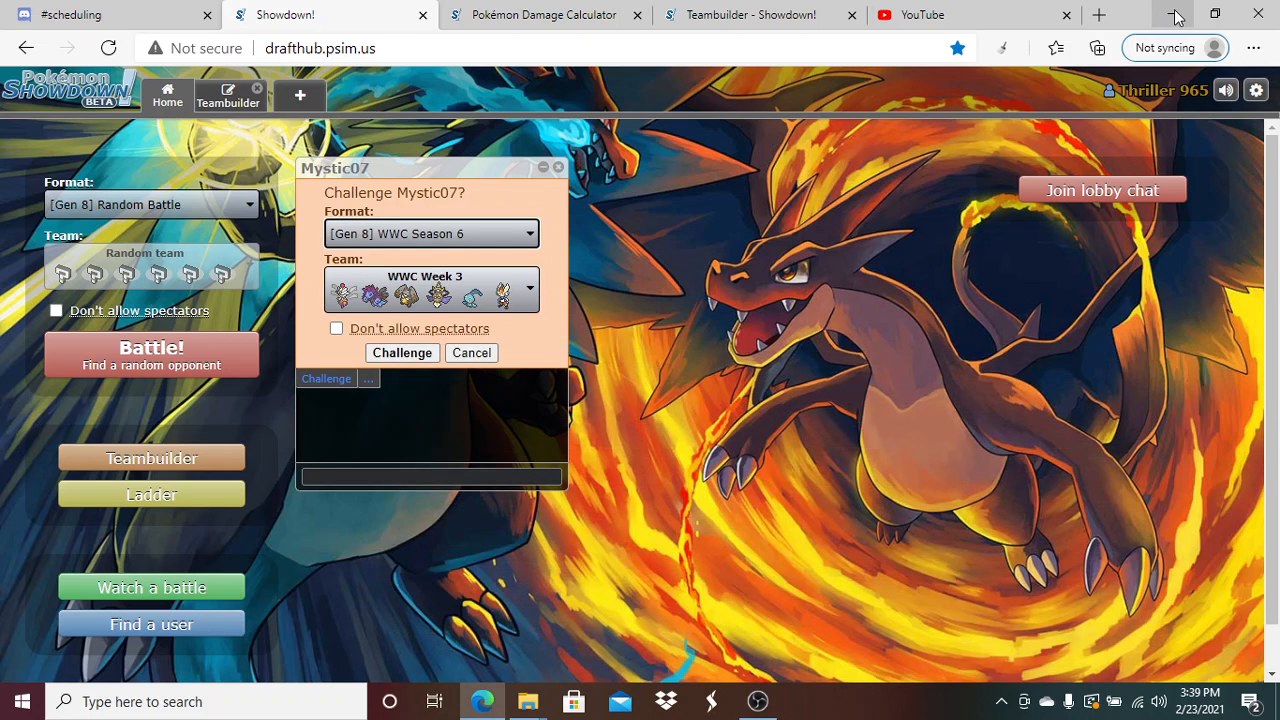
pyautogui.moveTo(1178, 14)
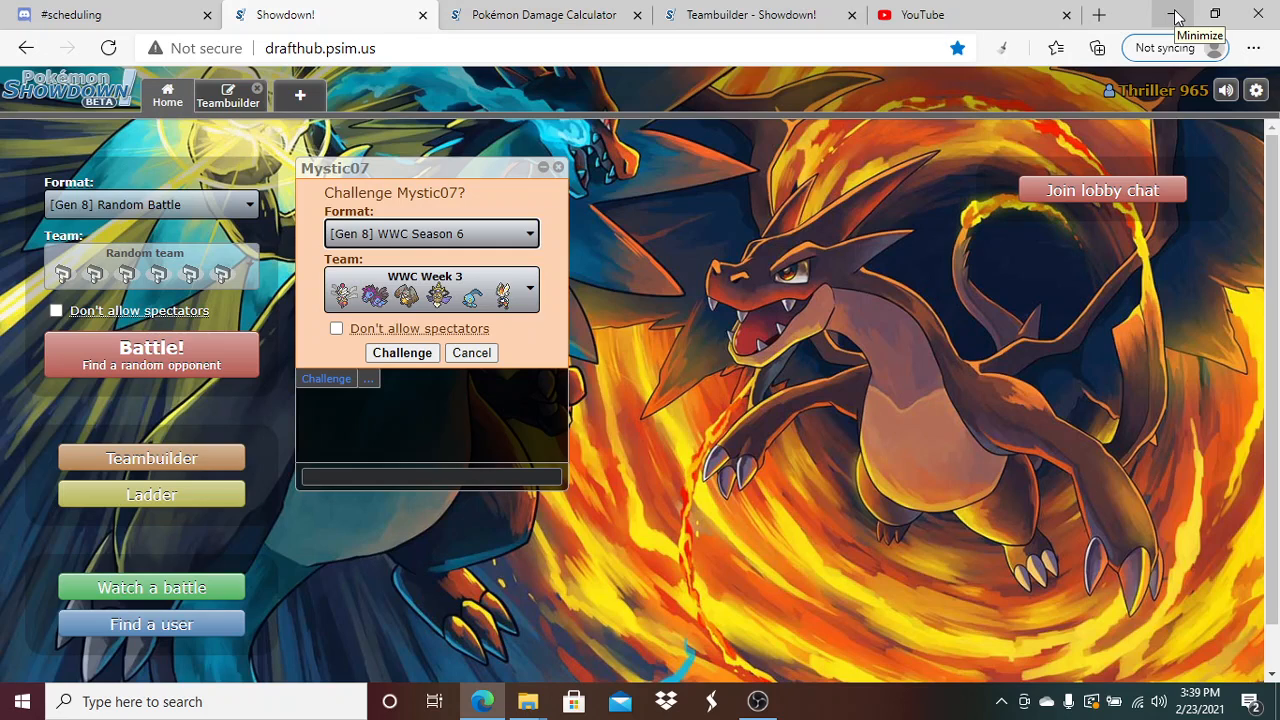
pyautogui.moveTo(1178, 15)
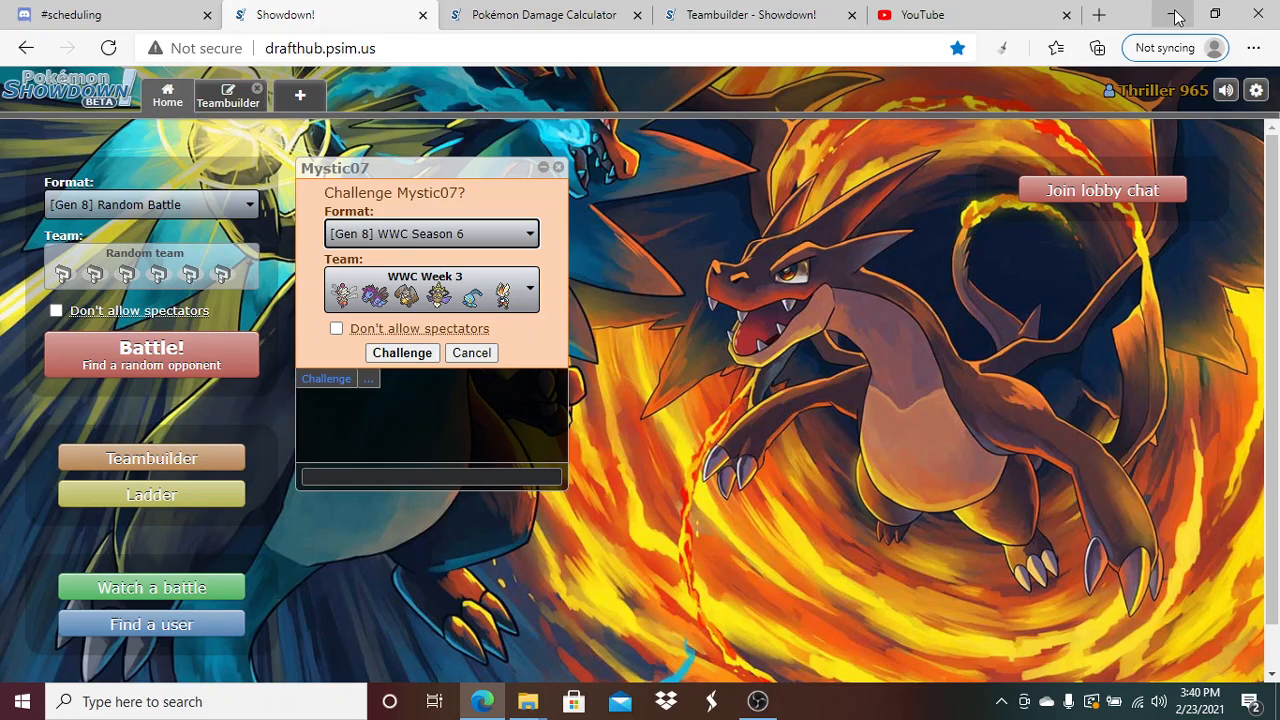
pyautogui.click(402, 352)
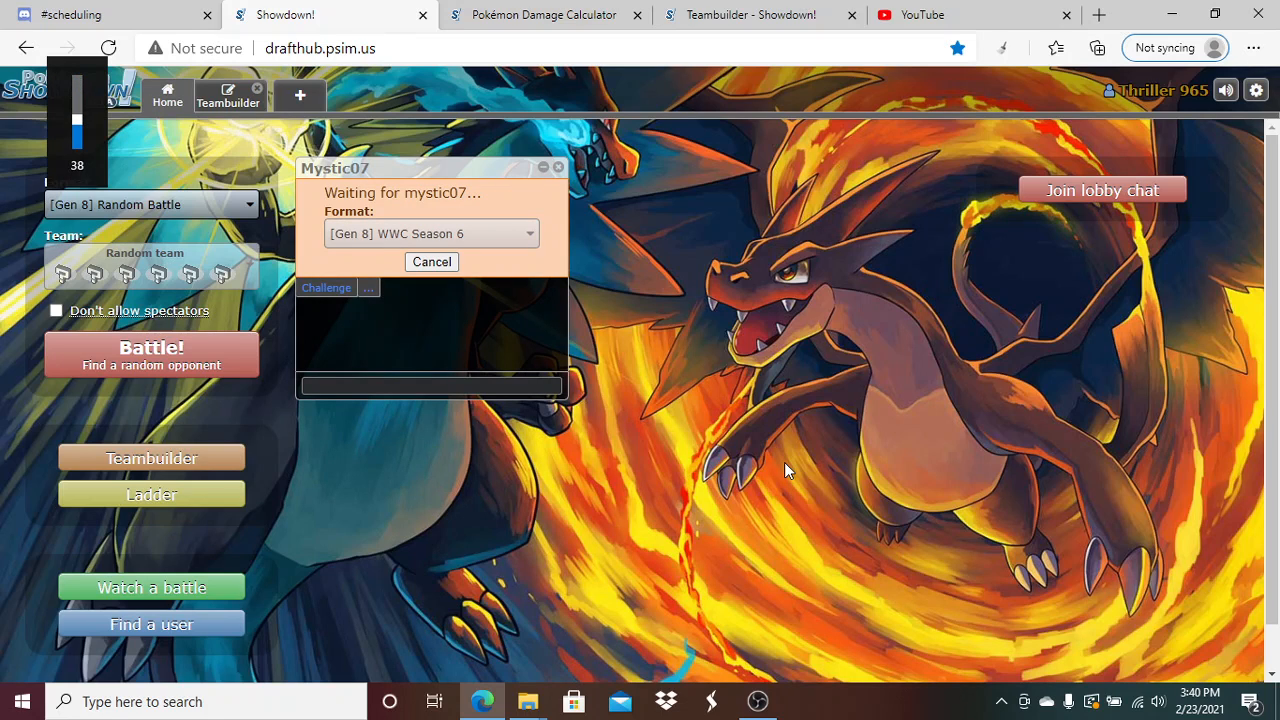
pyautogui.moveTo(785, 235)
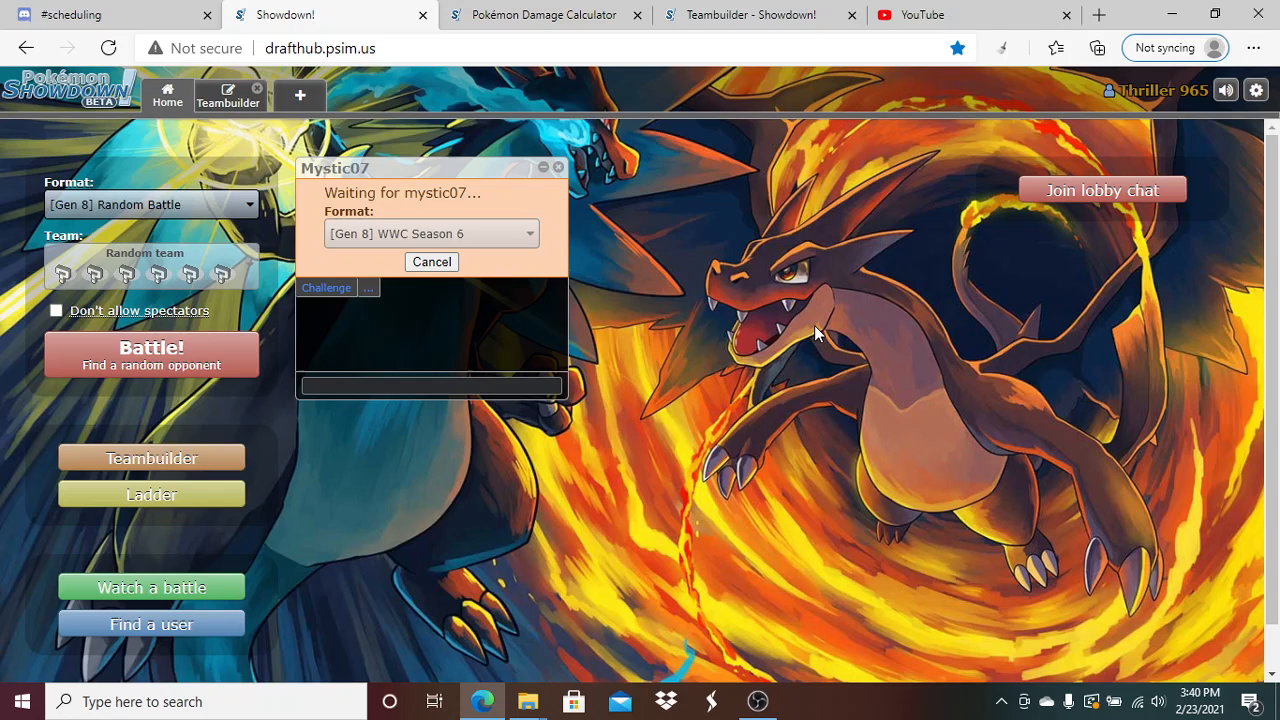
# Send 'glhf' in the battle chat and open the Zapdos-Galar and Goodra team
pyautogui.click(325, 288)
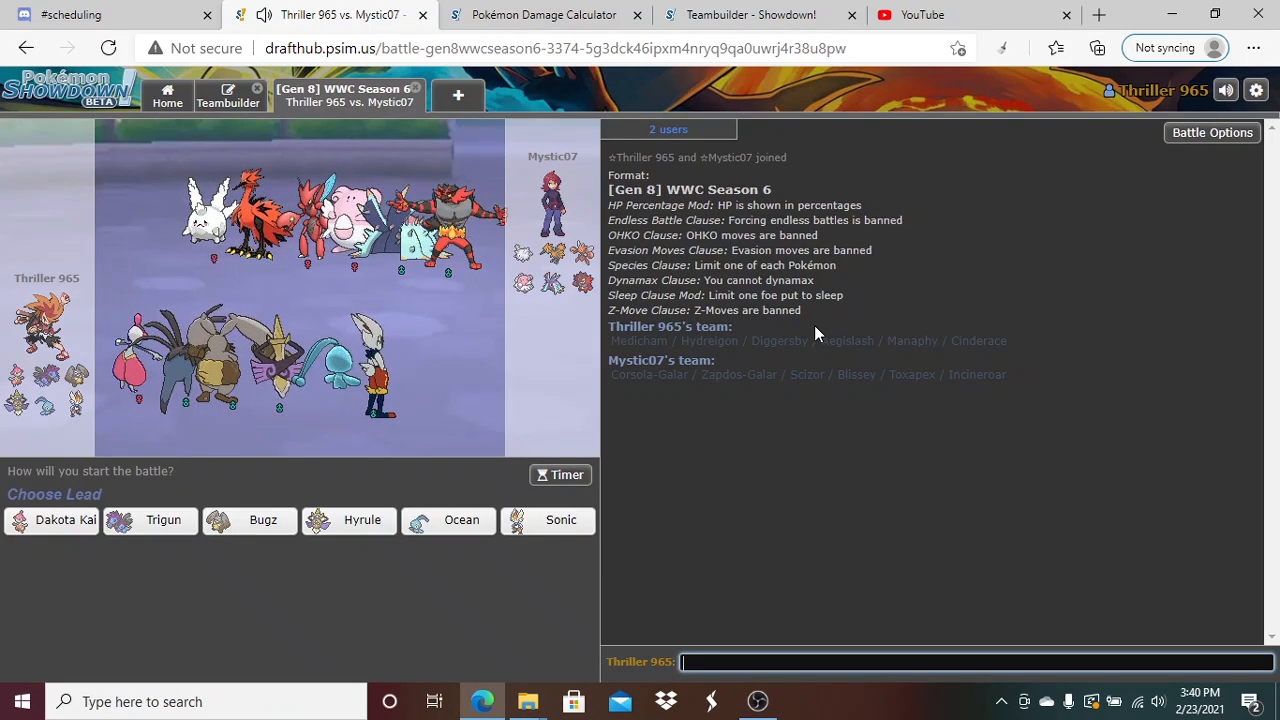
pyautogui.write('gl')
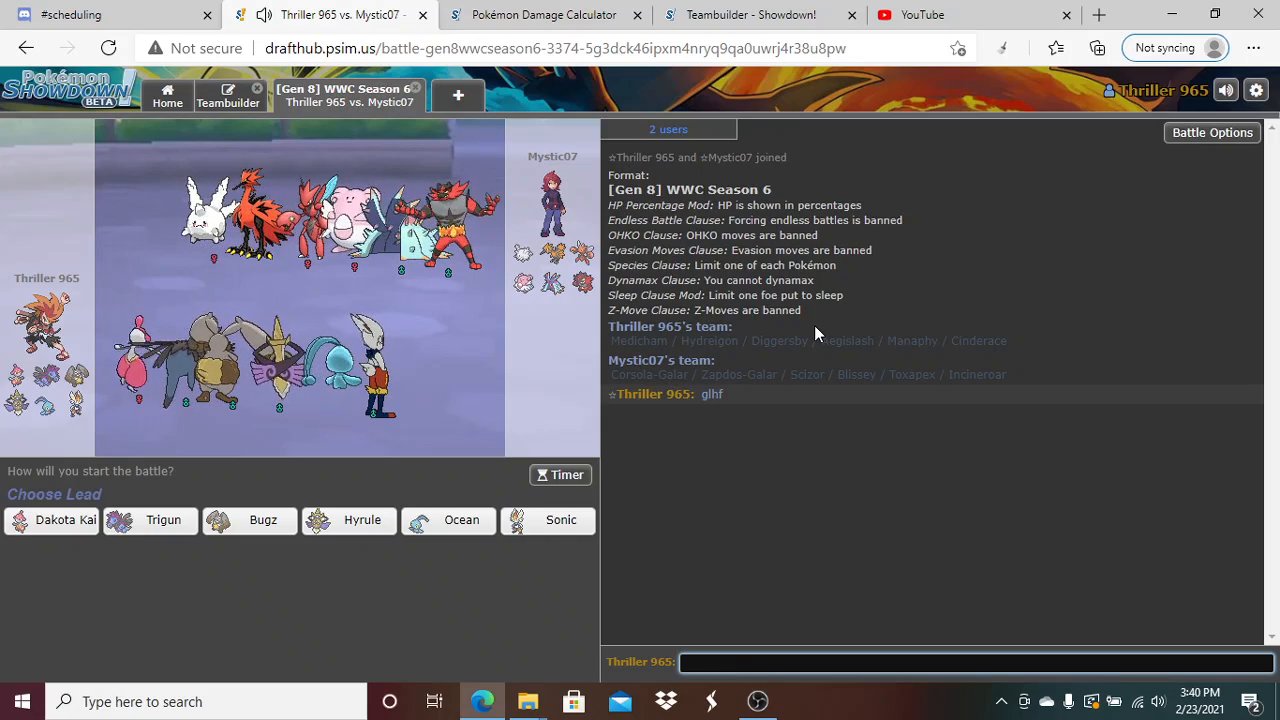
pyautogui.click(227, 95)
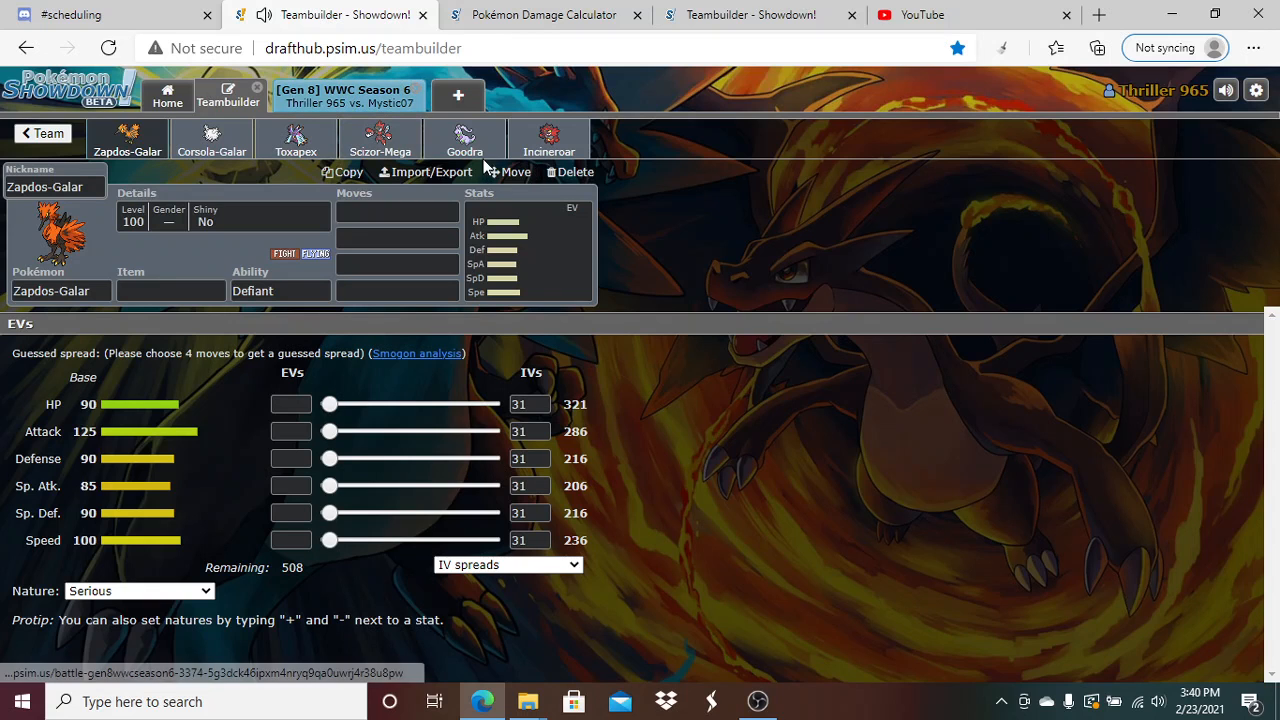
# Replace Goodra with Blissey in the teambuilder team
pyautogui.click(464, 138)
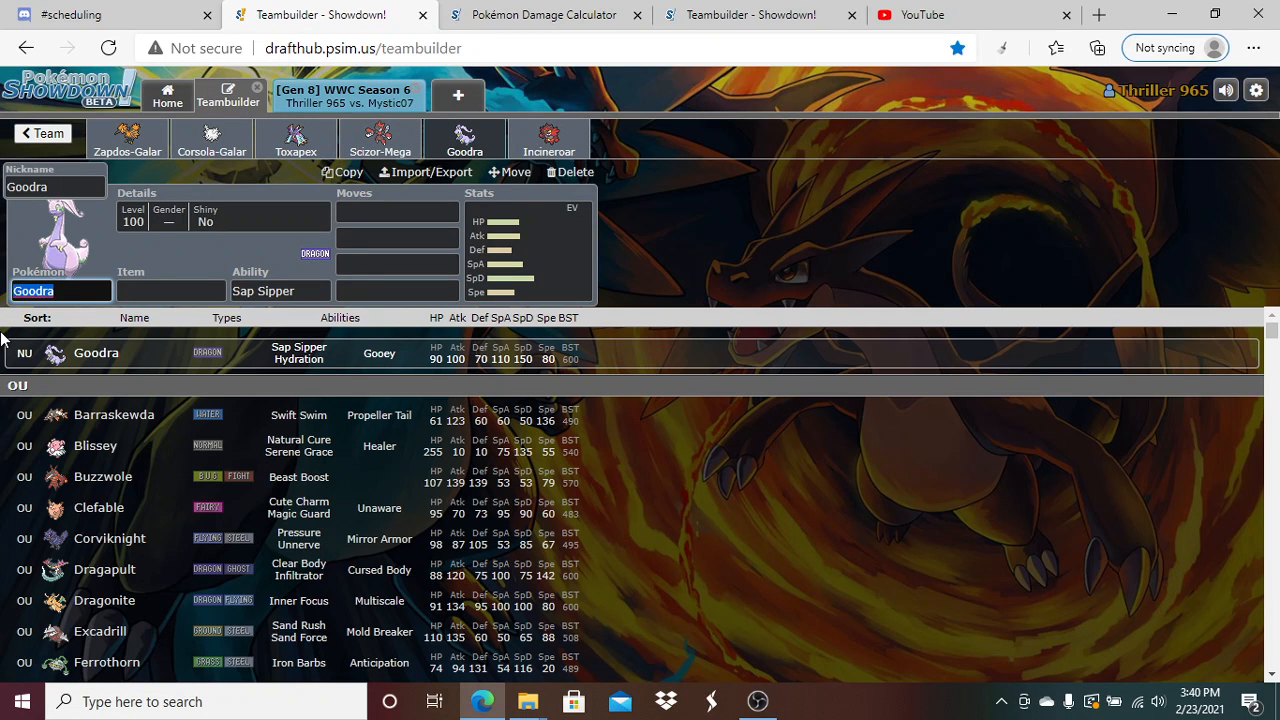
pyautogui.write('Bliswe')
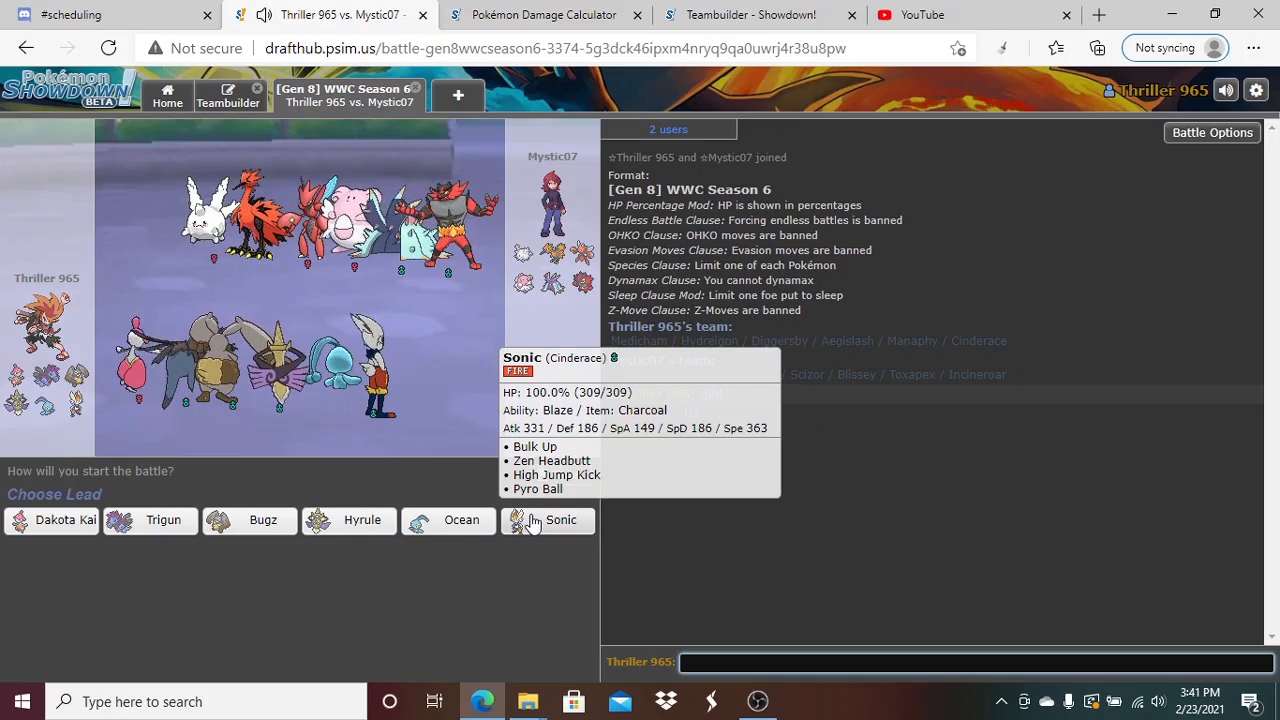
# Lead with Sonic (Cinderace) against Mystic07's Zapdos-Galar
pyautogui.click(560, 520)
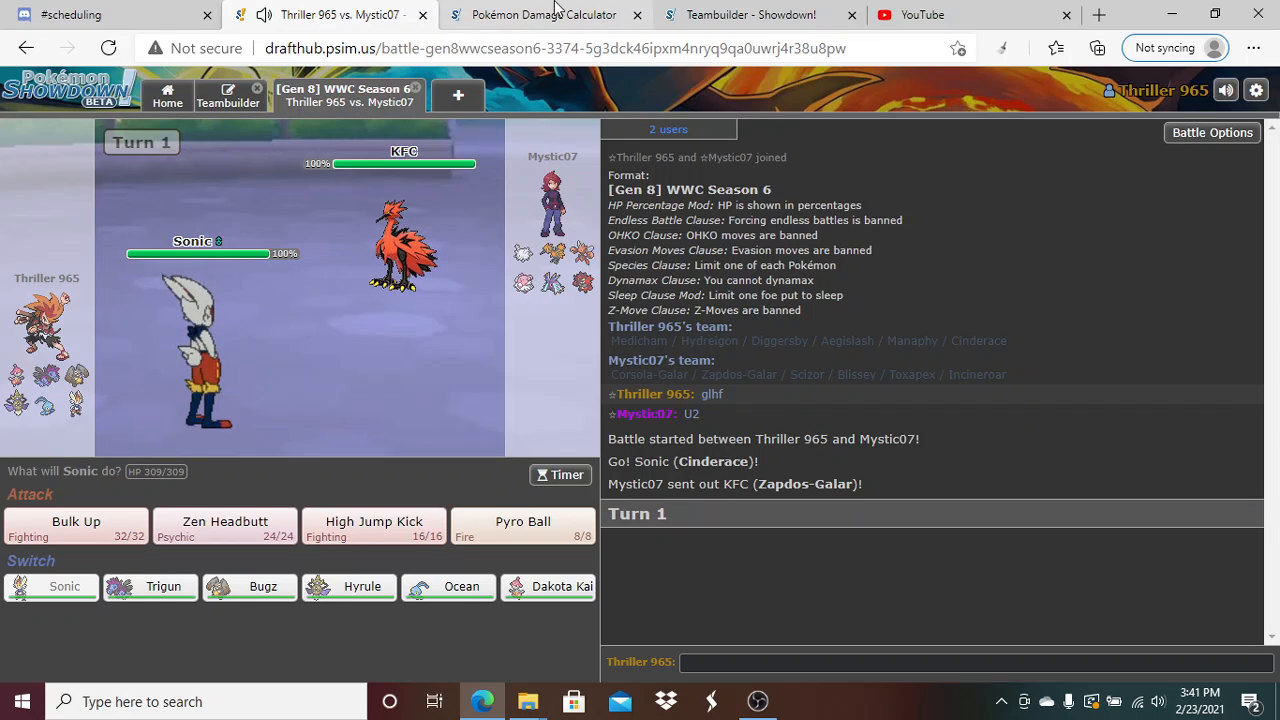
# Calculate Cinderace (Sonic) against Zapdos-Galar's Doubles Choice Scarf set, then return to the battle
pyautogui.click(543, 14)
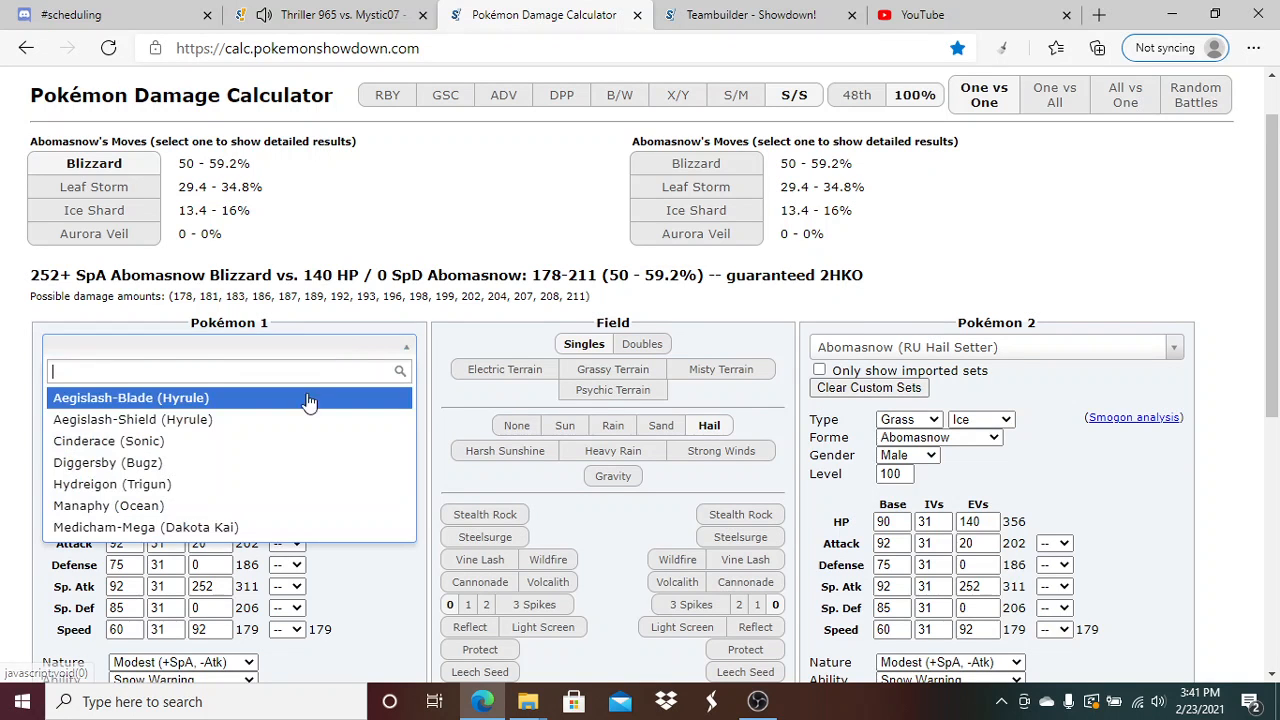
pyautogui.moveTo(232, 462)
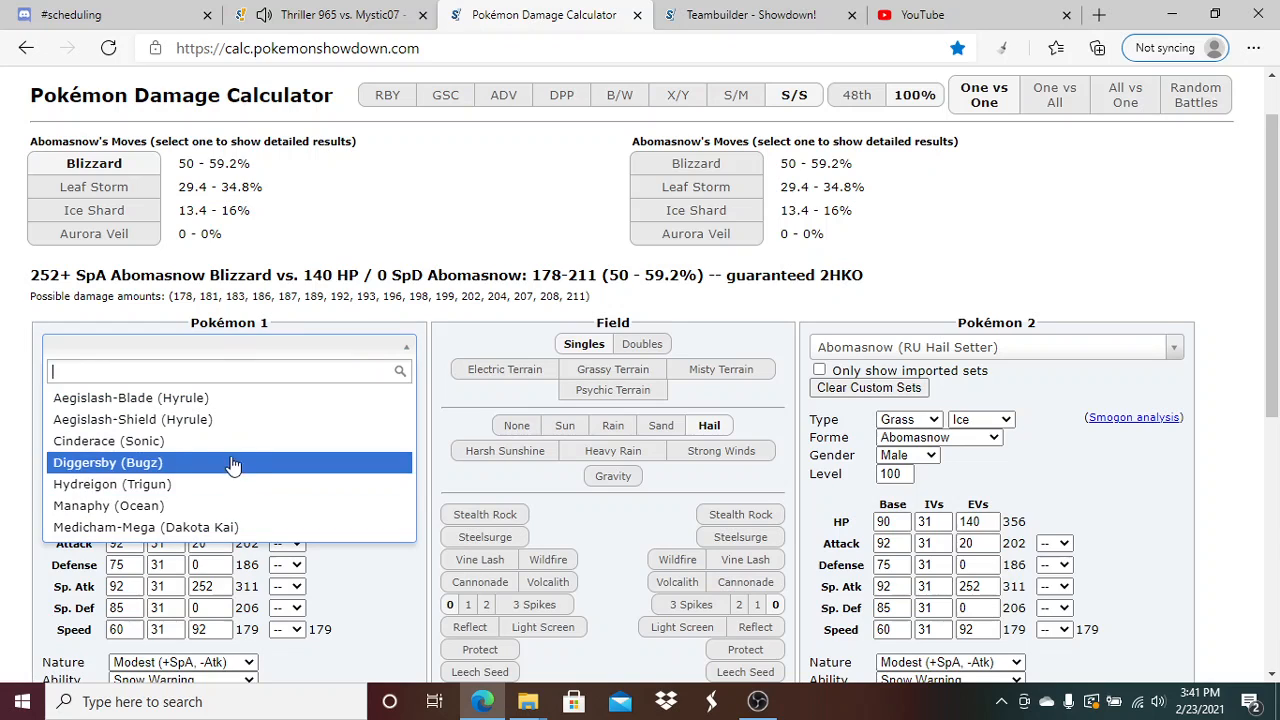
pyautogui.click(108, 441)
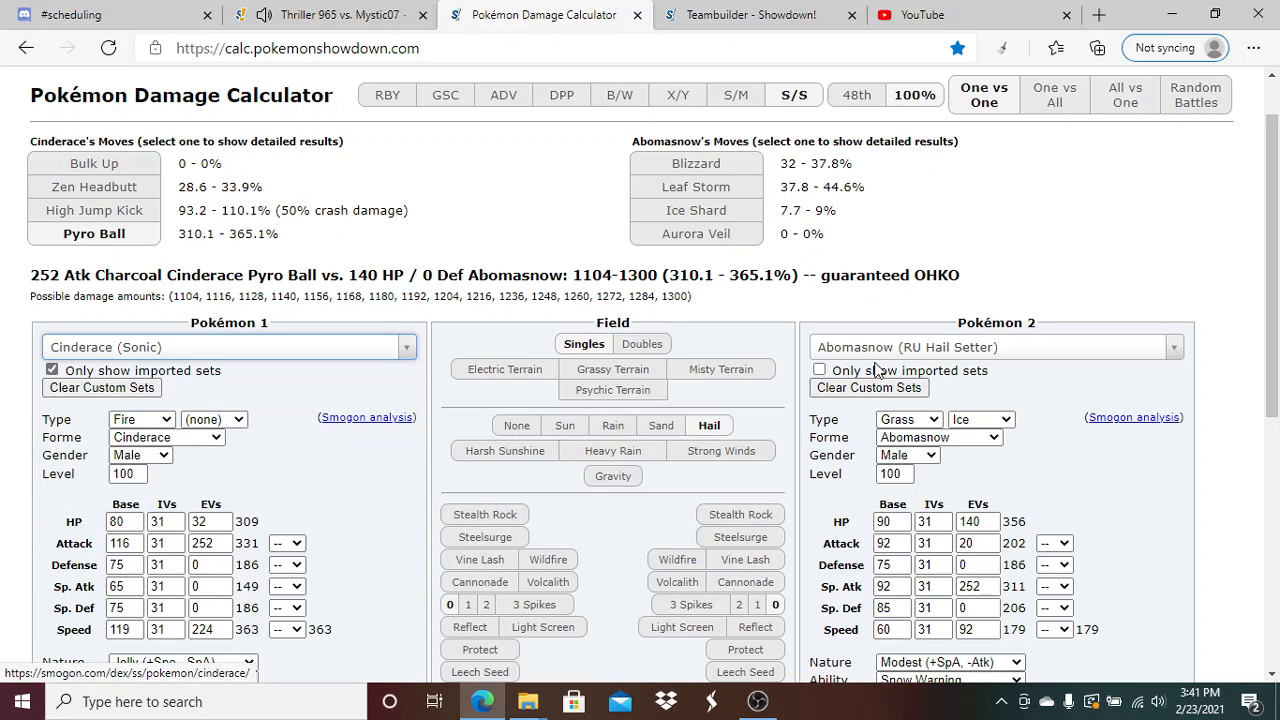
pyautogui.click(995, 347)
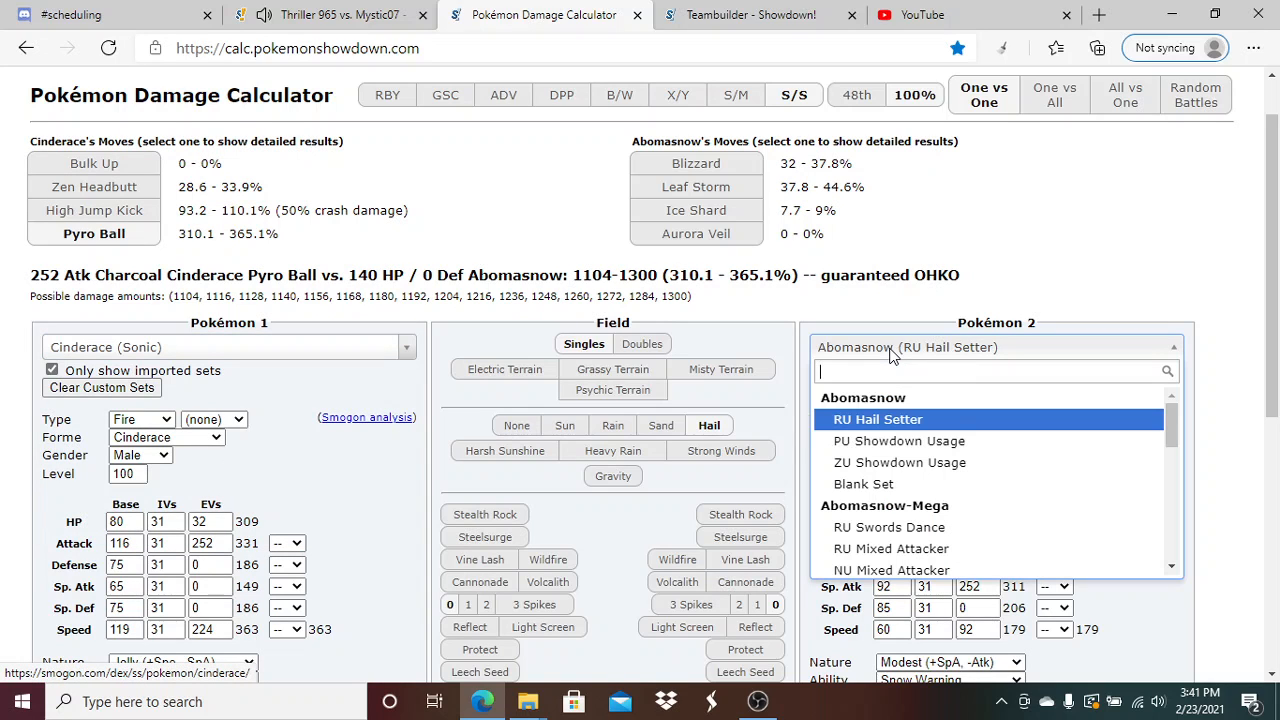
pyautogui.write('zpado')
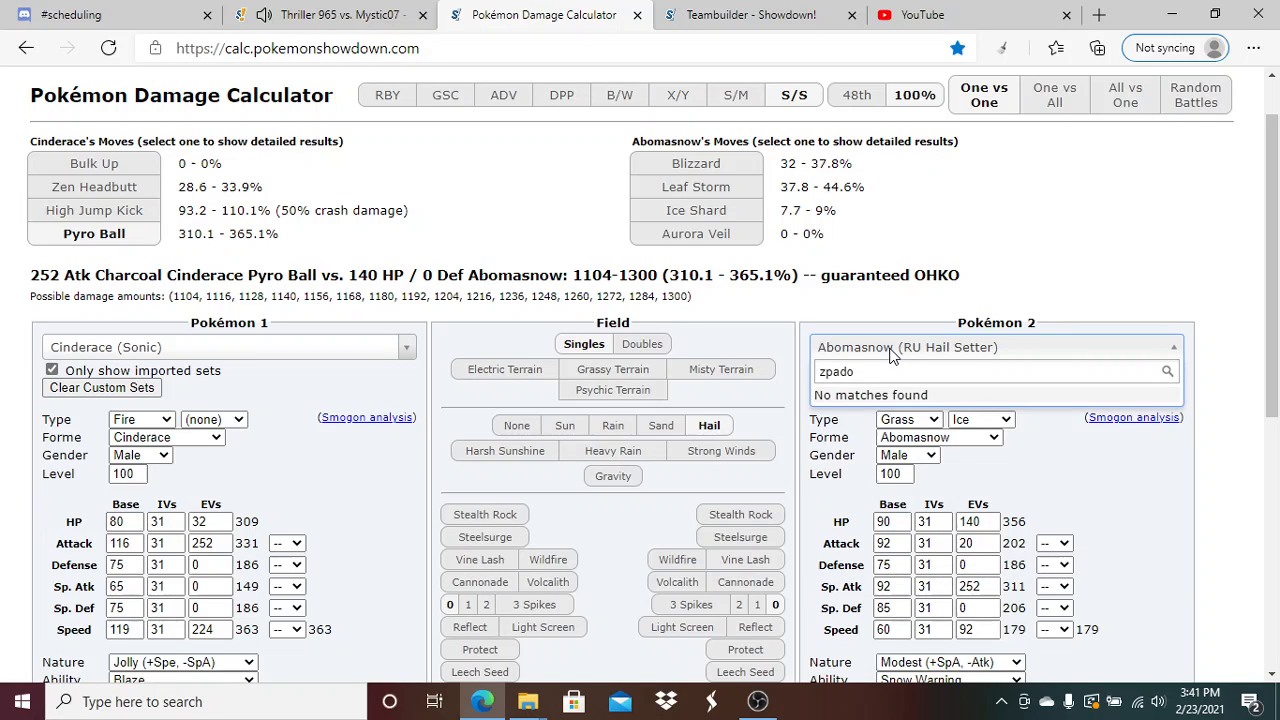
pyautogui.write('za')
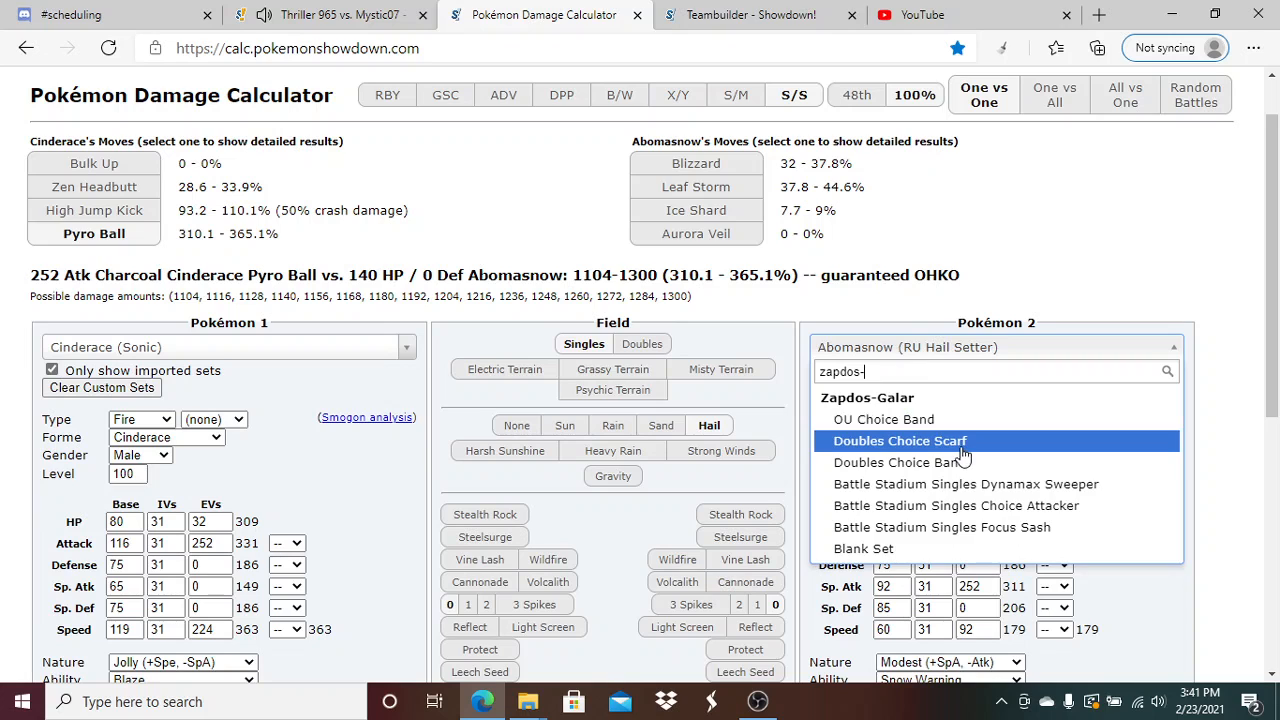
pyautogui.click(899, 440)
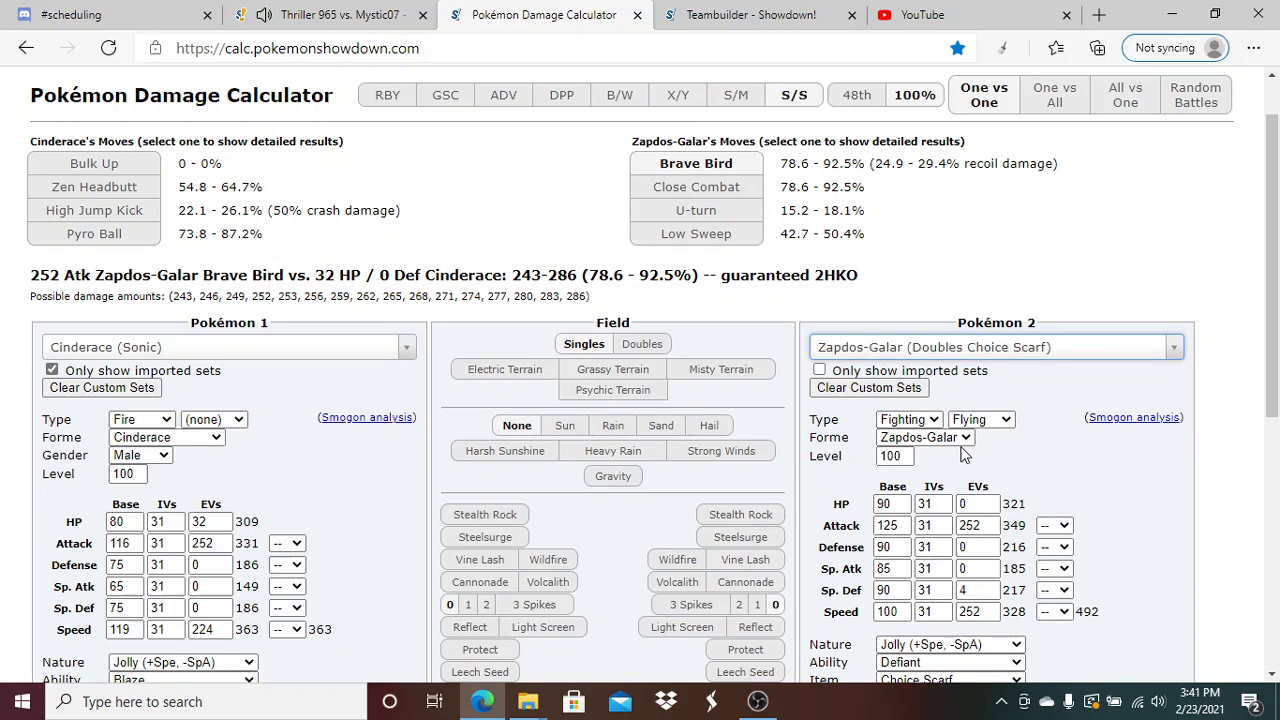
pyautogui.moveTo(527, 127)
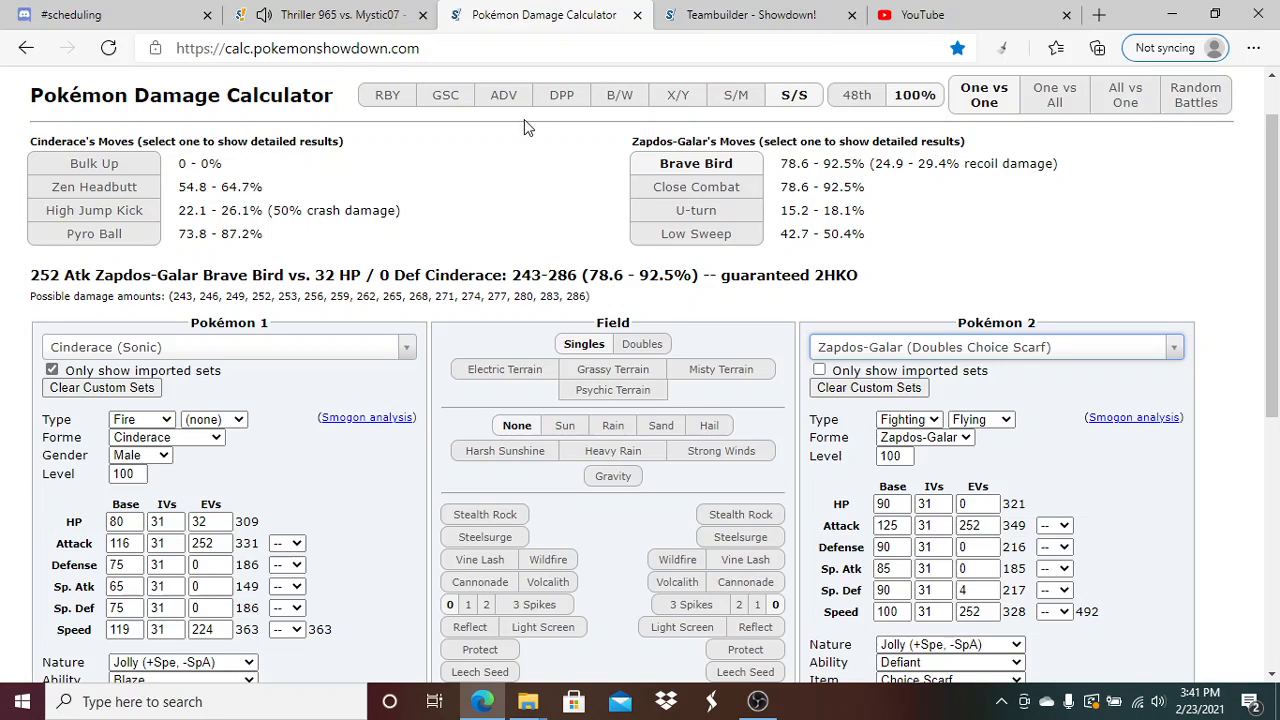
pyautogui.click(330, 14)
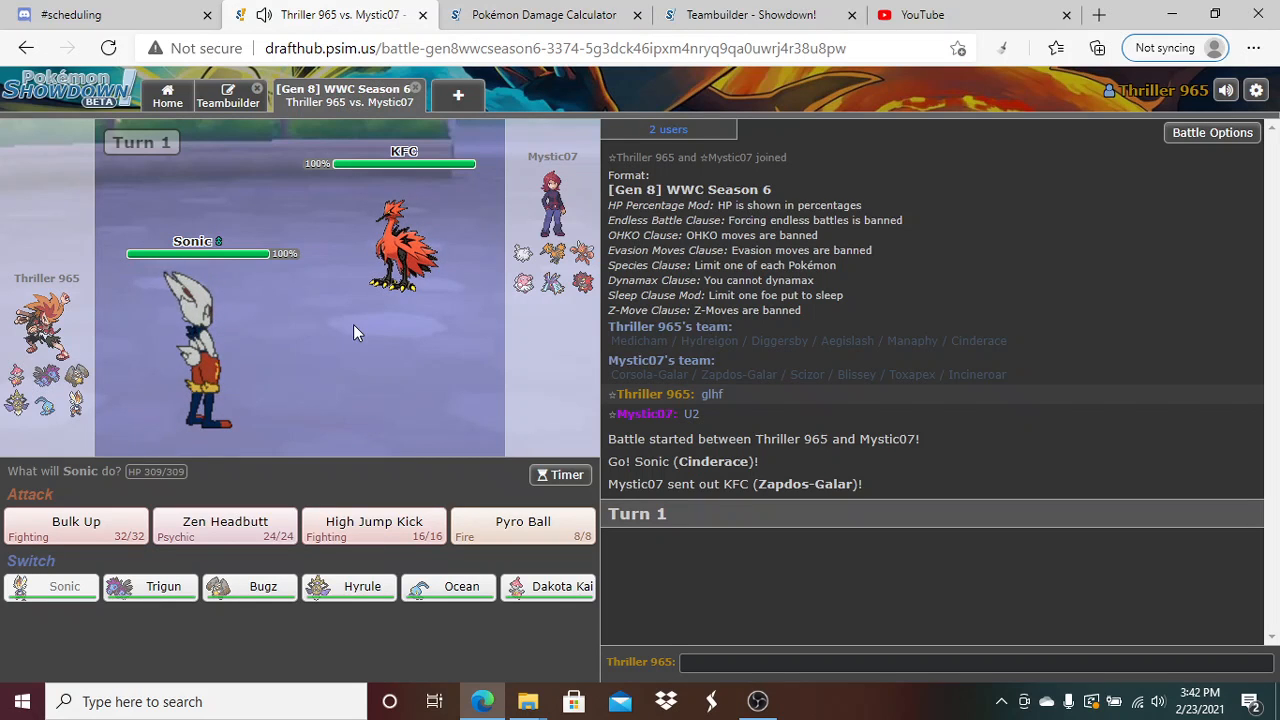
pyautogui.moveTo(522, 527)
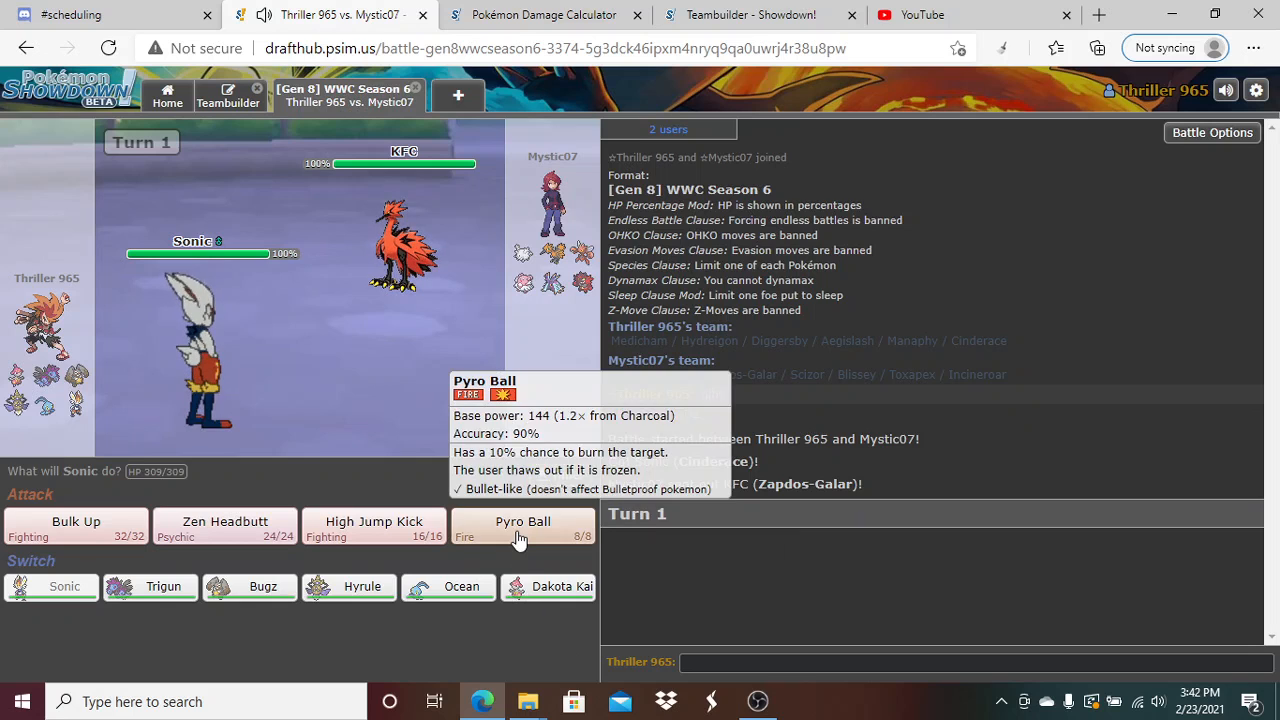
# Use Pyro Ball on turn 1, glancing at the damage calculator before returning
pyautogui.click(522, 525)
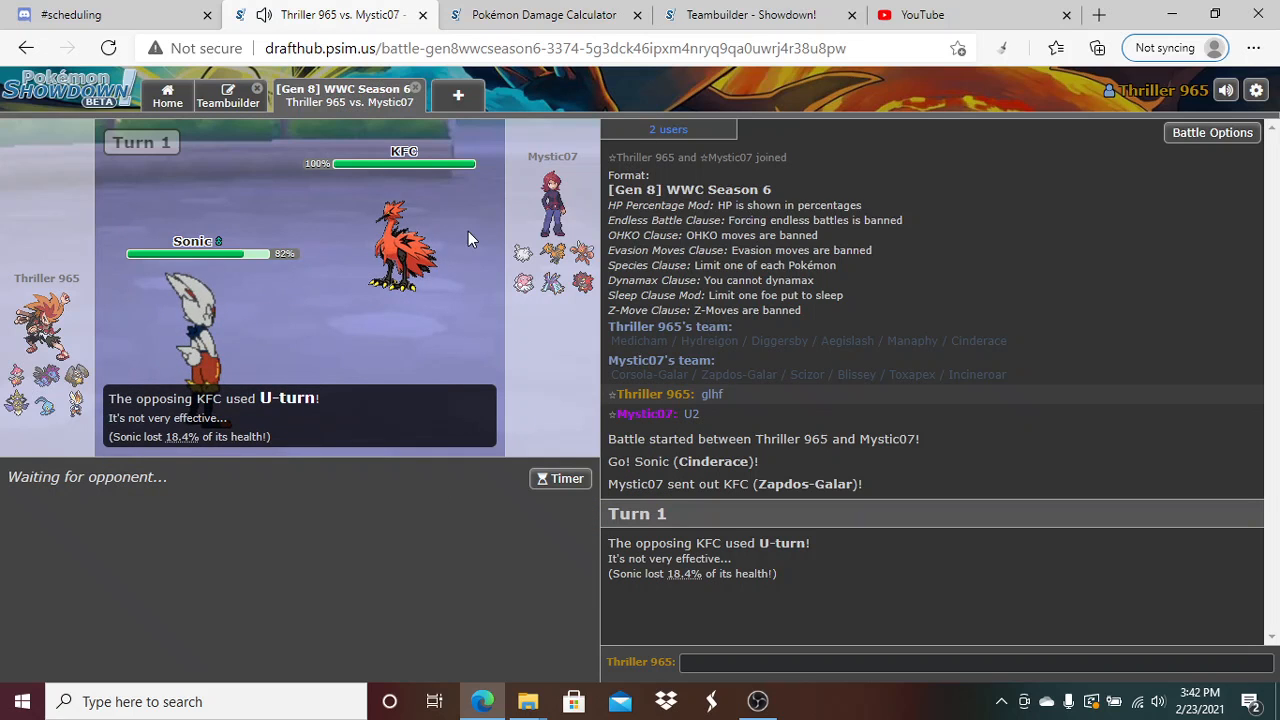
pyautogui.click(543, 14)
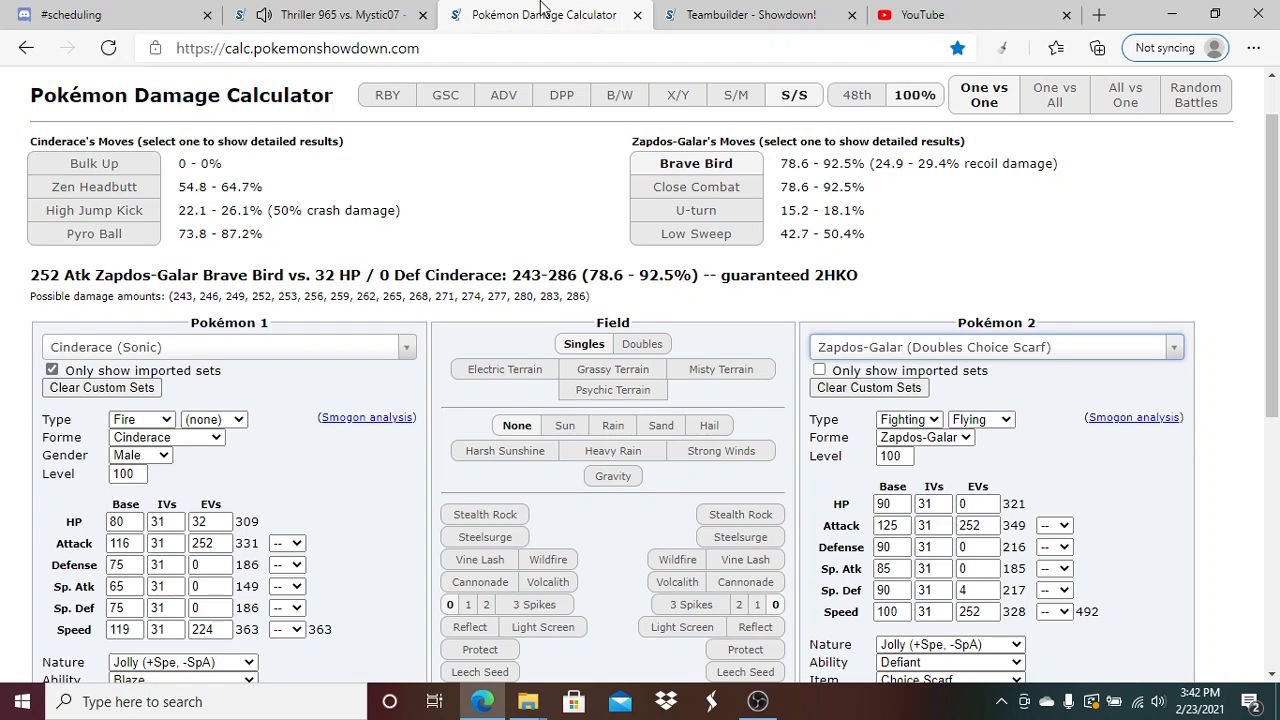
pyautogui.click(330, 14)
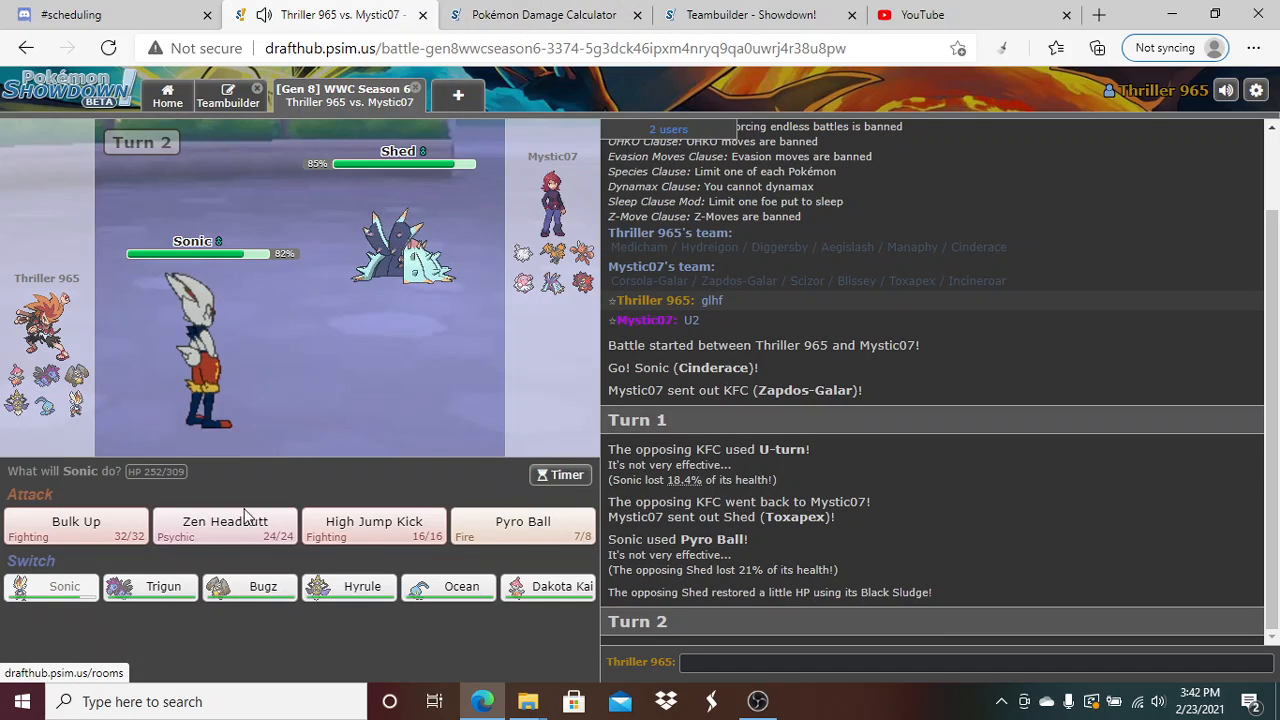
pyautogui.moveTo(225, 525)
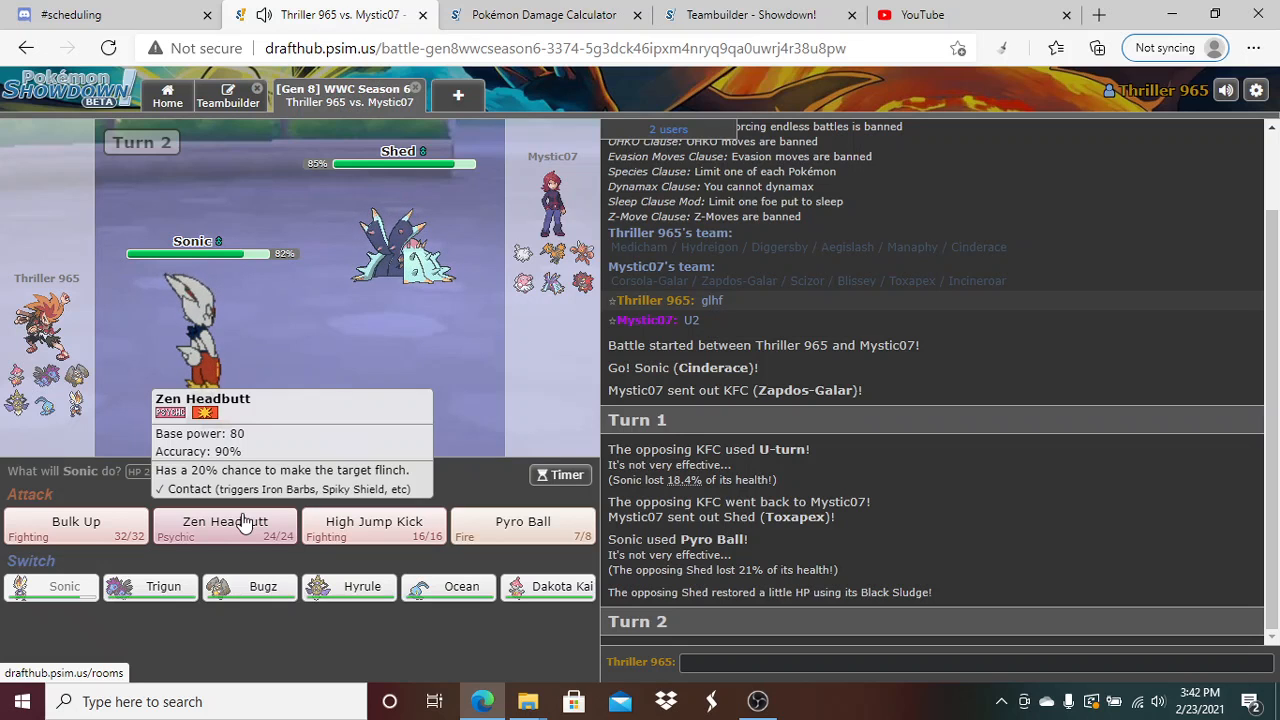
# Use Zen Headbutt on Toxapex on turn 2, then Bulk Up on turn 3
pyautogui.click(224, 521)
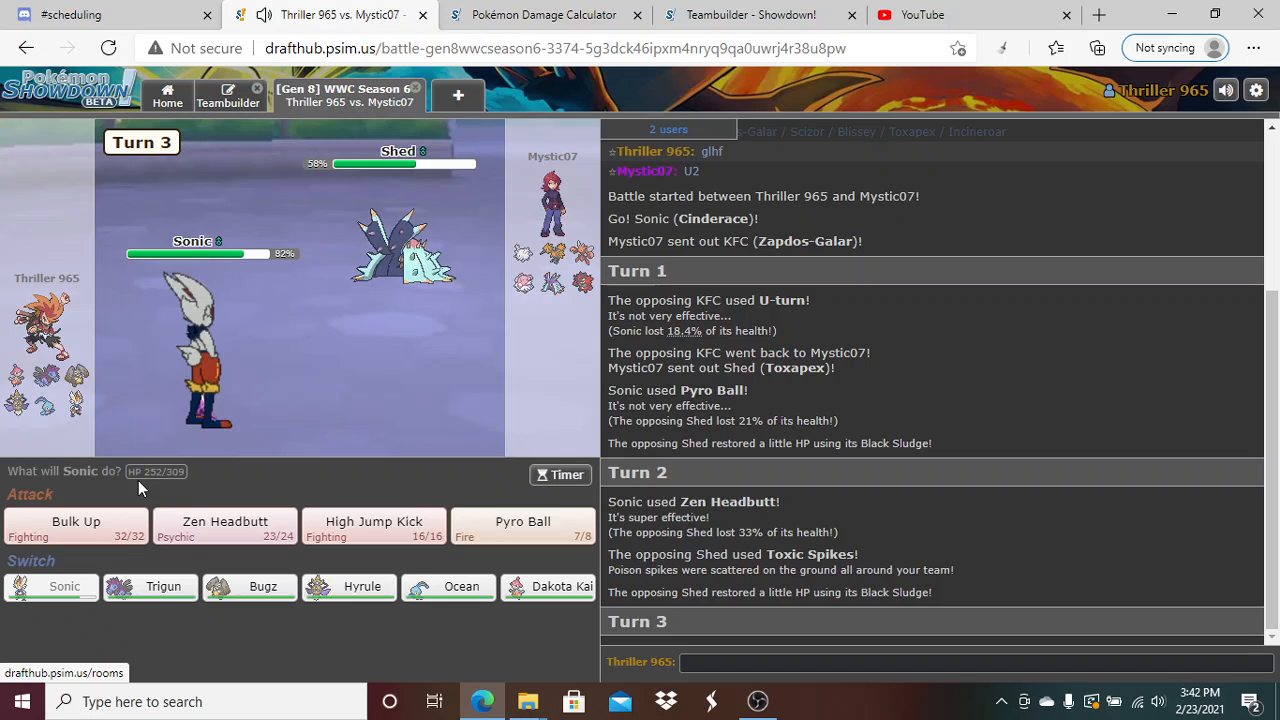
pyautogui.moveTo(110, 518)
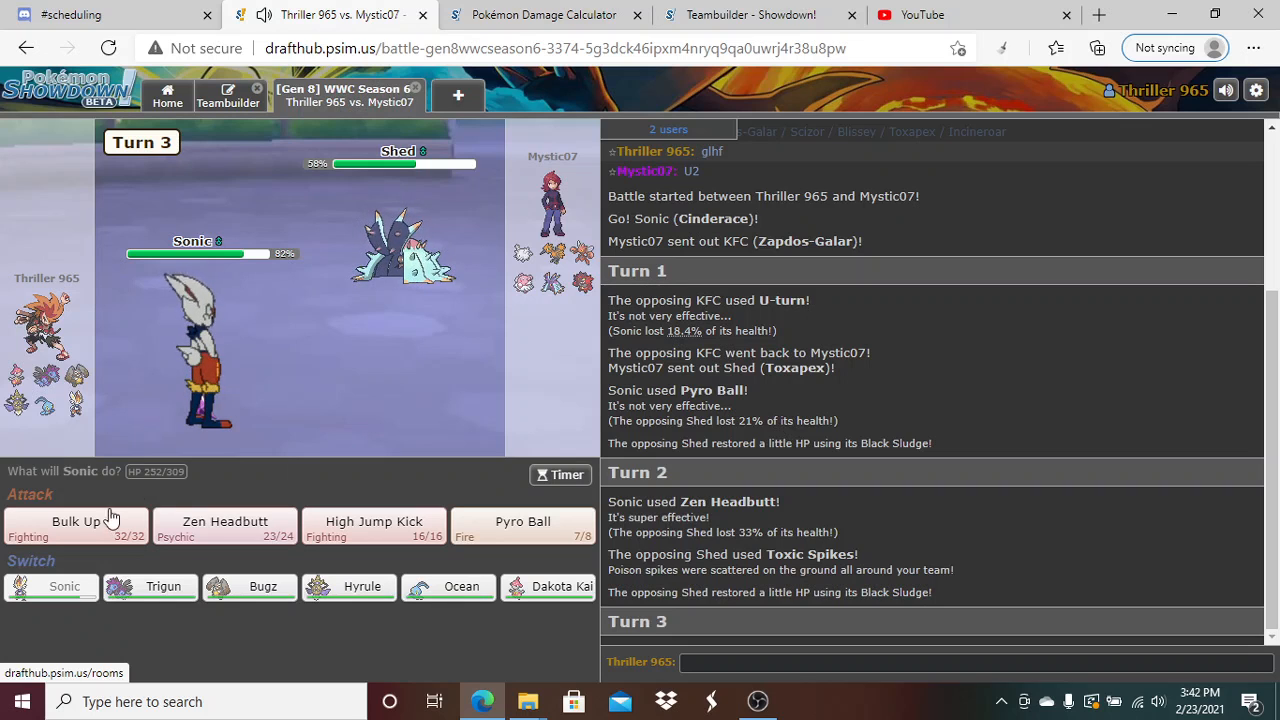
pyautogui.moveTo(75, 521)
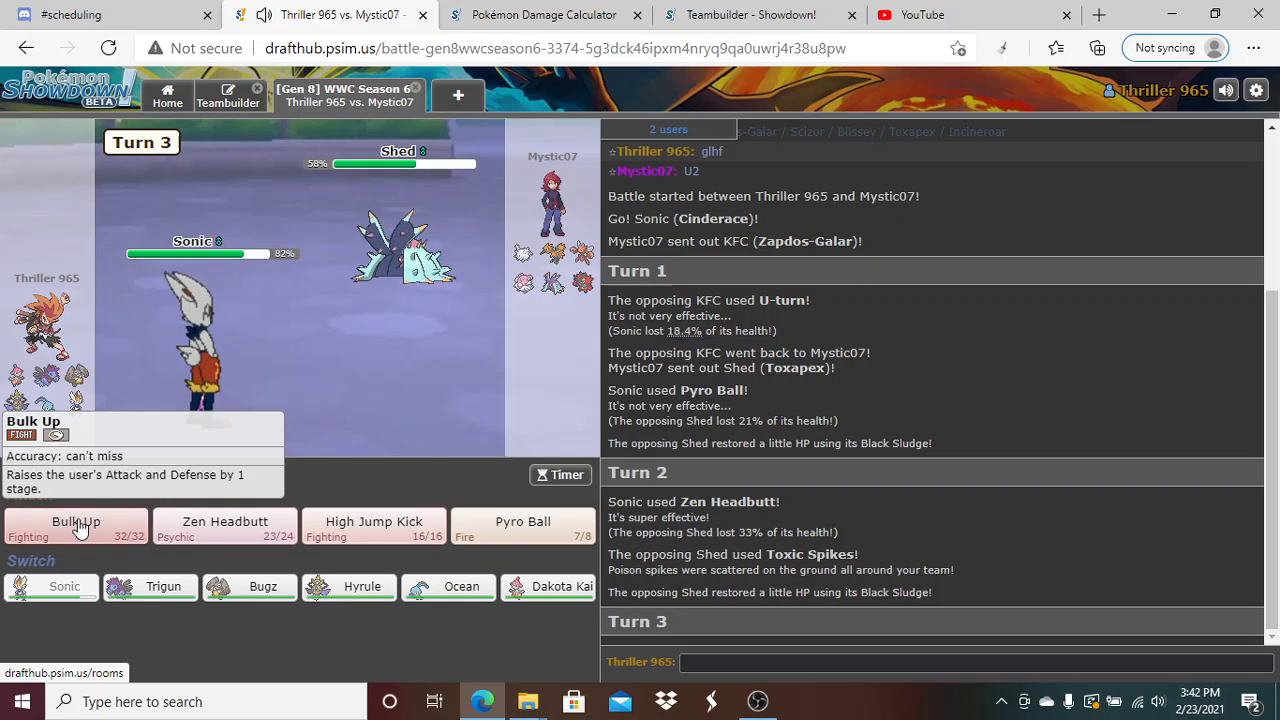
pyautogui.click(76, 525)
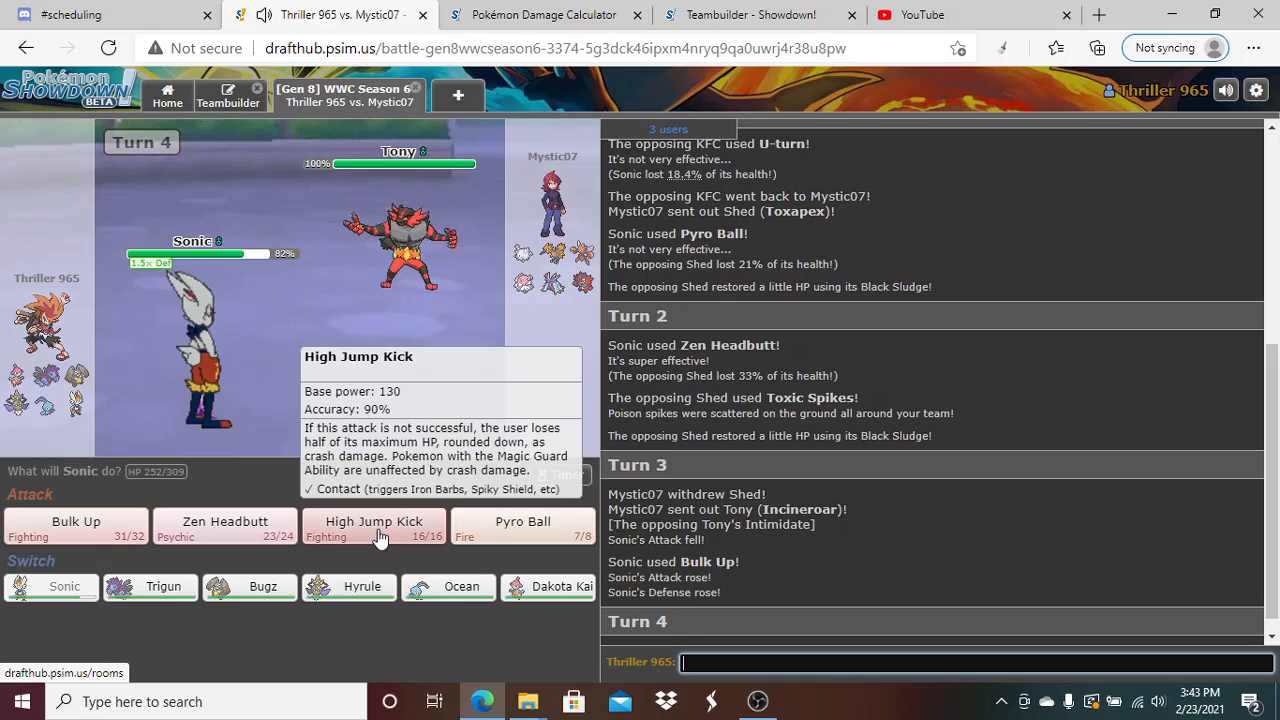
# Hit Incineroar (Tony) with Sonic's High Jump Kick on turn 4
pyautogui.click(374, 525)
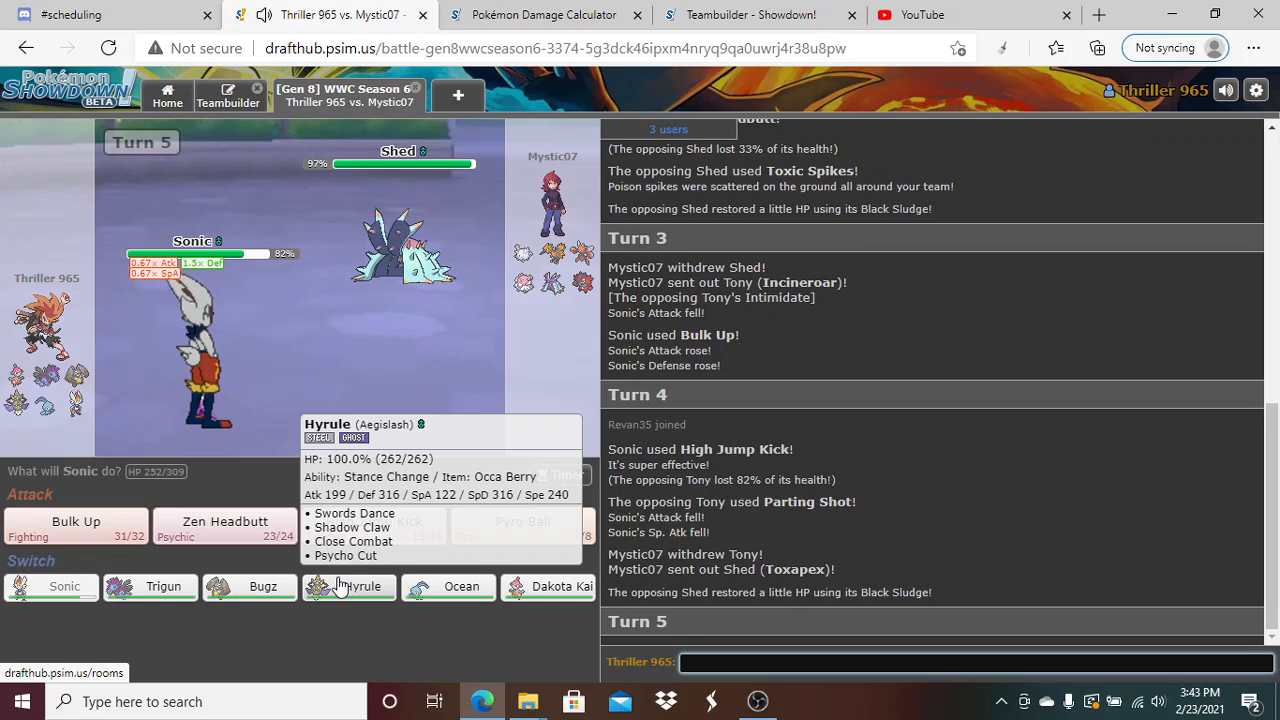
pyautogui.moveTo(262, 586)
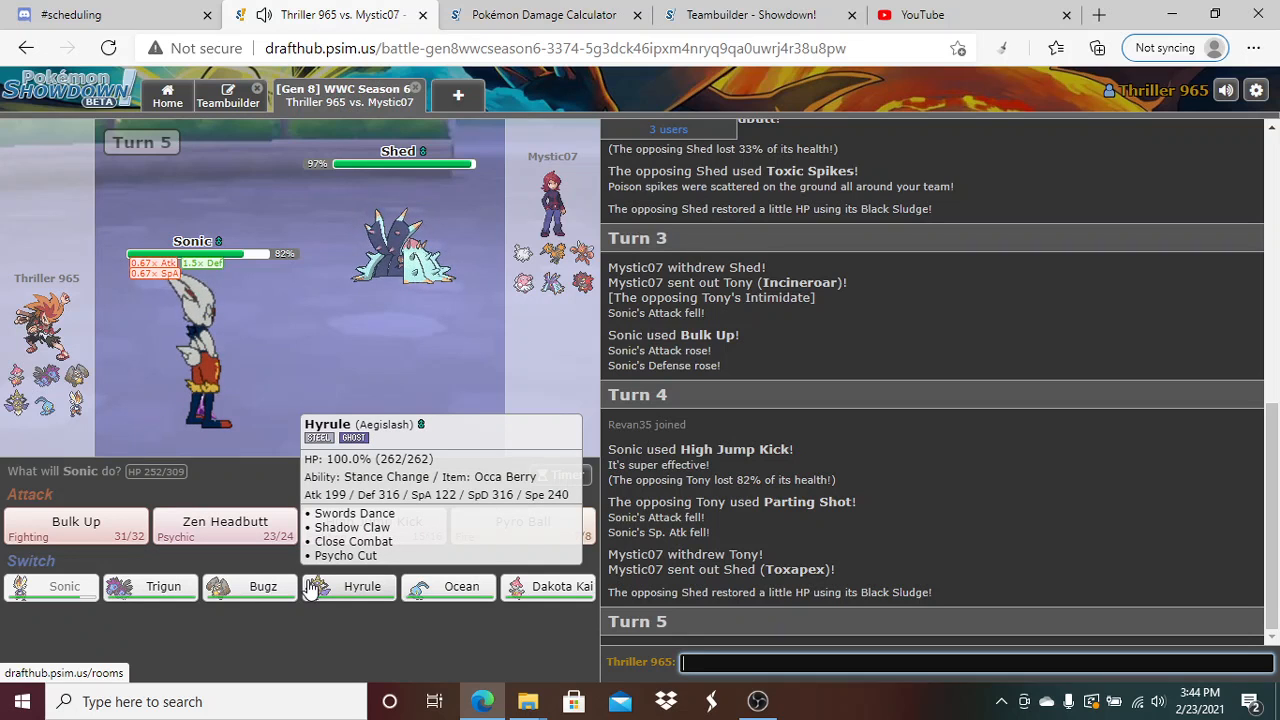
# Switch Sonic out for Hyrule (Aegislash), then use Swords Dance on turn 6
pyautogui.click(362, 586)
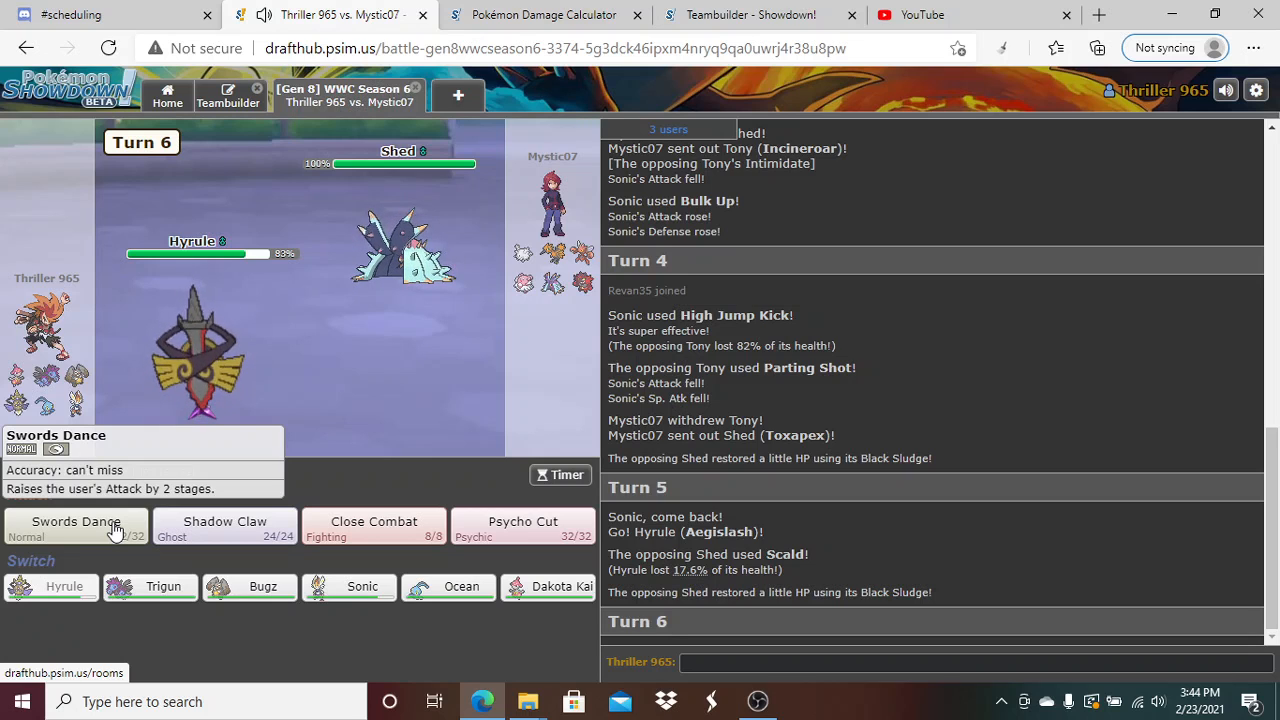
pyautogui.click(75, 521)
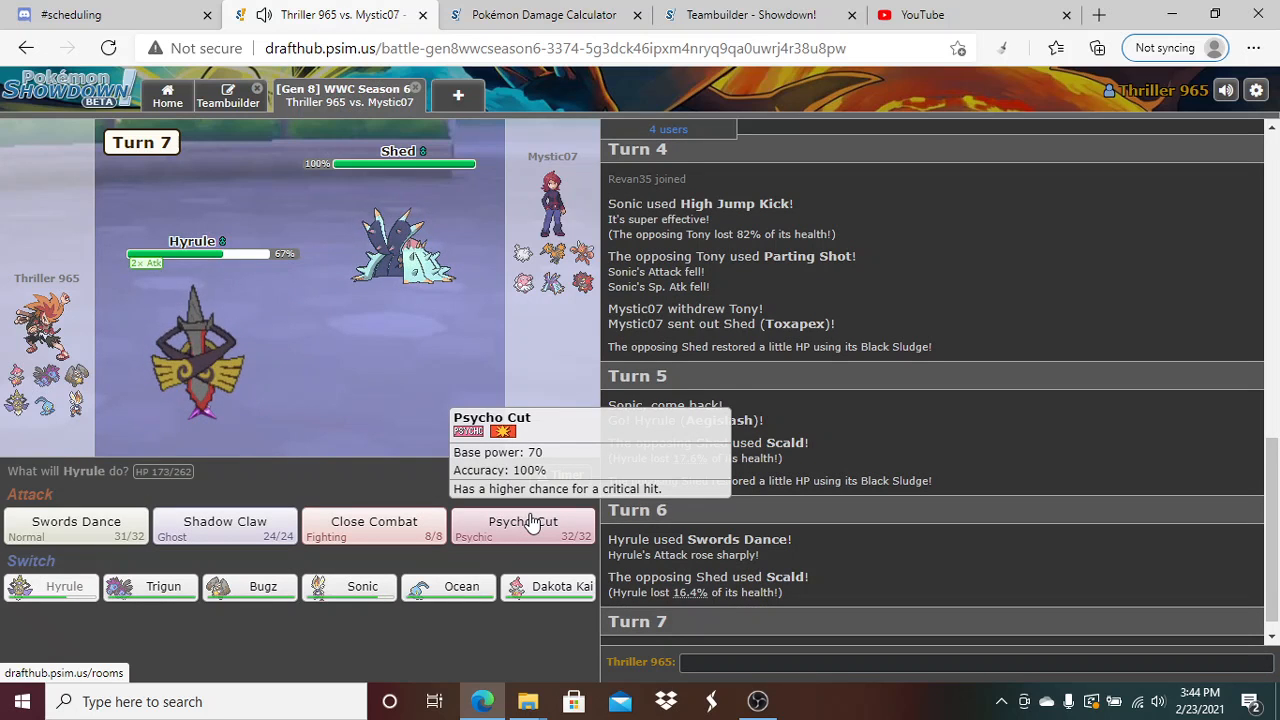
# Use Psycho Cut on Toxapex, then knock out Incineroar with Shadow Claw
pyautogui.click(523, 521)
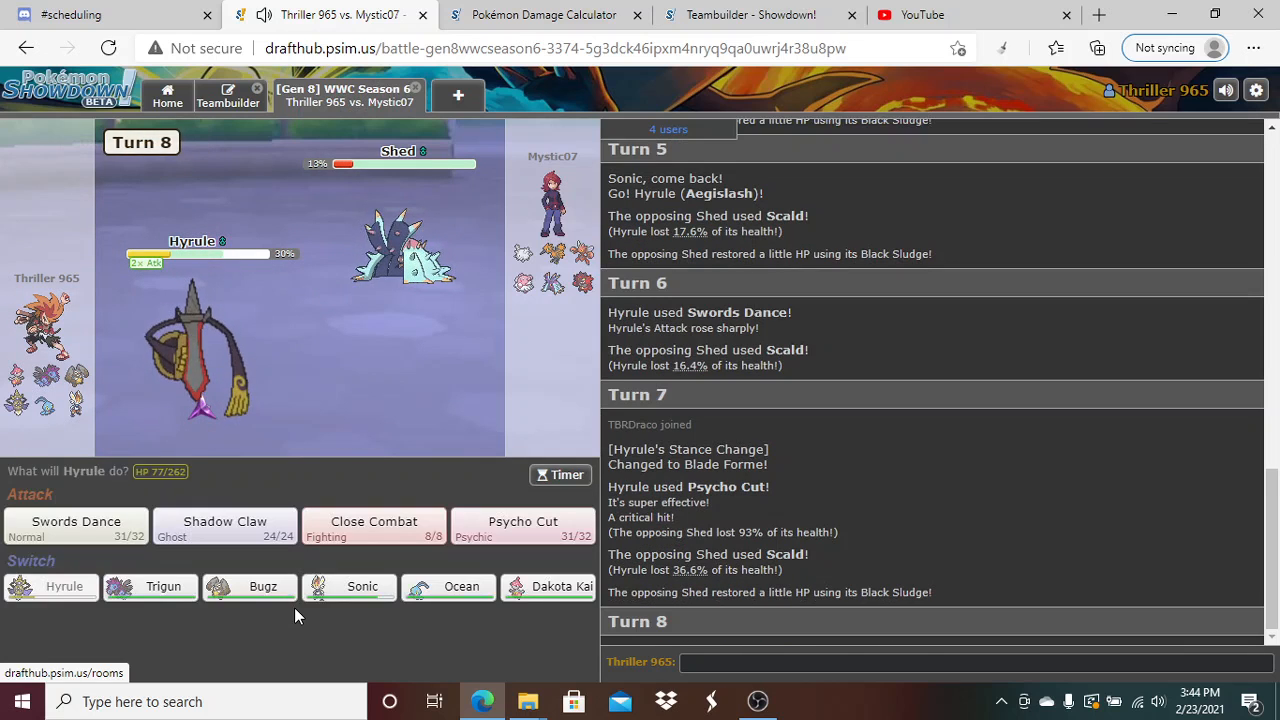
pyautogui.moveTo(225, 530)
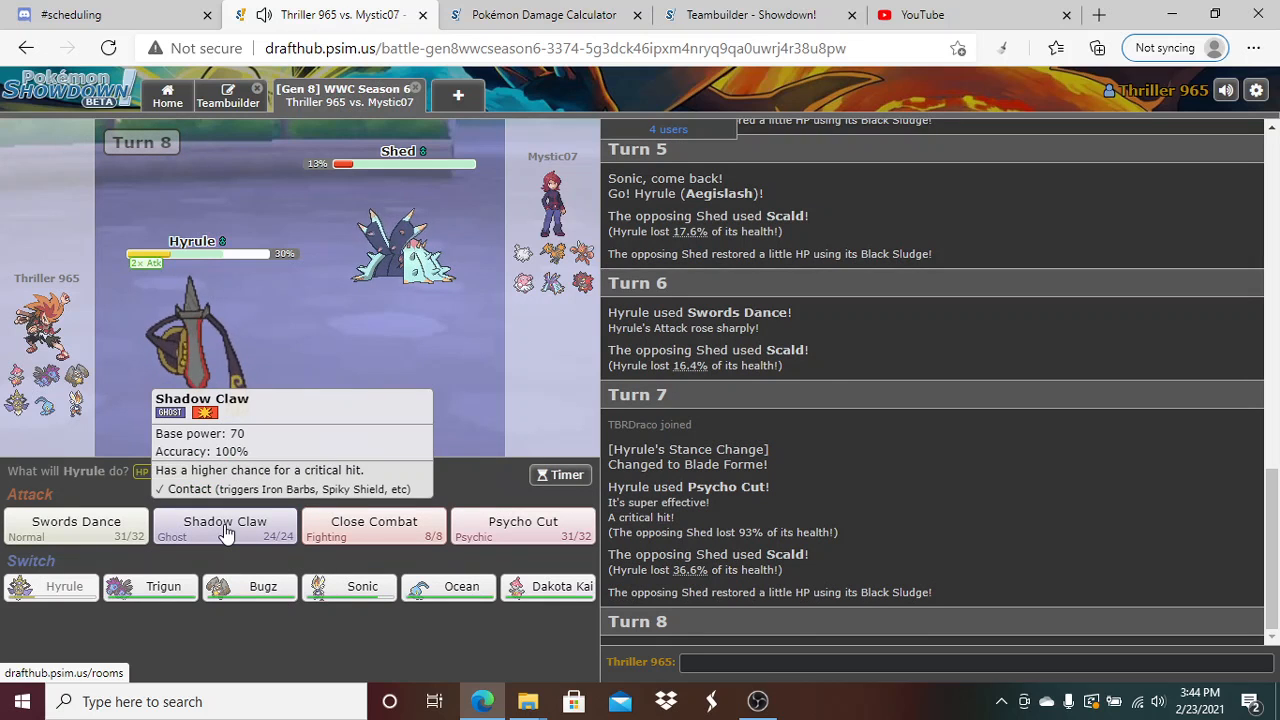
pyautogui.click(225, 527)
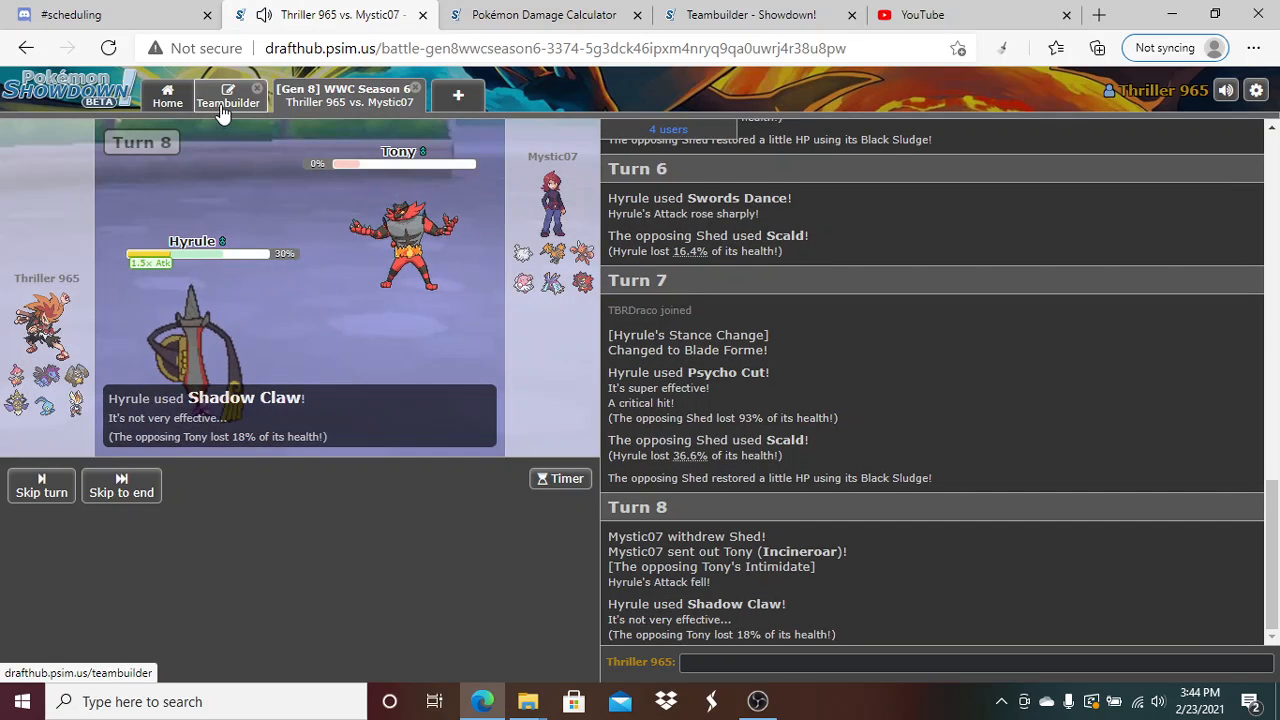
pyautogui.click(228, 96)
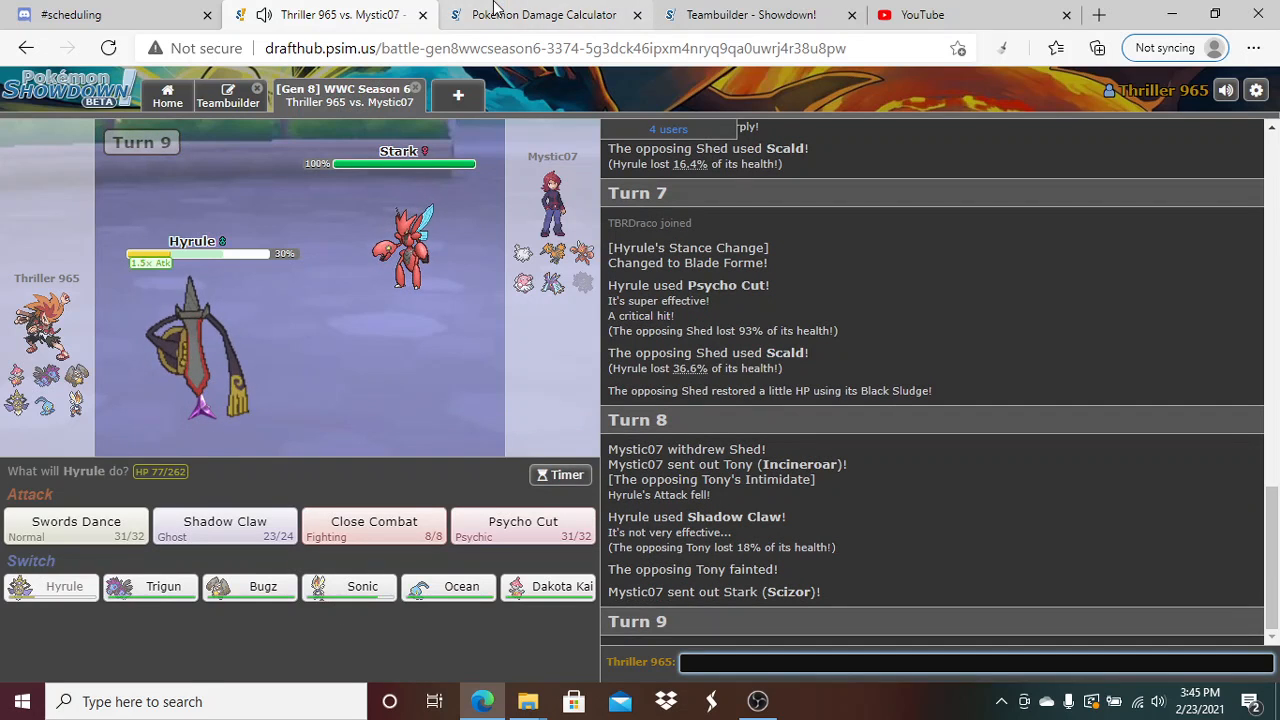
# Calculate +1 Aegislash-Blade's Close Combat against Mega Scizor (44.8–53%), then return to the battle
pyautogui.click(543, 14)
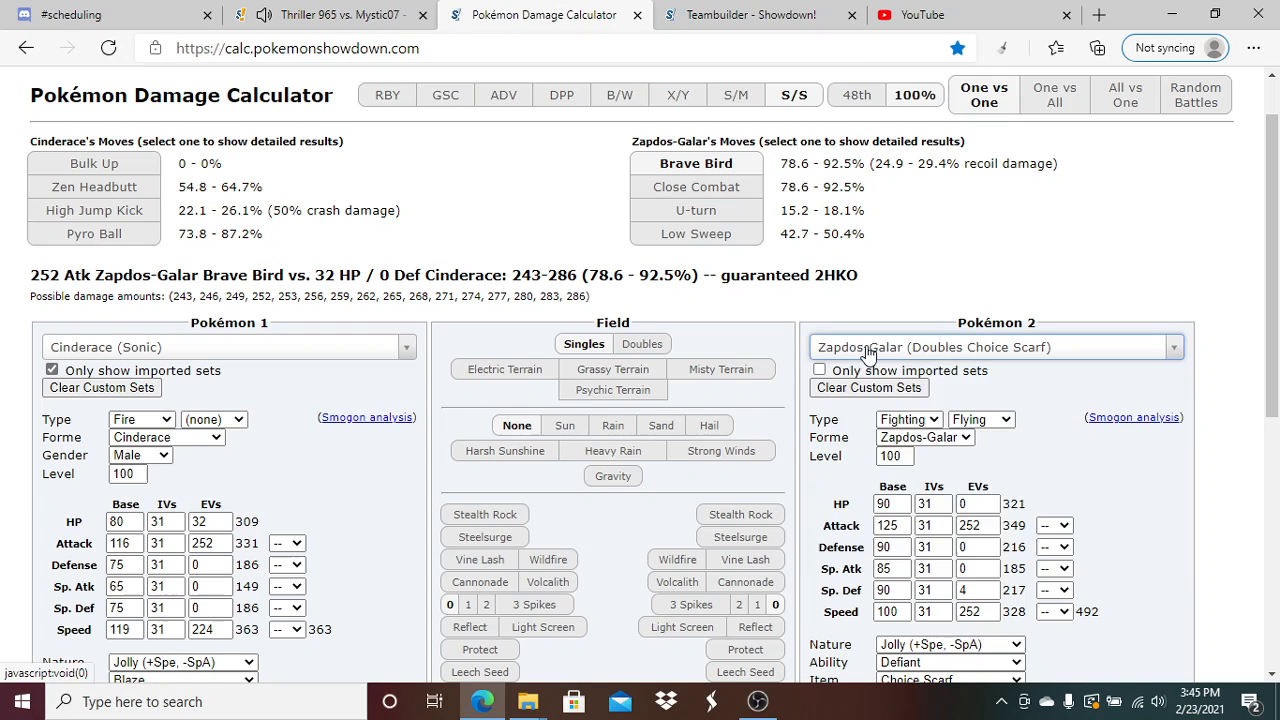
pyautogui.write('mega sico')
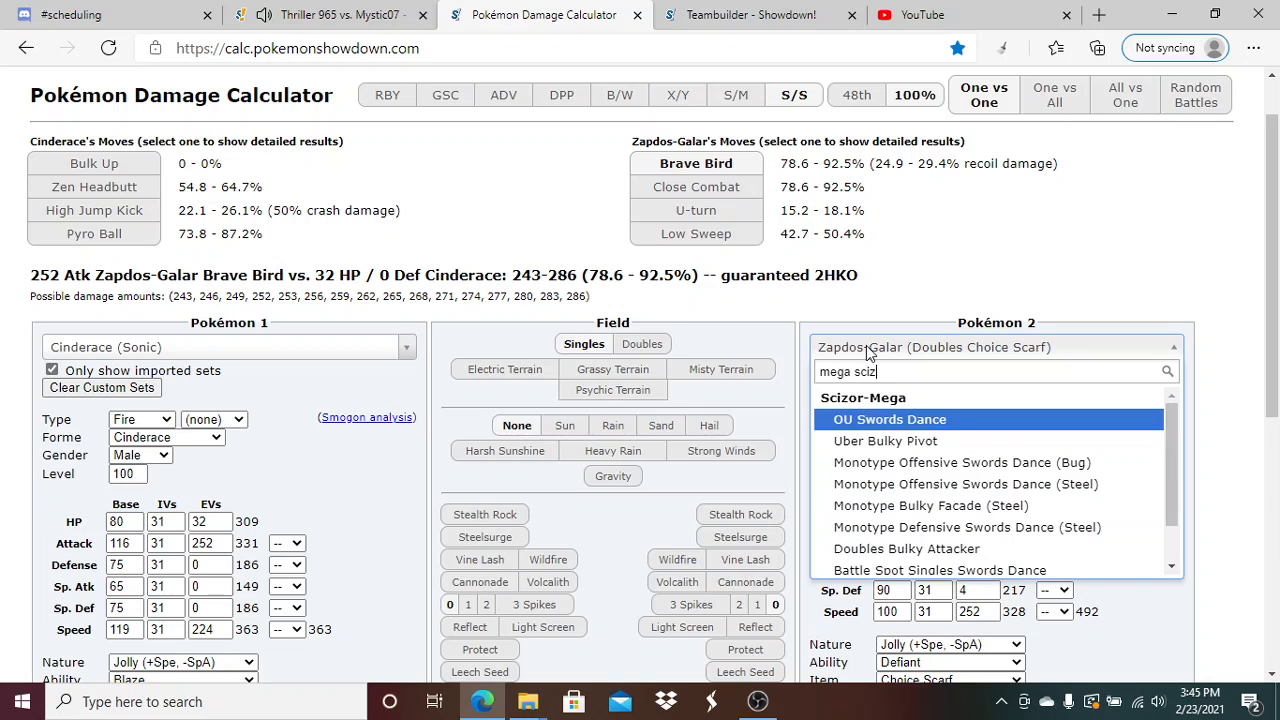
pyautogui.click(884, 440)
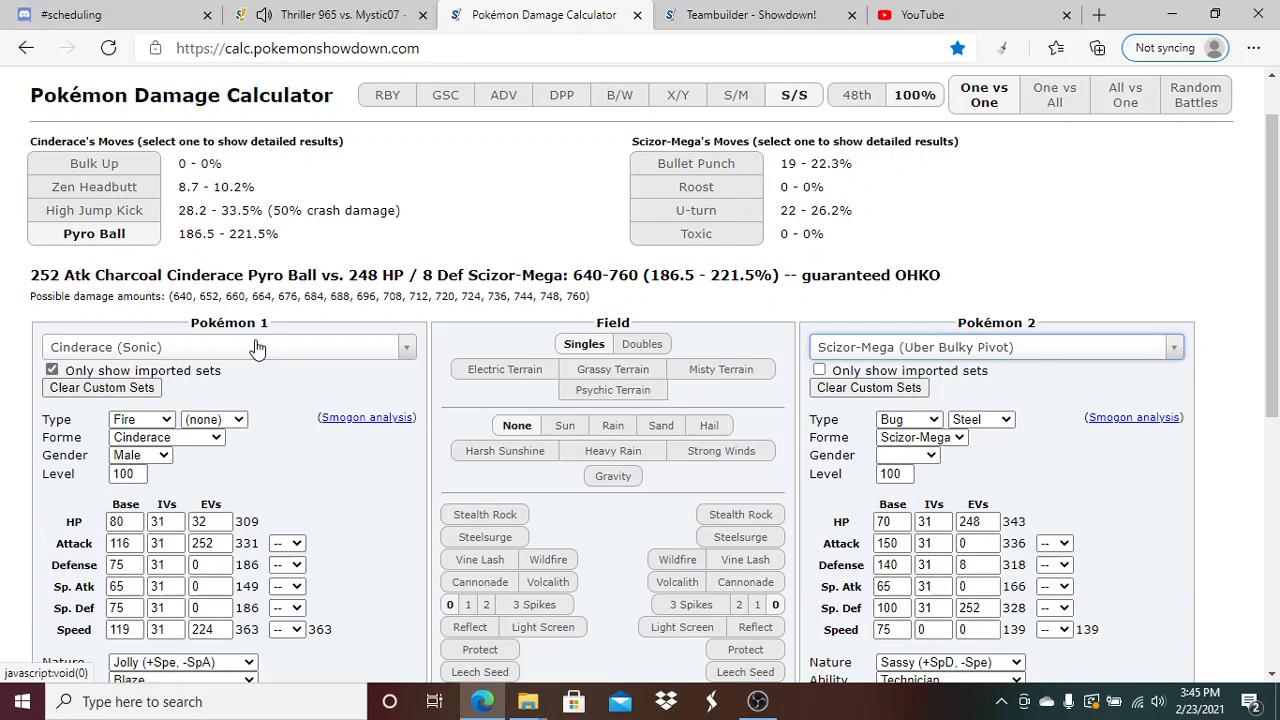
pyautogui.click(228, 347)
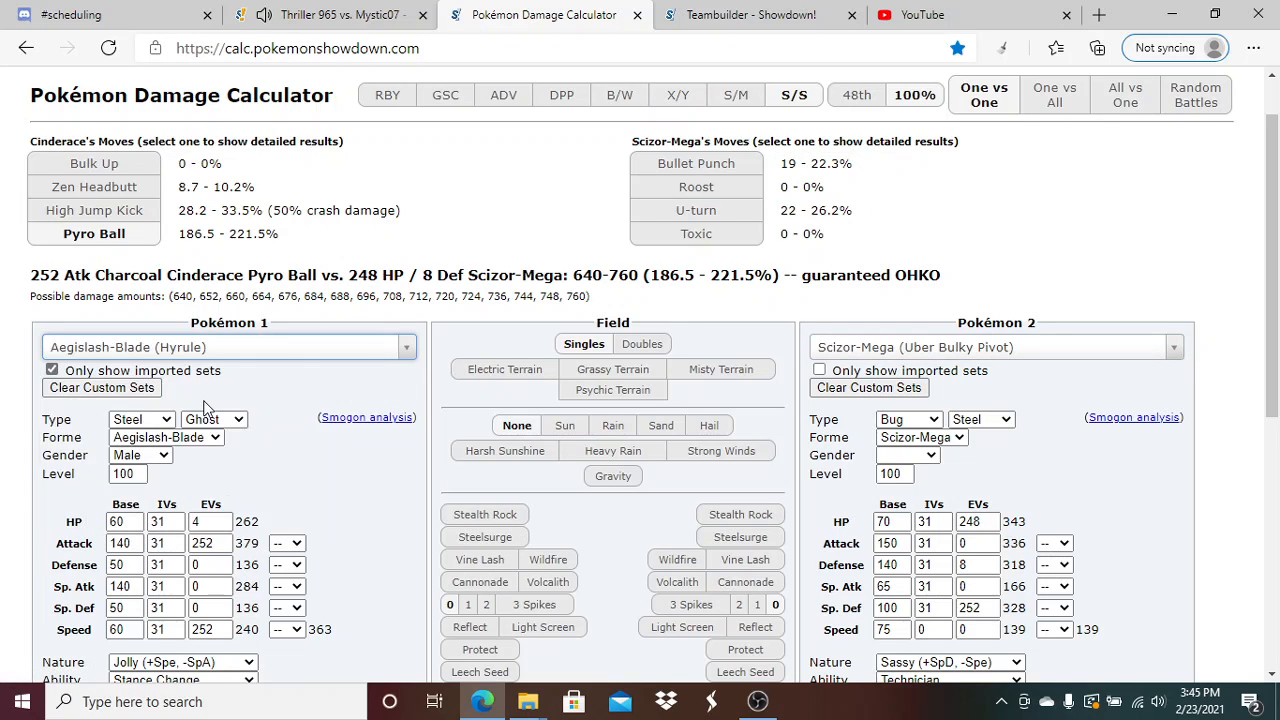
pyautogui.click(340, 14)
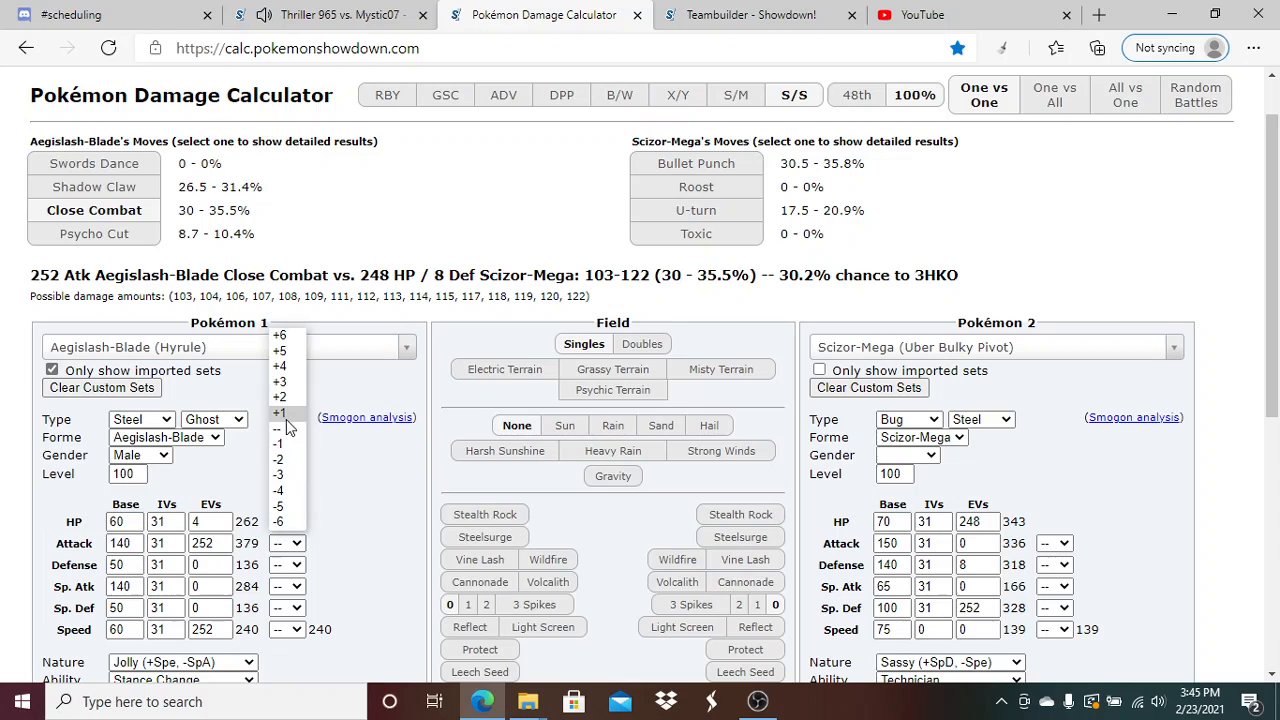
pyautogui.click(279, 412)
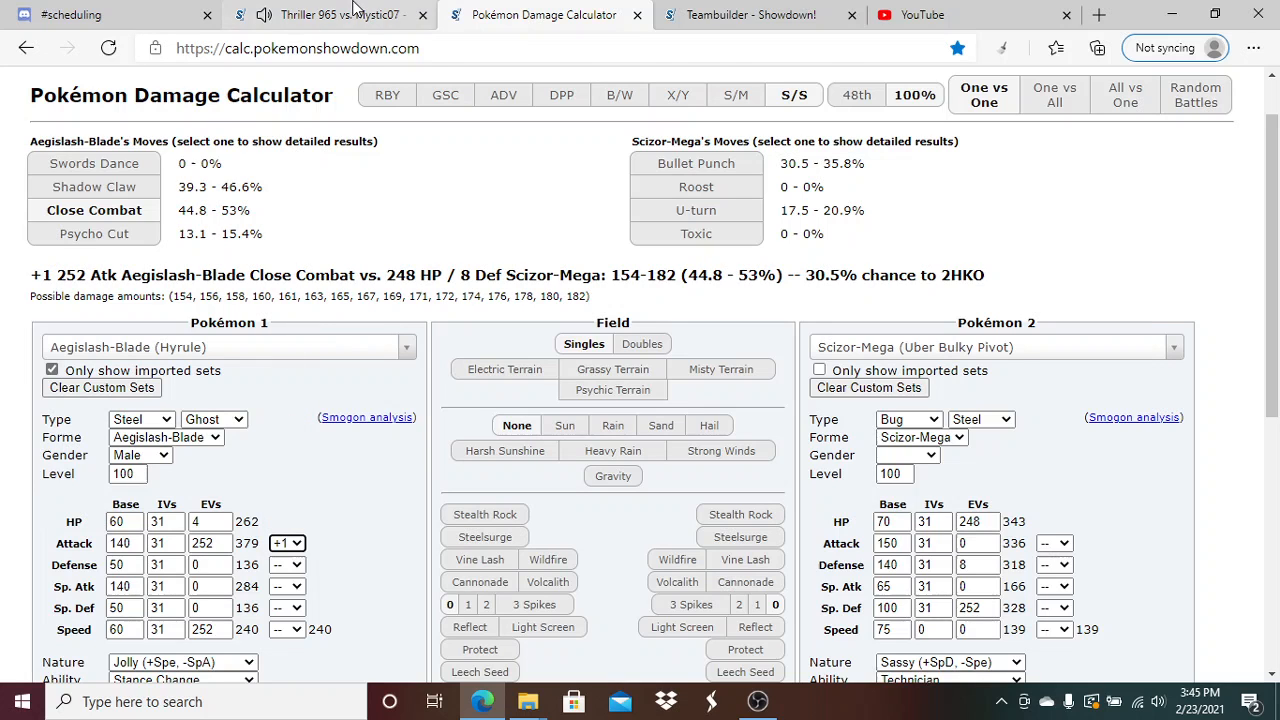
pyautogui.click(320, 15)
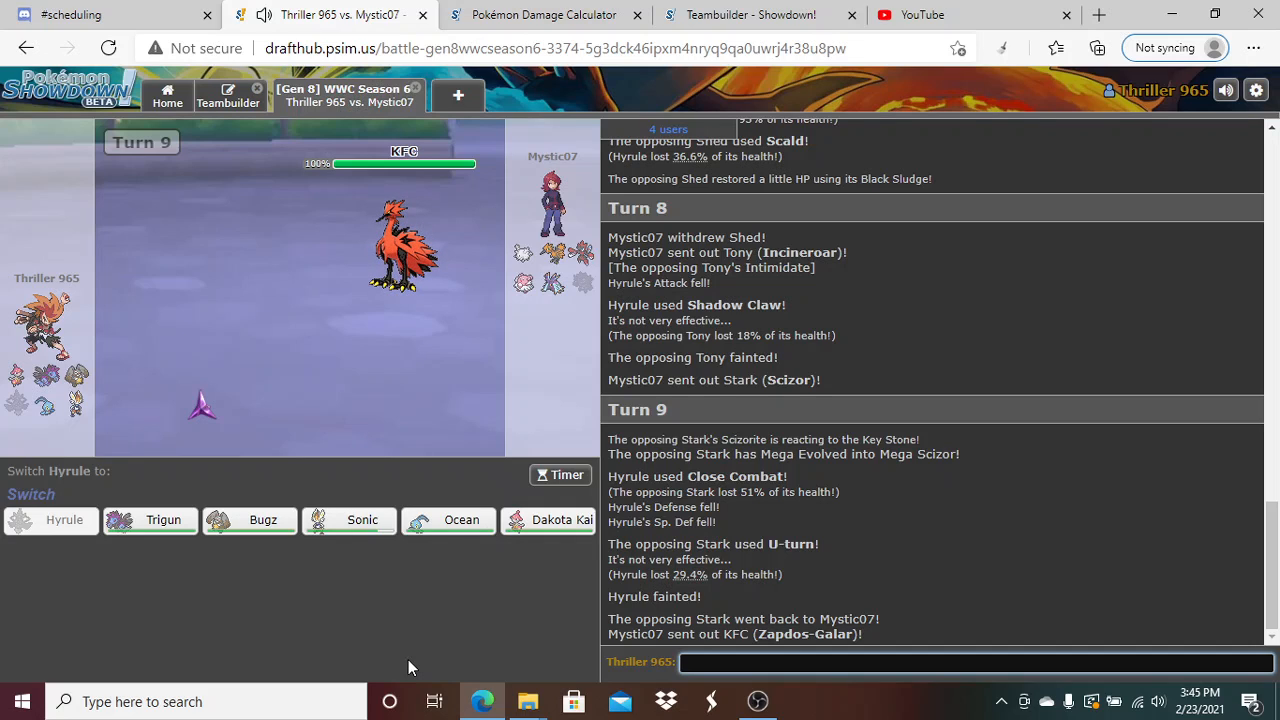
pyautogui.moveTo(461, 519)
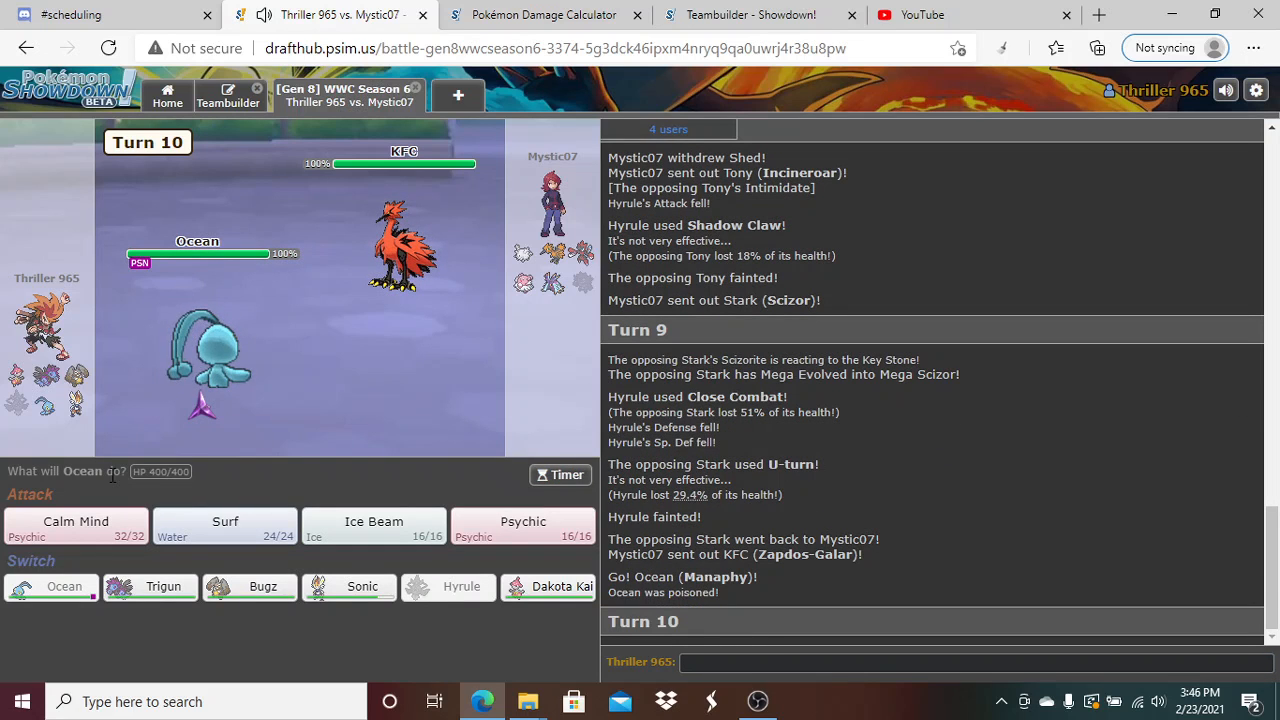
pyautogui.moveTo(523, 521)
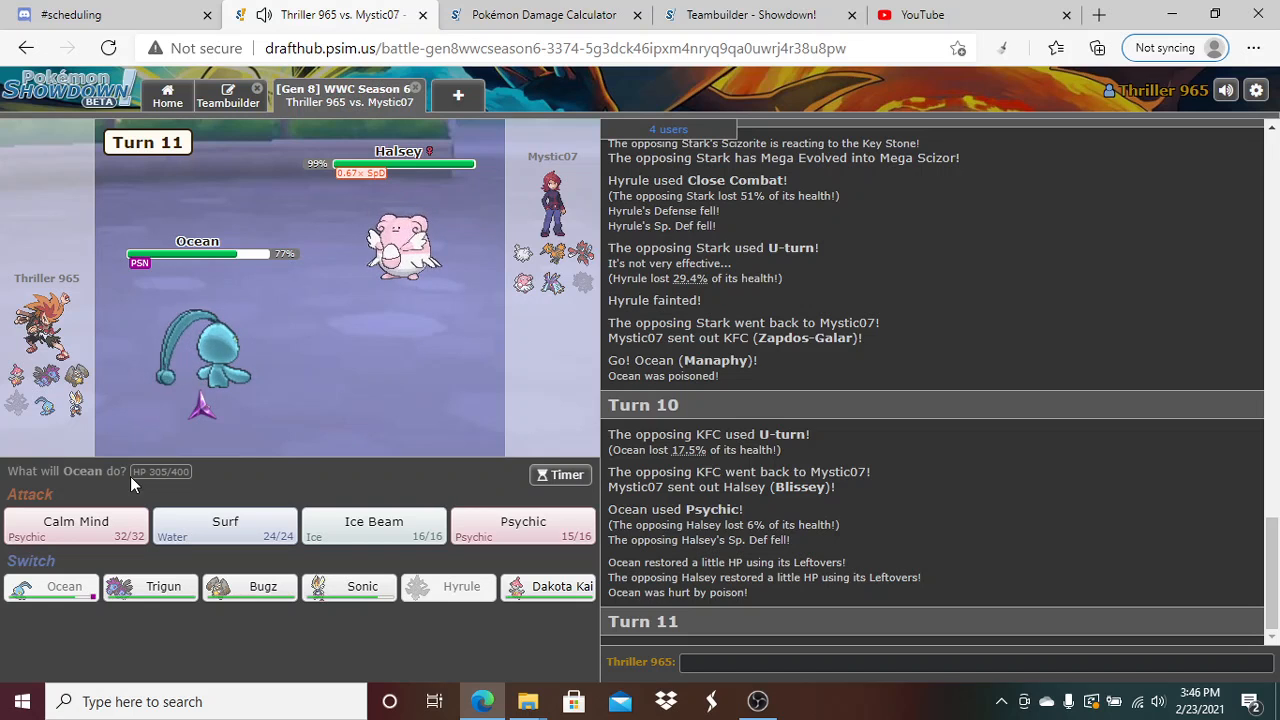
pyautogui.moveTo(250, 586)
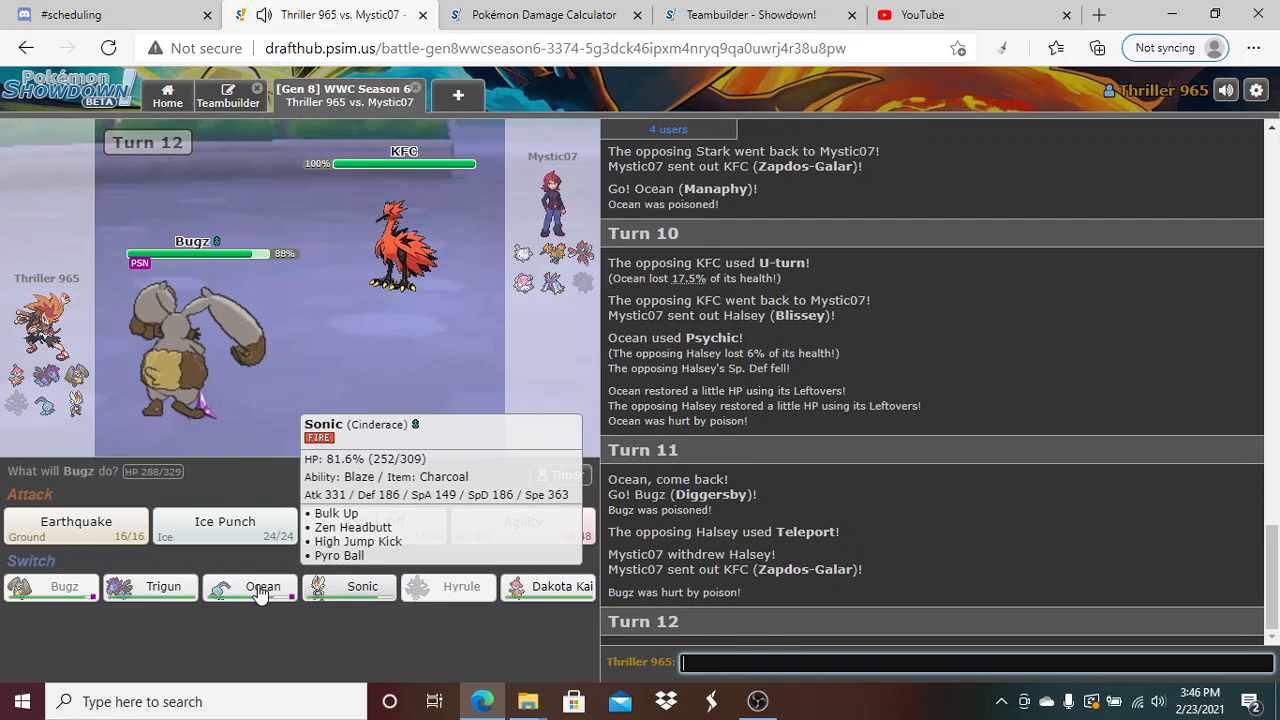
# Bring Ocean in to attack, replace it with Dakota Kai, then Bulk Up and Mega Evolve
pyautogui.click(262, 586)
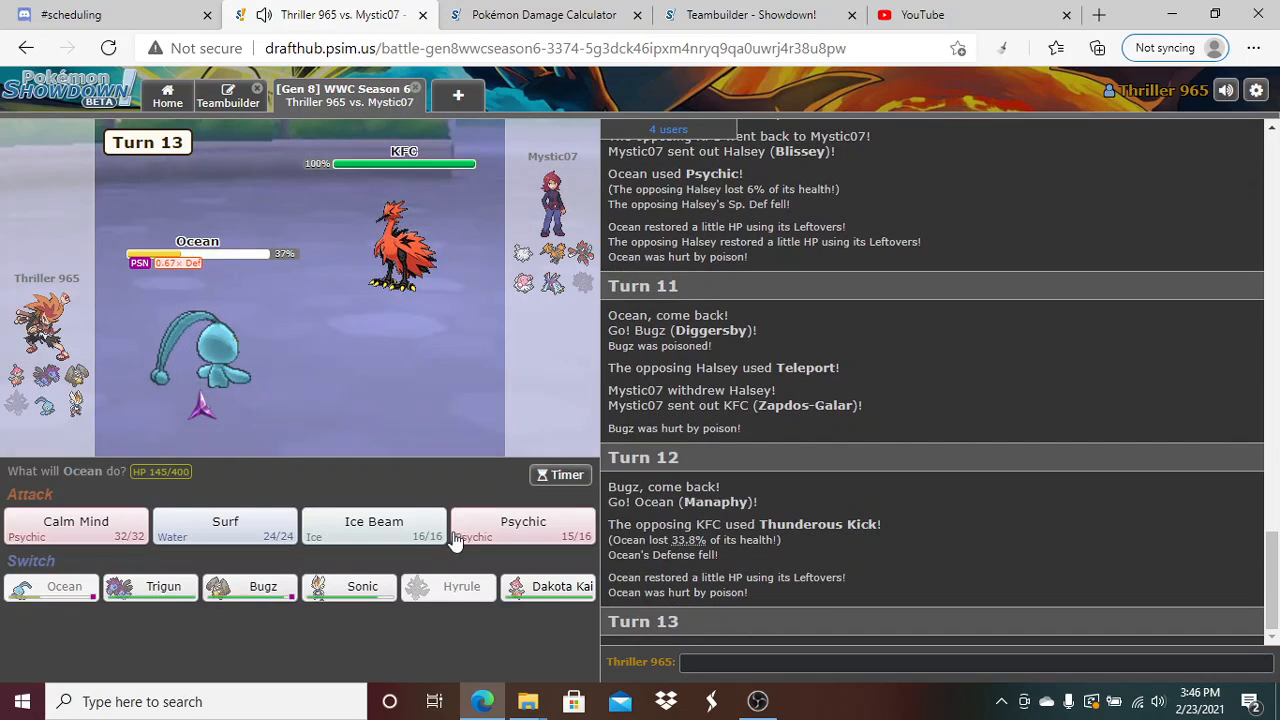
pyautogui.click(523, 527)
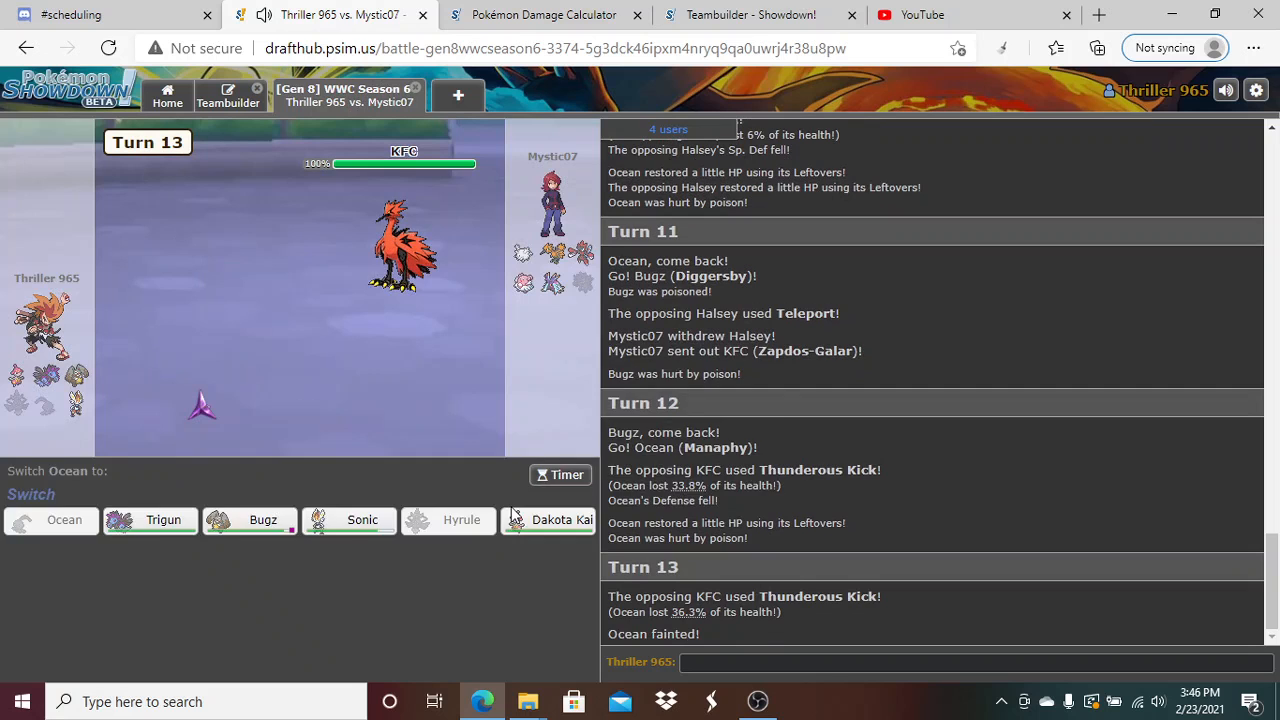
pyautogui.click(548, 520)
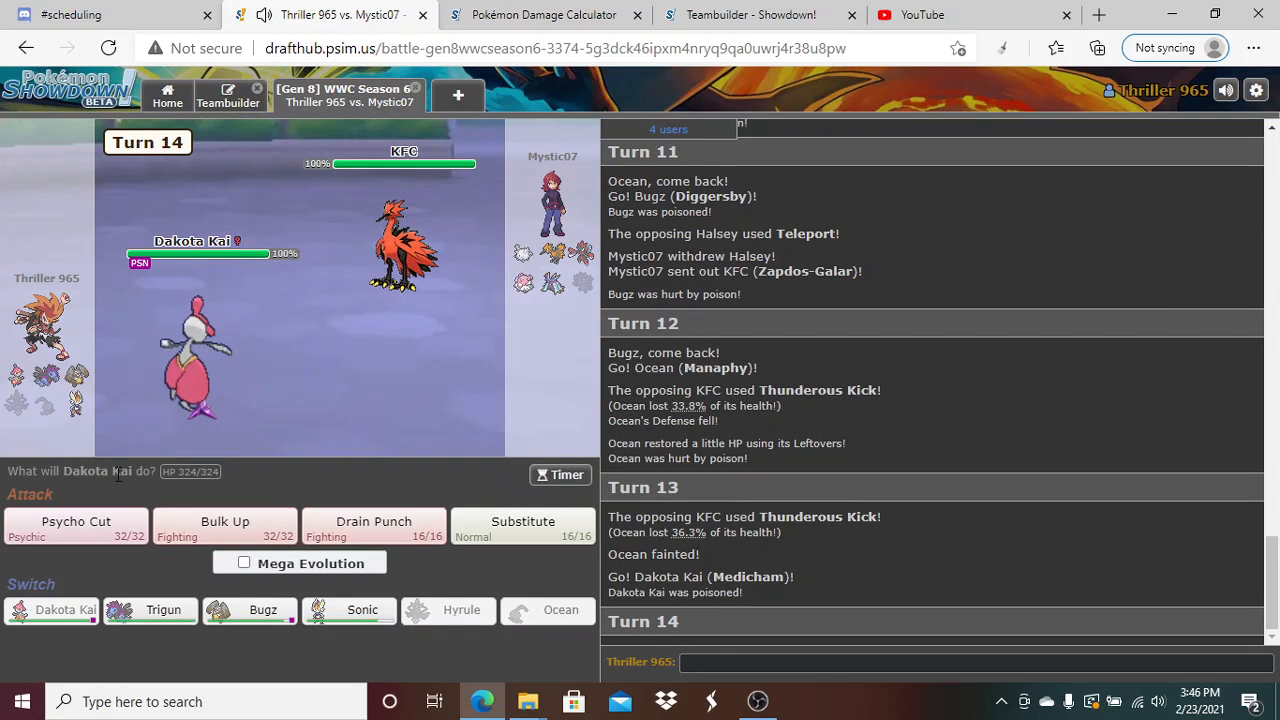
pyautogui.moveTo(224, 527)
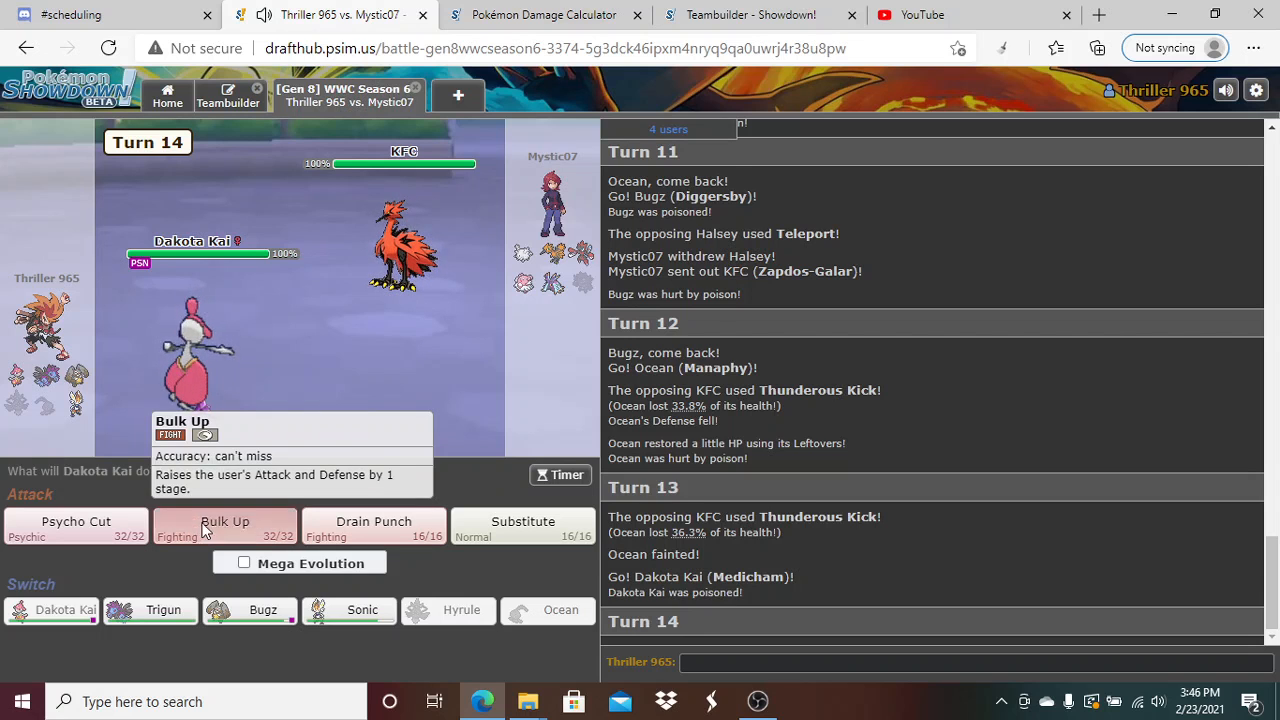
pyautogui.click(224, 525)
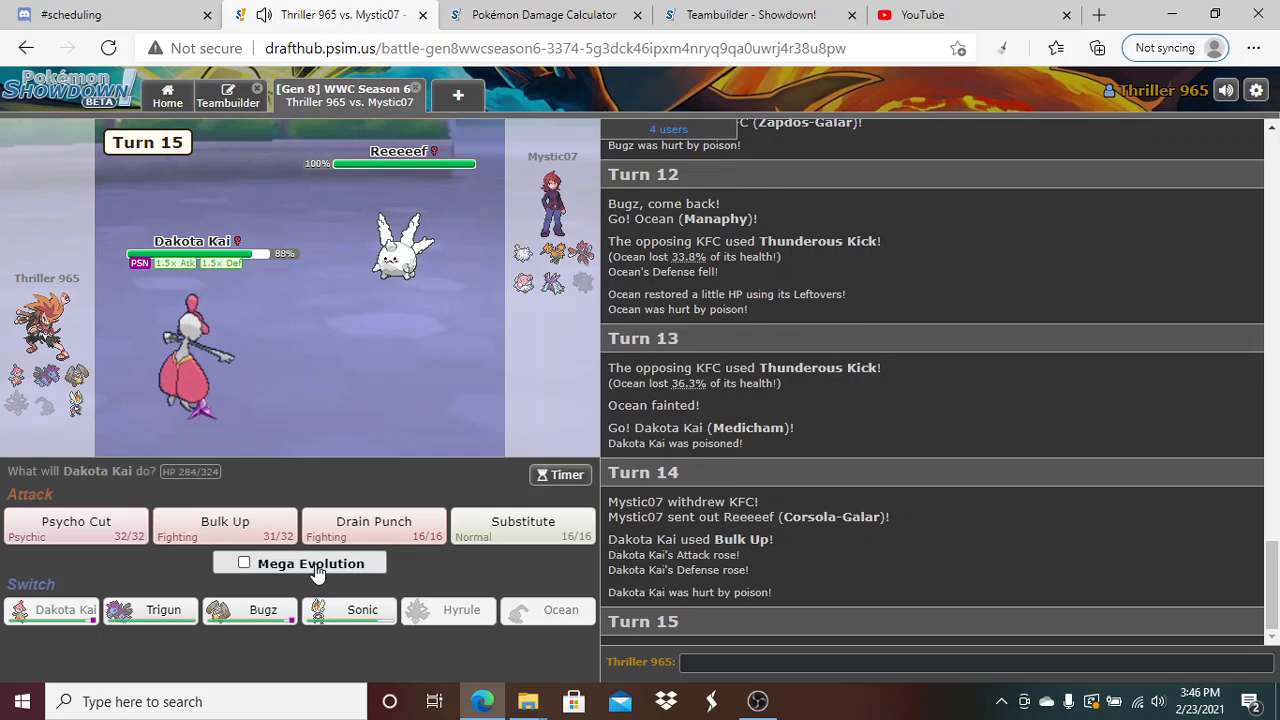
pyautogui.click(244, 562)
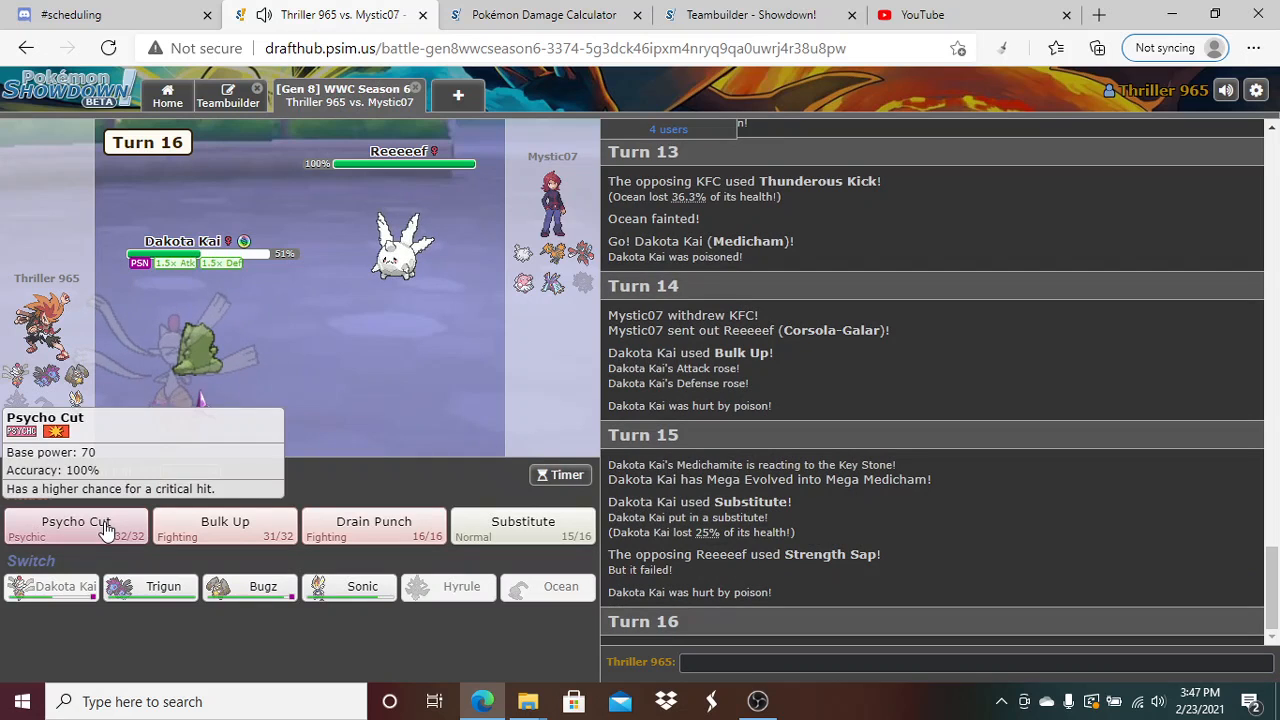
# Psycho Cut the Corsola-Galar, then Drain Punch the opposing Mega Scizor
pyautogui.click(75, 521)
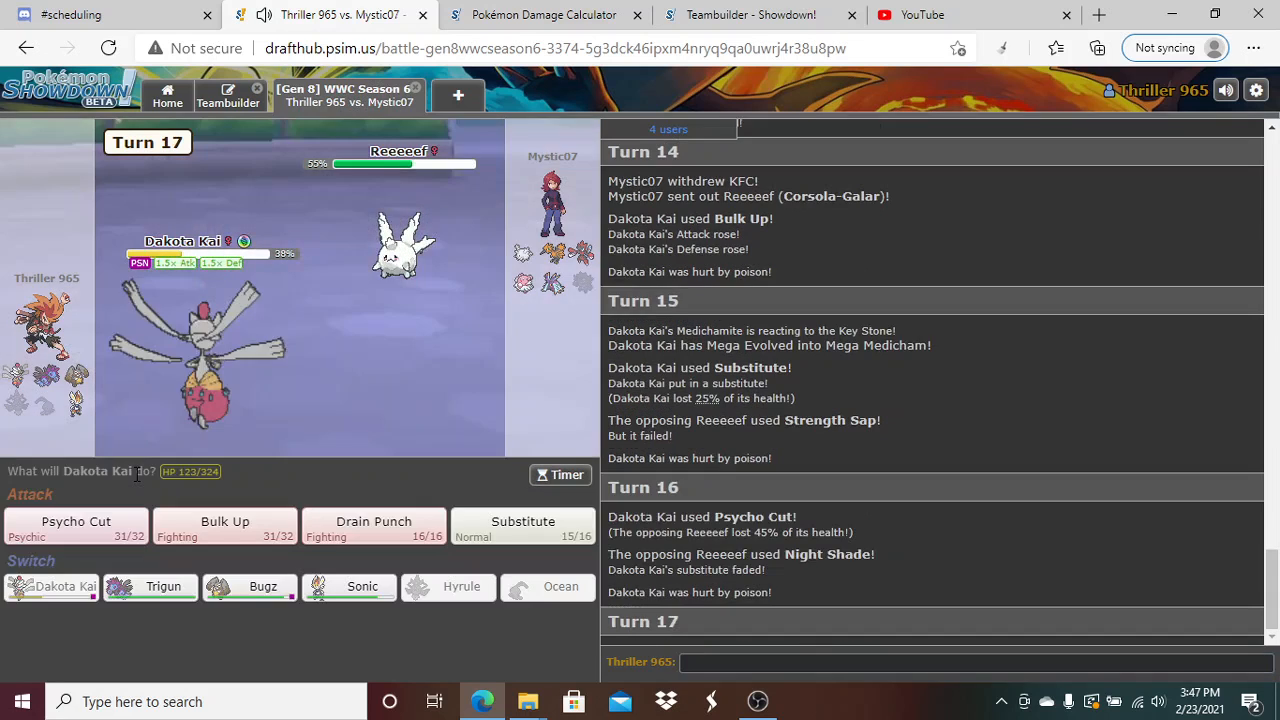
pyautogui.moveTo(75, 522)
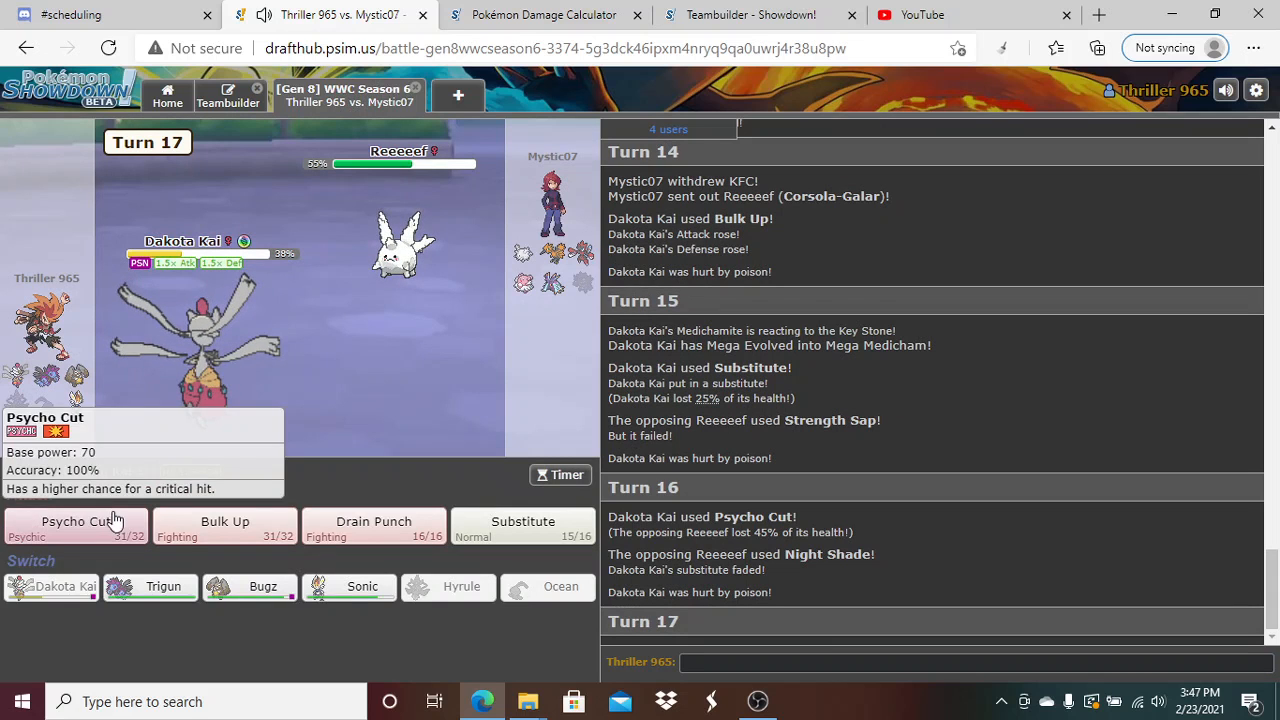
pyautogui.click(75, 525)
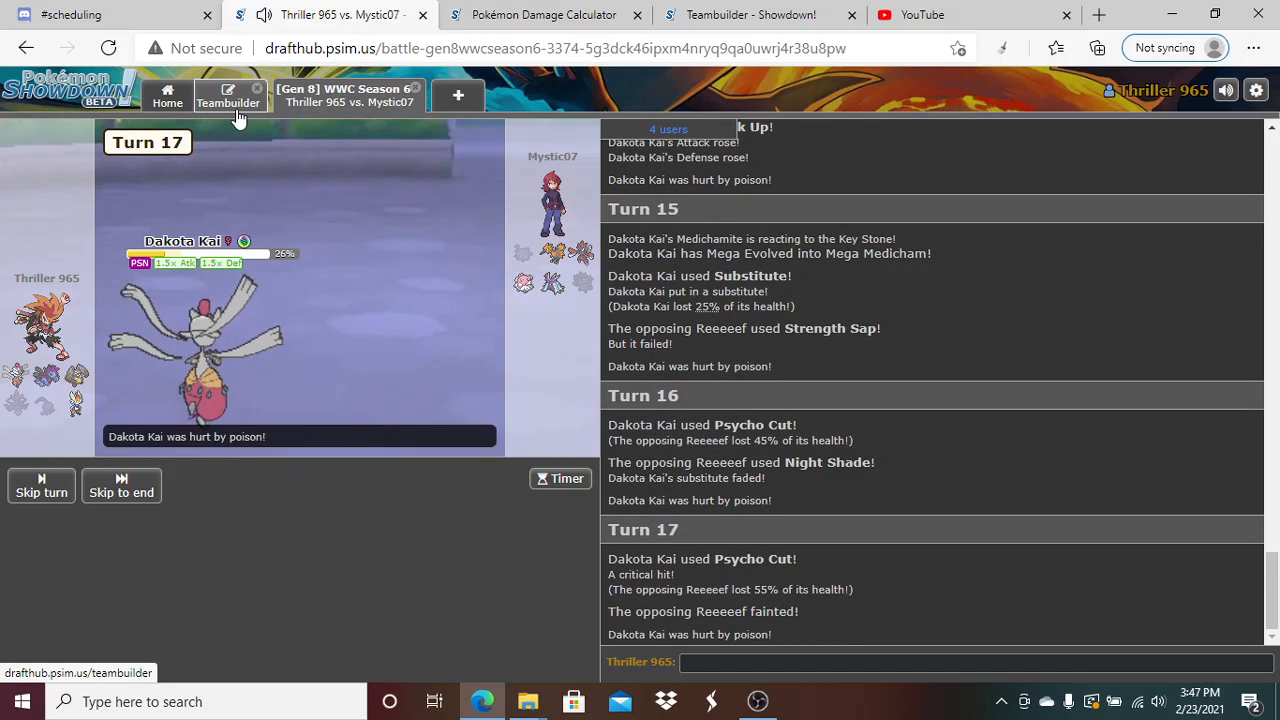
pyautogui.click(228, 95)
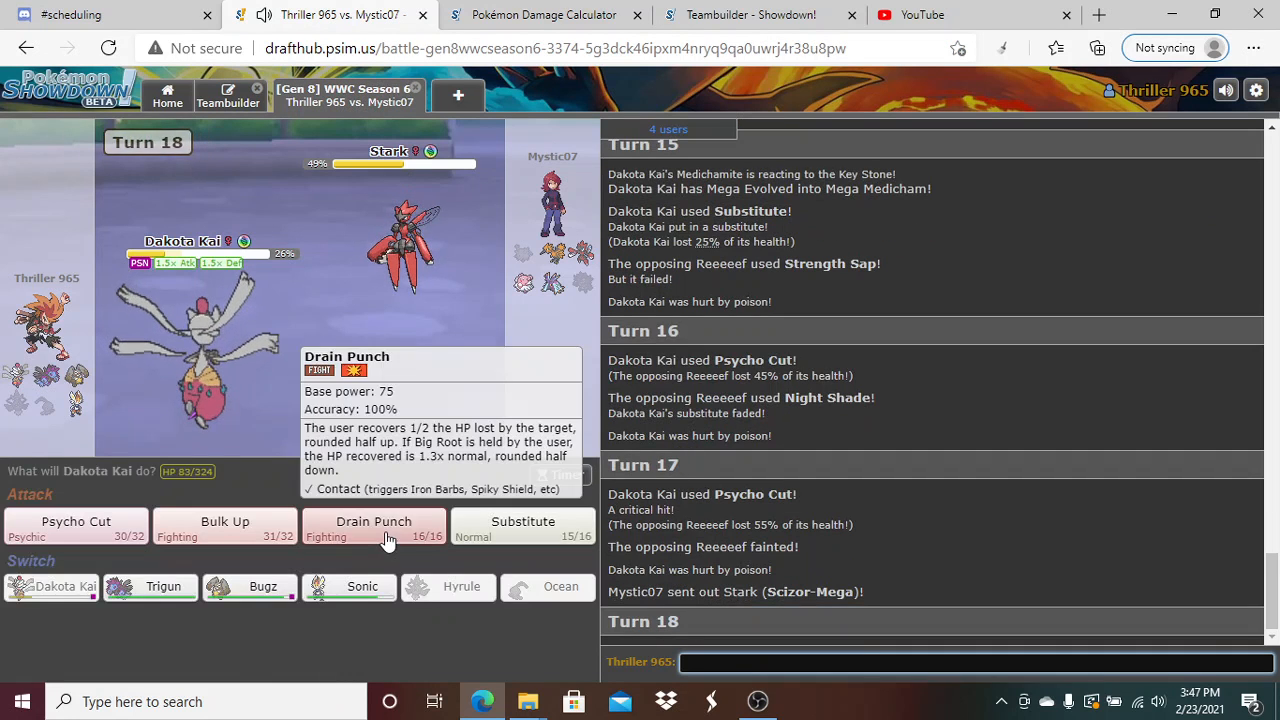
pyautogui.click(373, 521)
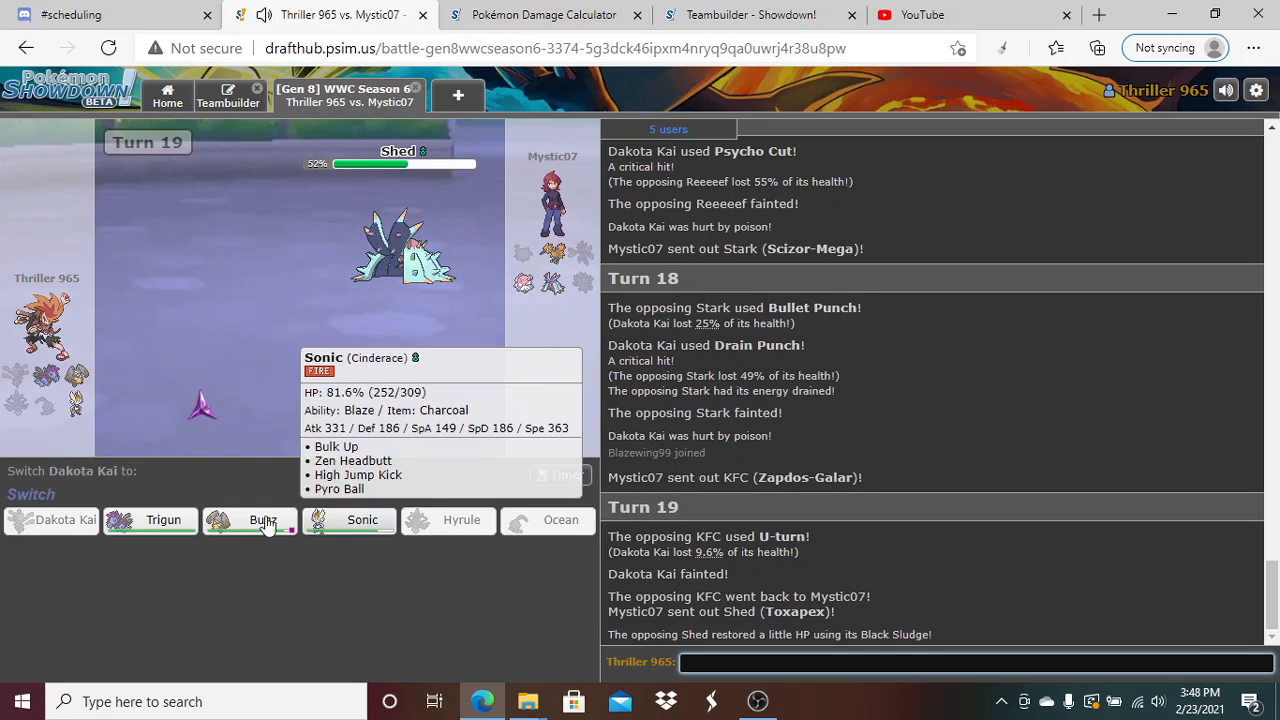
pyautogui.moveTo(249, 520)
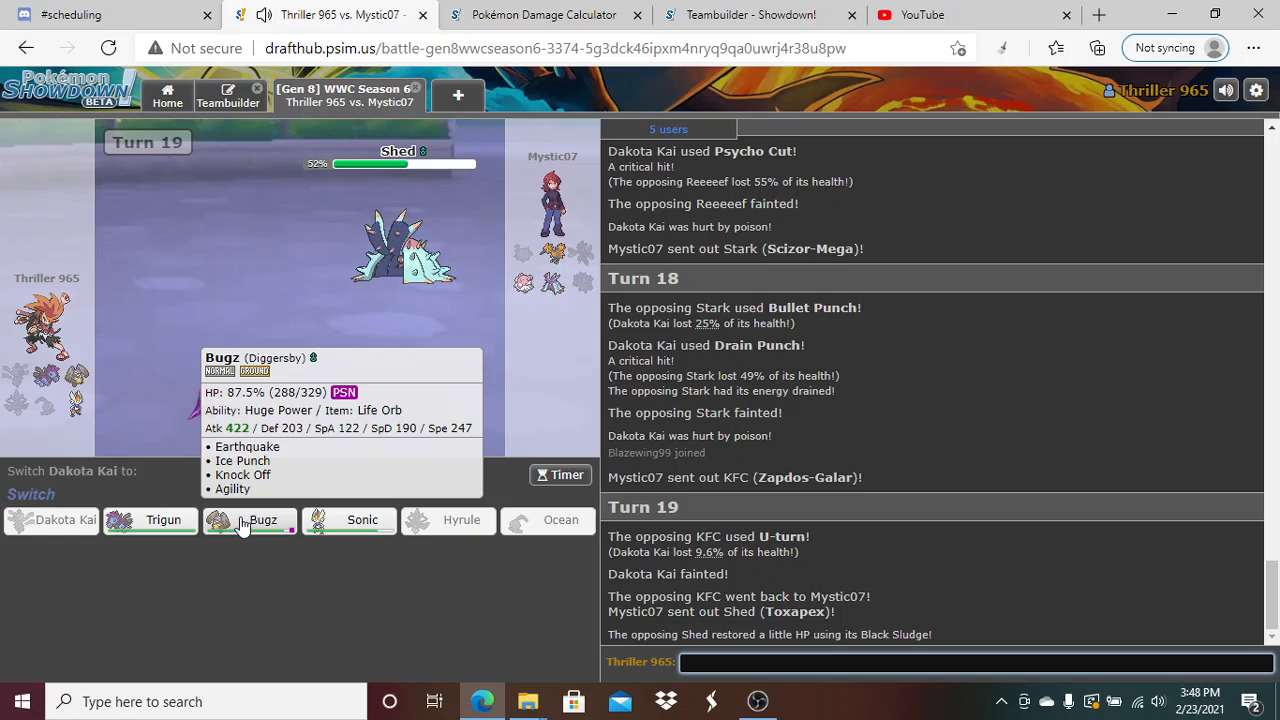
# Send in Bugz and calculate Diggersby's Earthquake on Toxapex at 88.1–105.2%
pyautogui.click(248, 520)
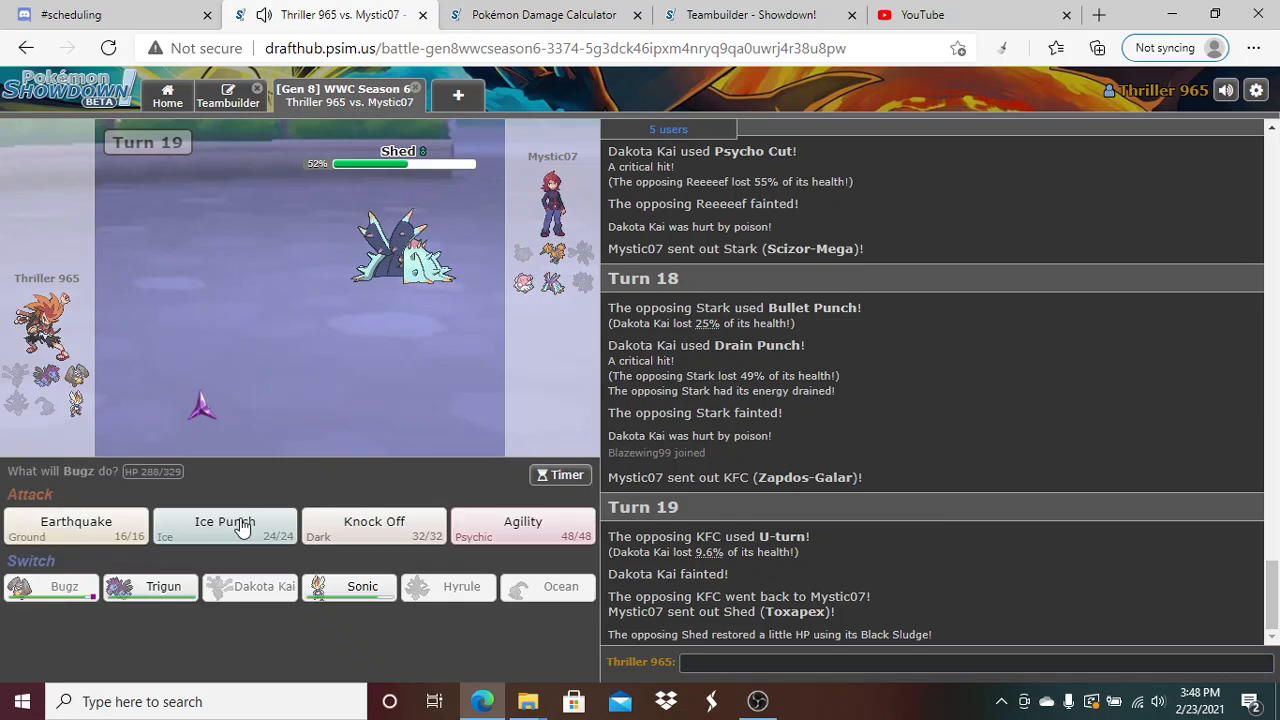
pyautogui.click(224, 527)
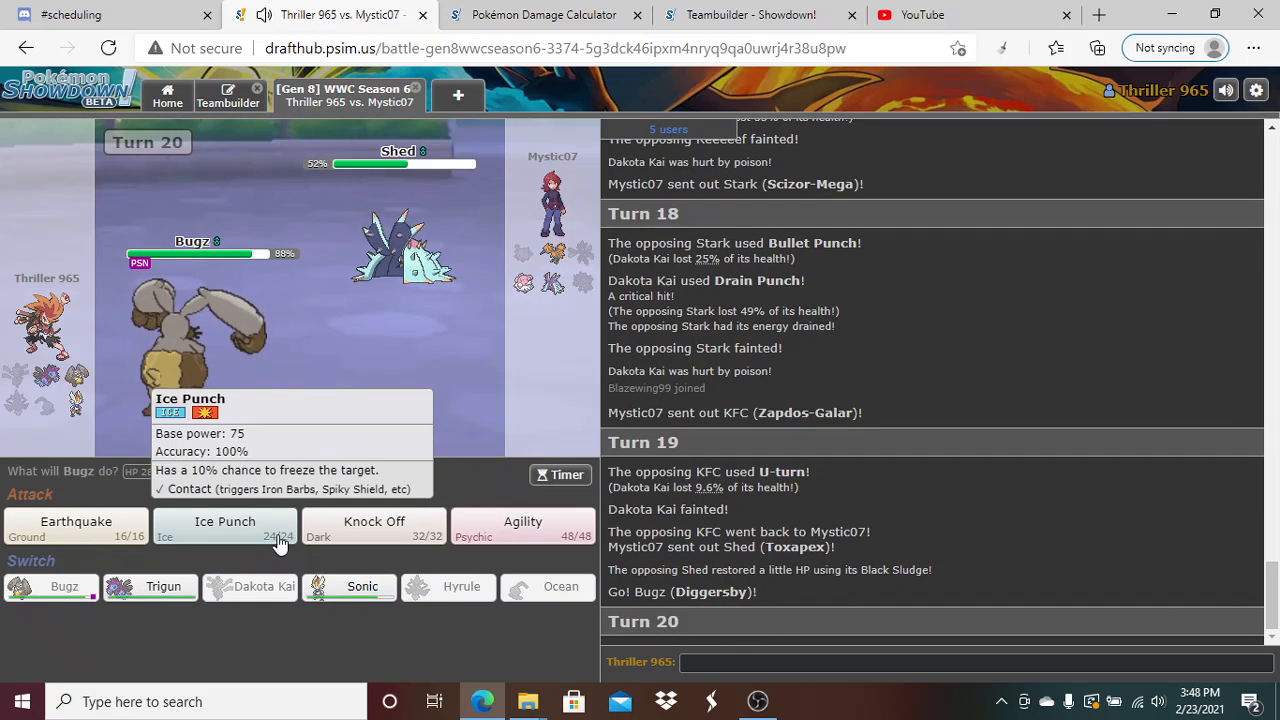
pyautogui.click(543, 14)
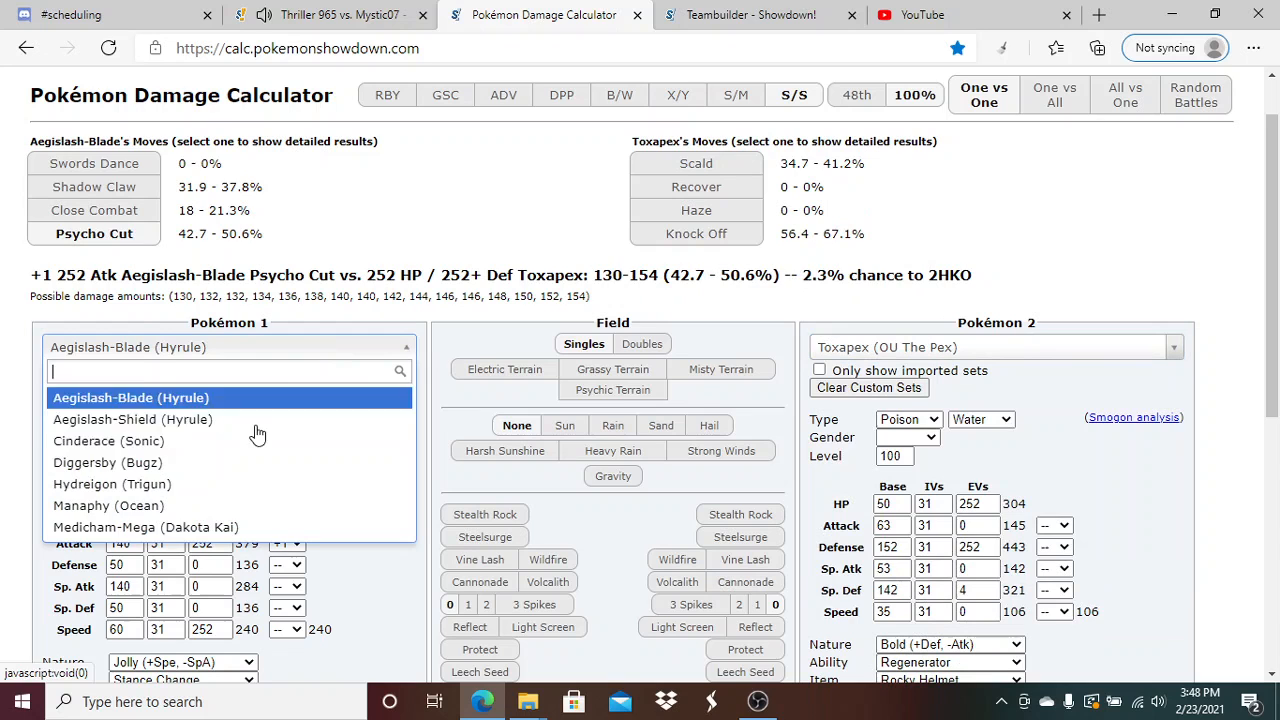
pyautogui.click(108, 462)
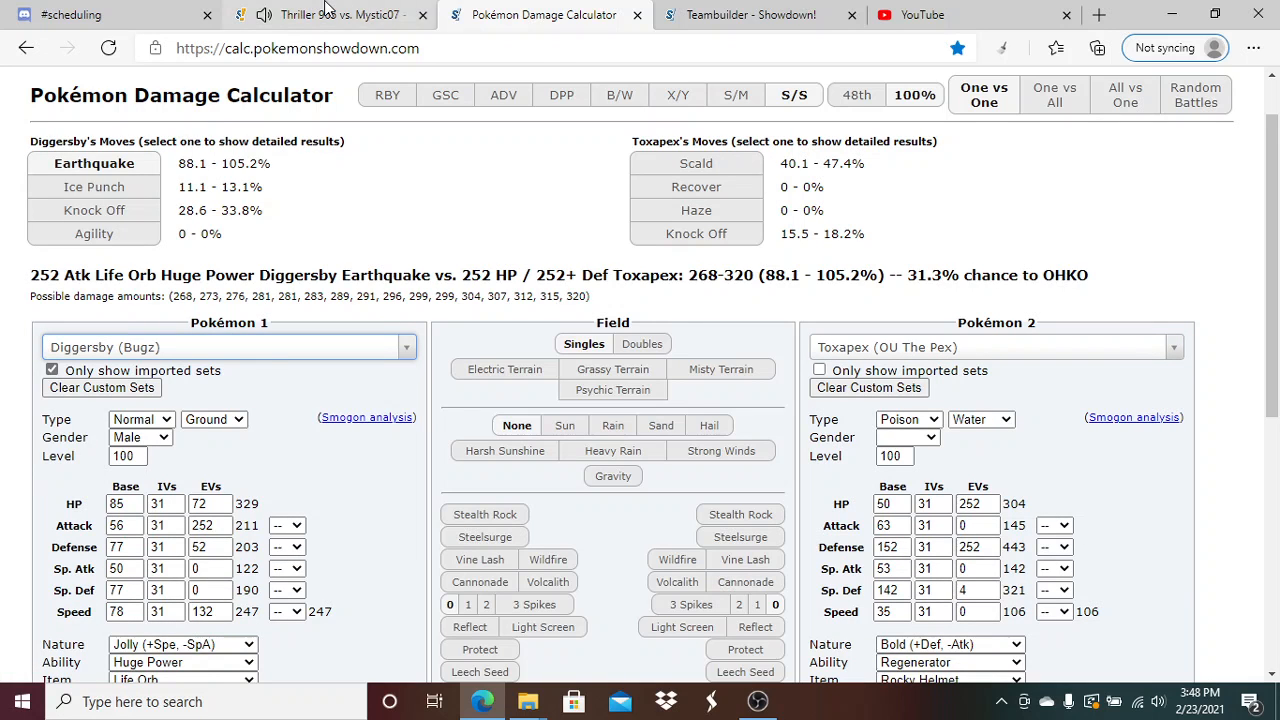
pyautogui.click(330, 14)
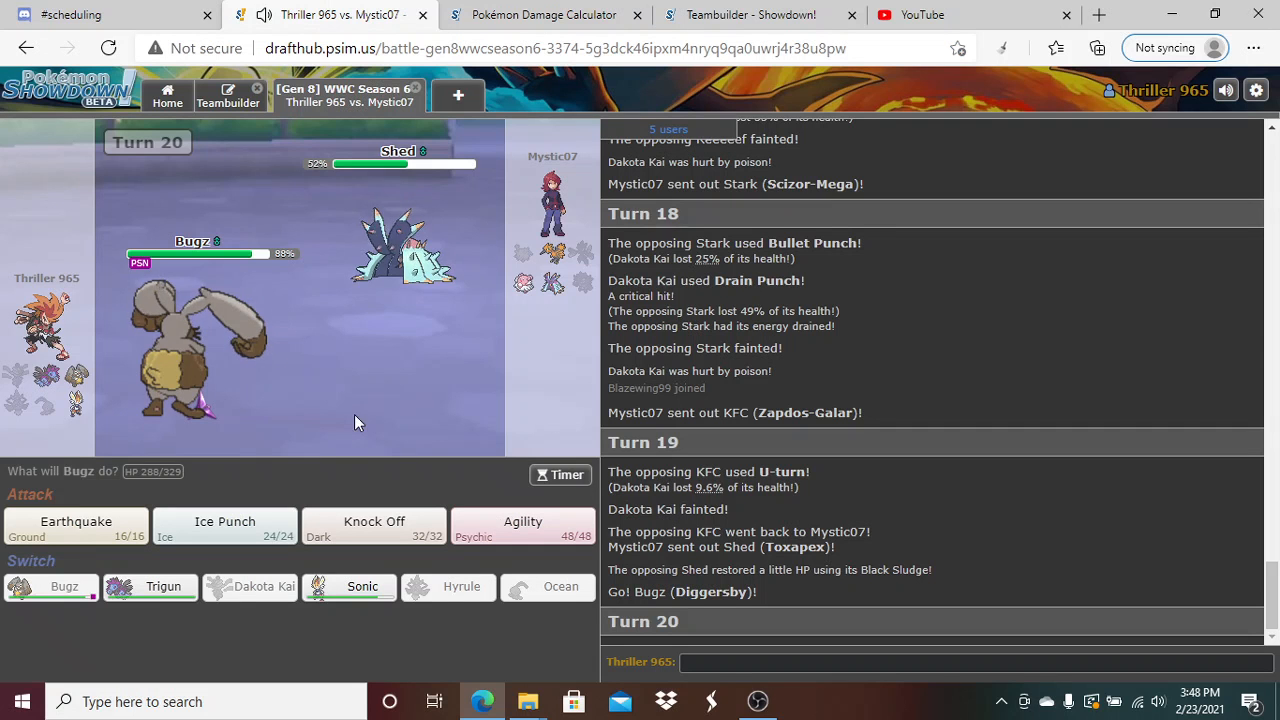
# Boost Bugz with Agility, knock out Toxapex with Earthquake, then reopen the calculator
pyautogui.click(522, 527)
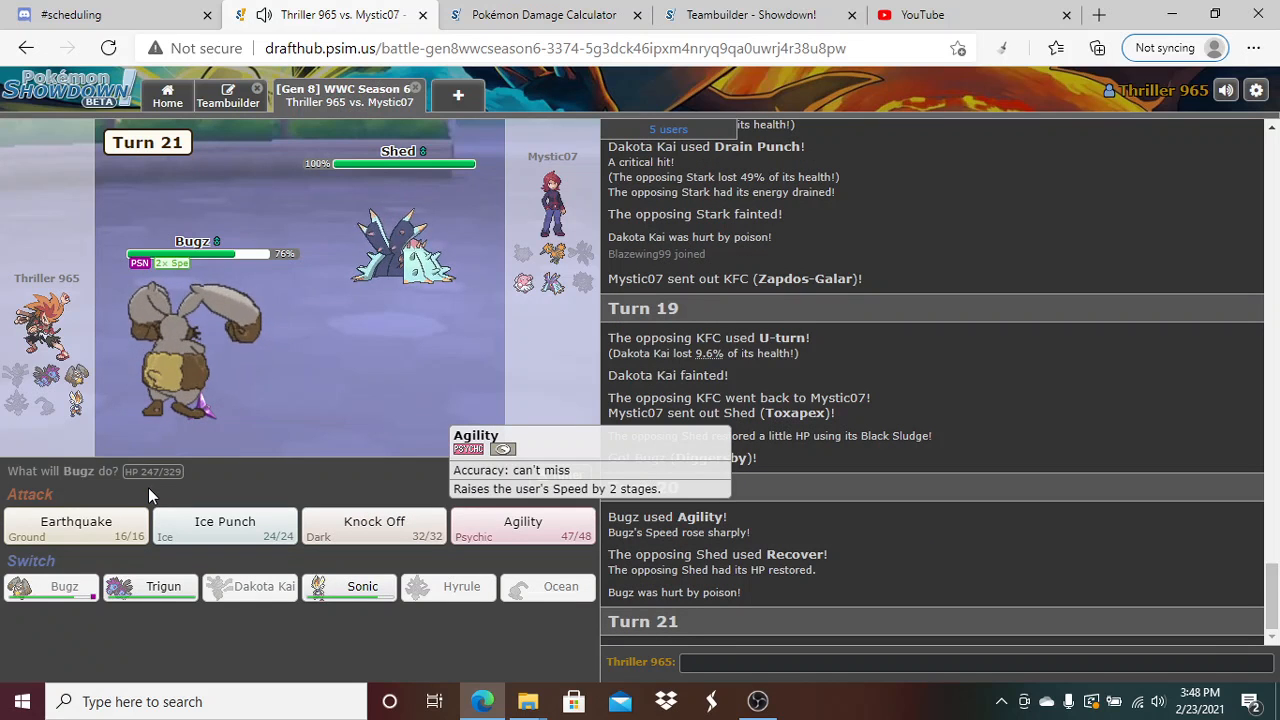
pyautogui.moveTo(75, 521)
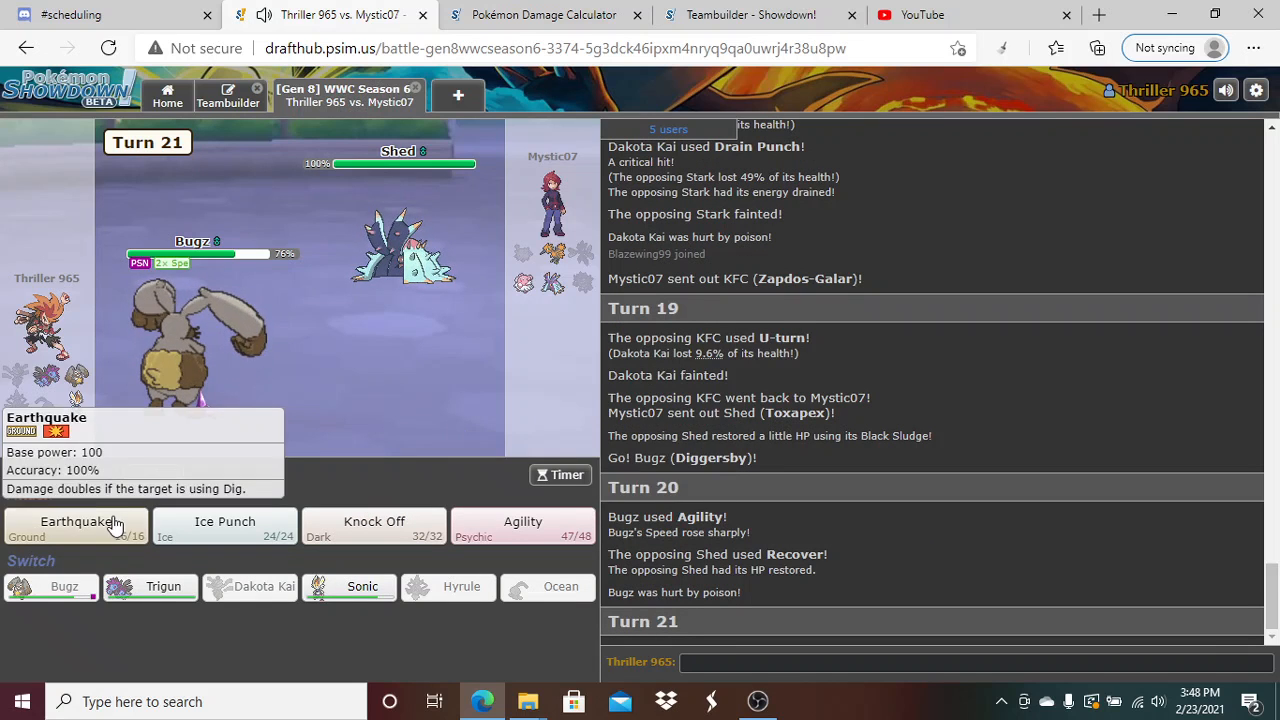
pyautogui.click(75, 525)
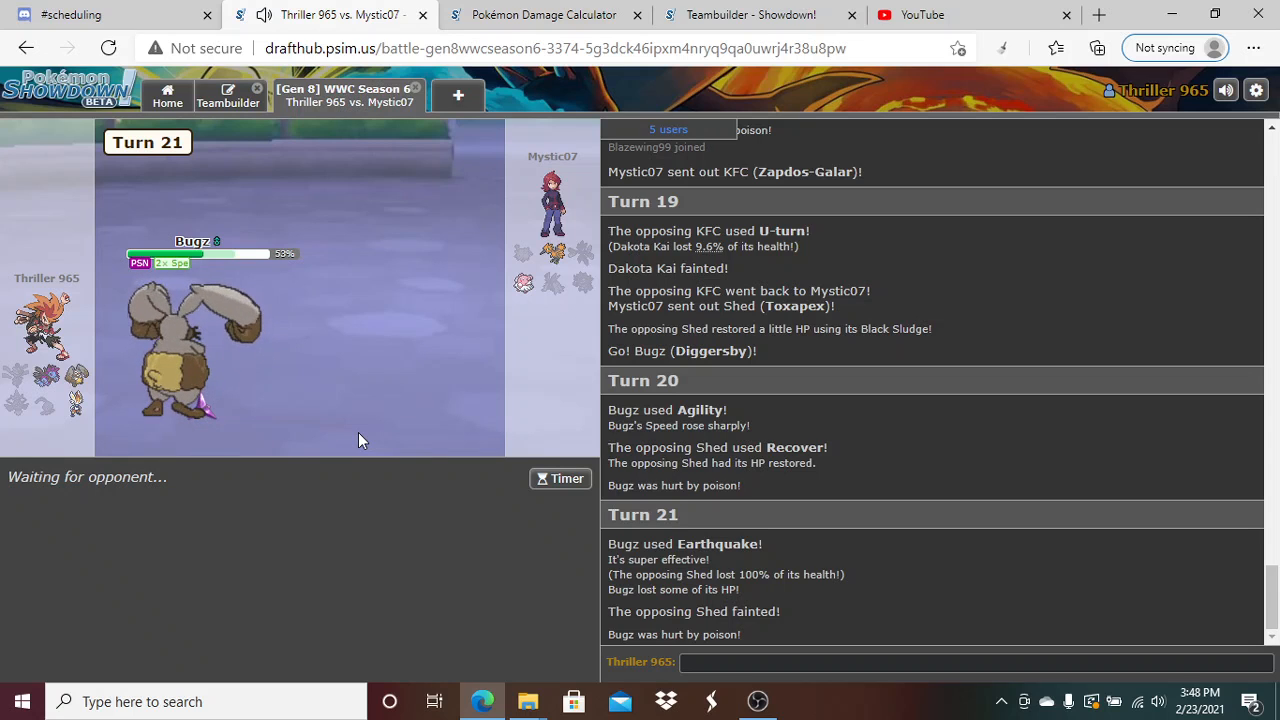
pyautogui.click(543, 14)
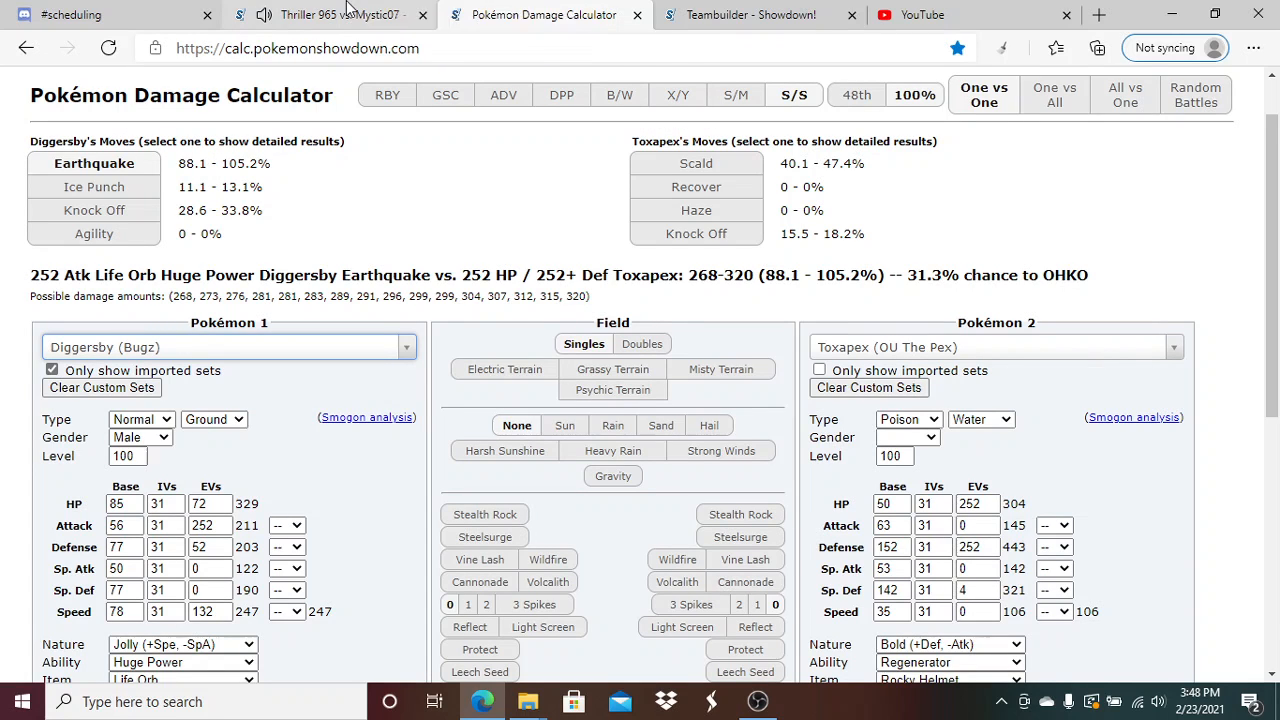
# Go back to the battle, where Zapdos-Galar's Thunderous Kick faints Diggersby
pyautogui.click(330, 14)
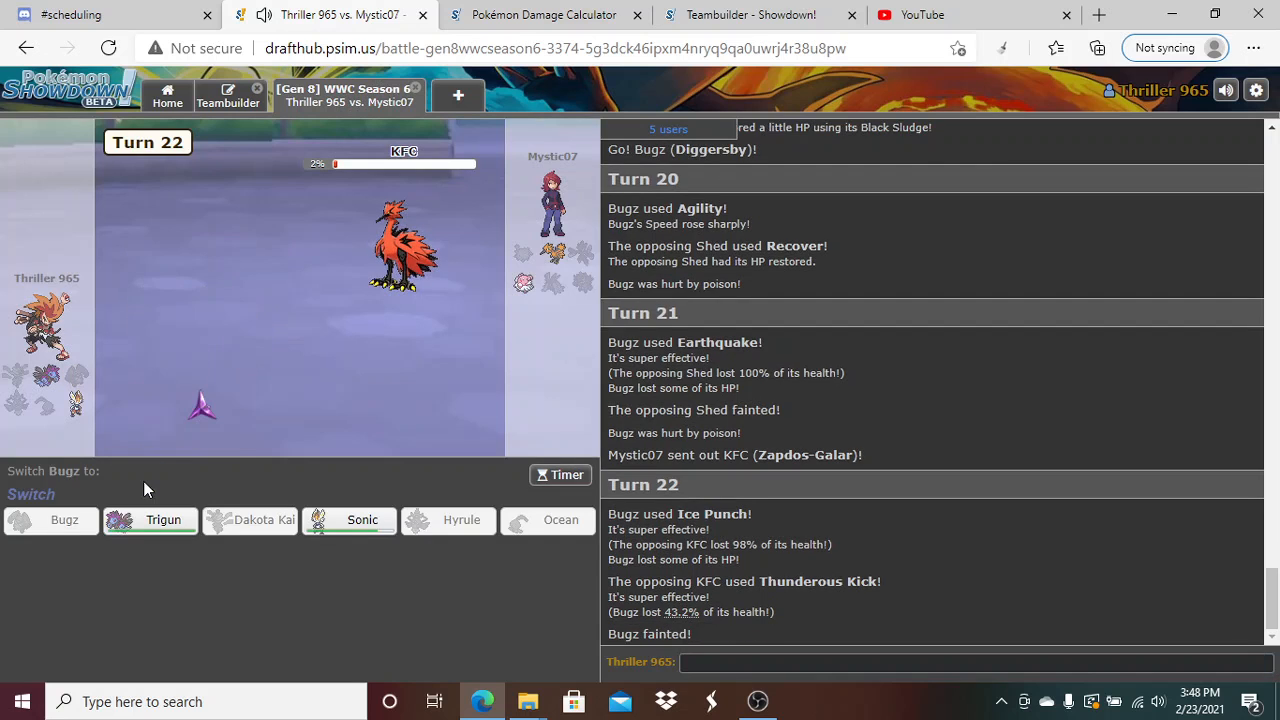
# Send in Trigun to Dragon Pulse Blissey, then switch it out for Sonic
pyautogui.click(150, 519)
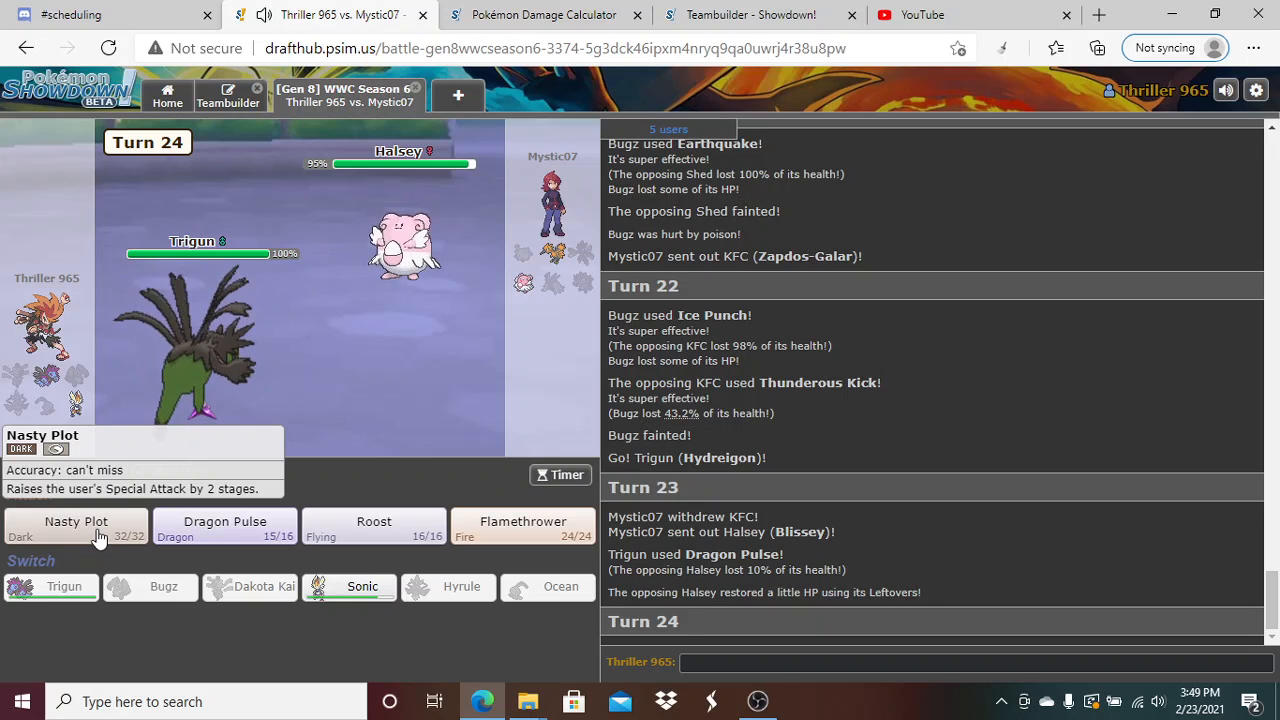
pyautogui.moveTo(305, 575)
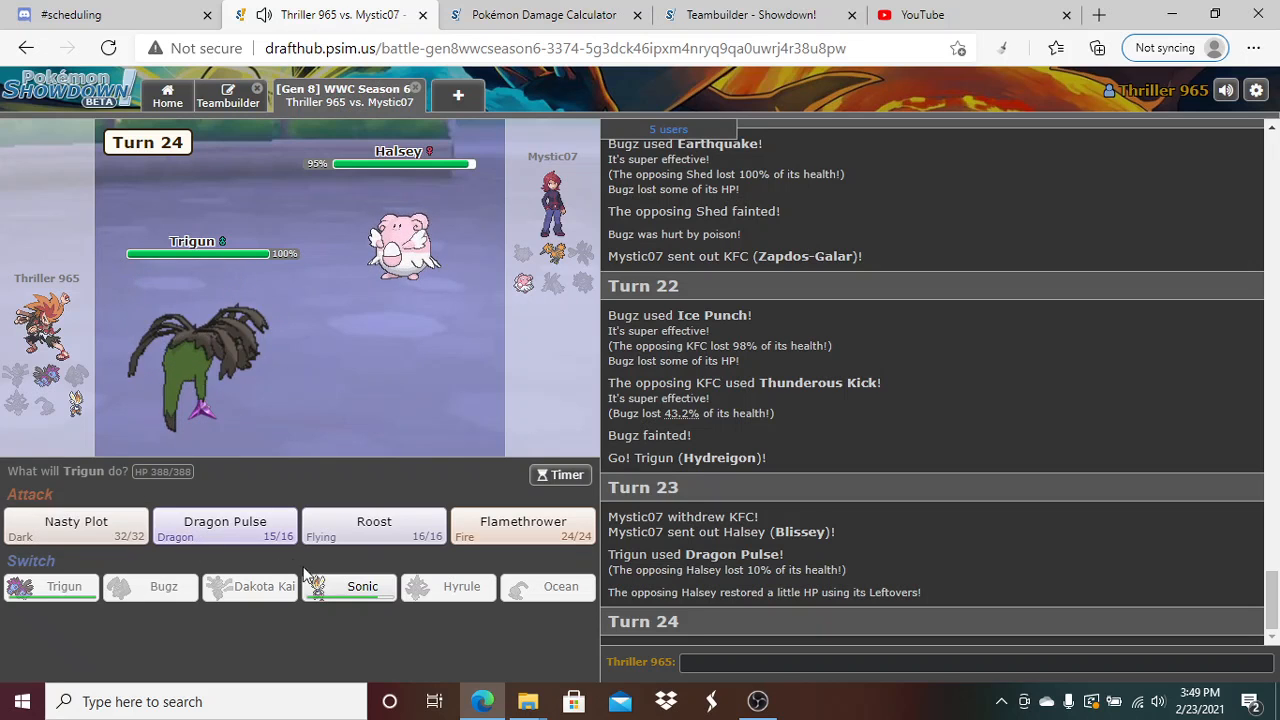
pyautogui.click(362, 586)
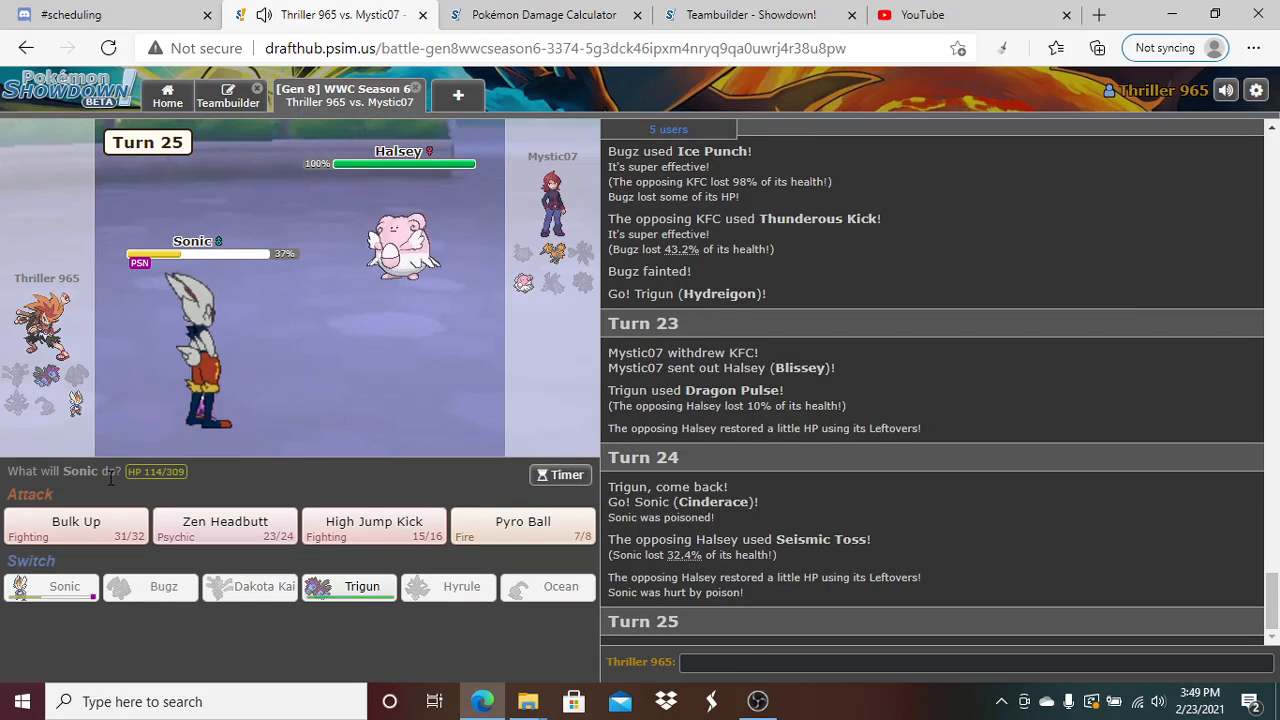
pyautogui.moveTo(373, 525)
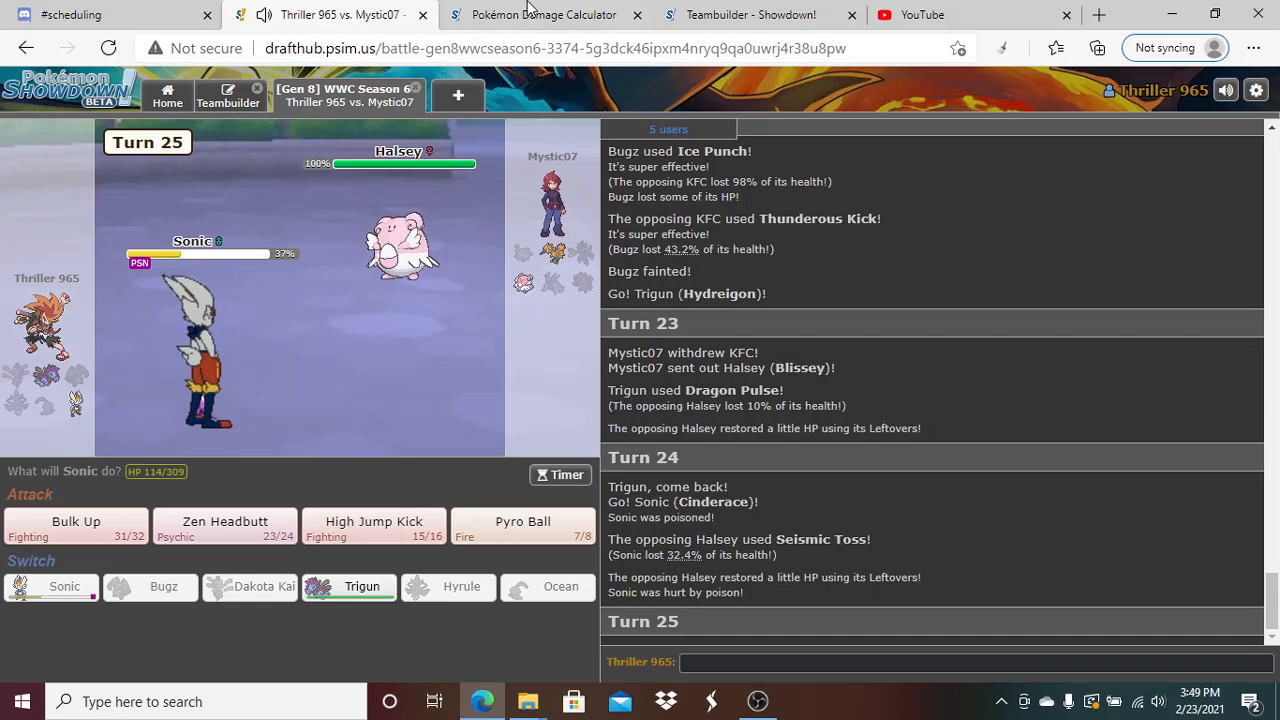
# Look up Blissey in the calculator, then have Sonic use High Jump Kick
pyautogui.click(543, 14)
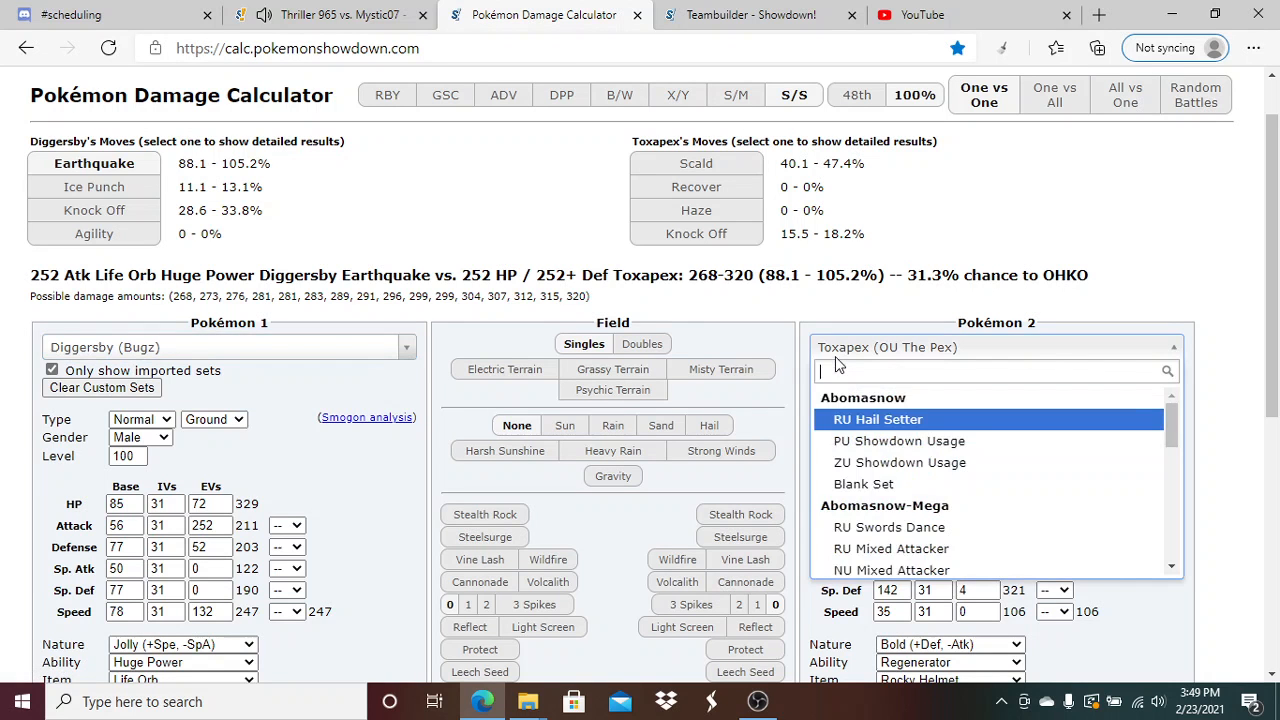
pyautogui.write('blisse')
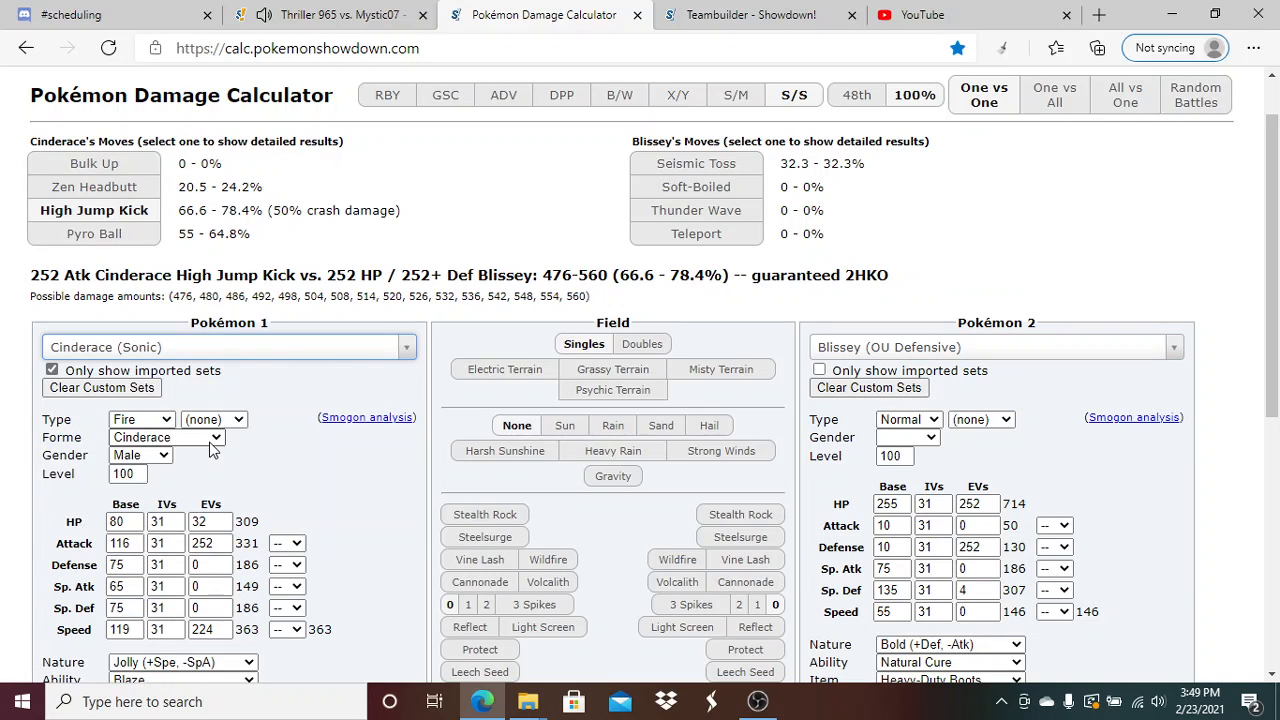
pyautogui.moveTo(330, 14)
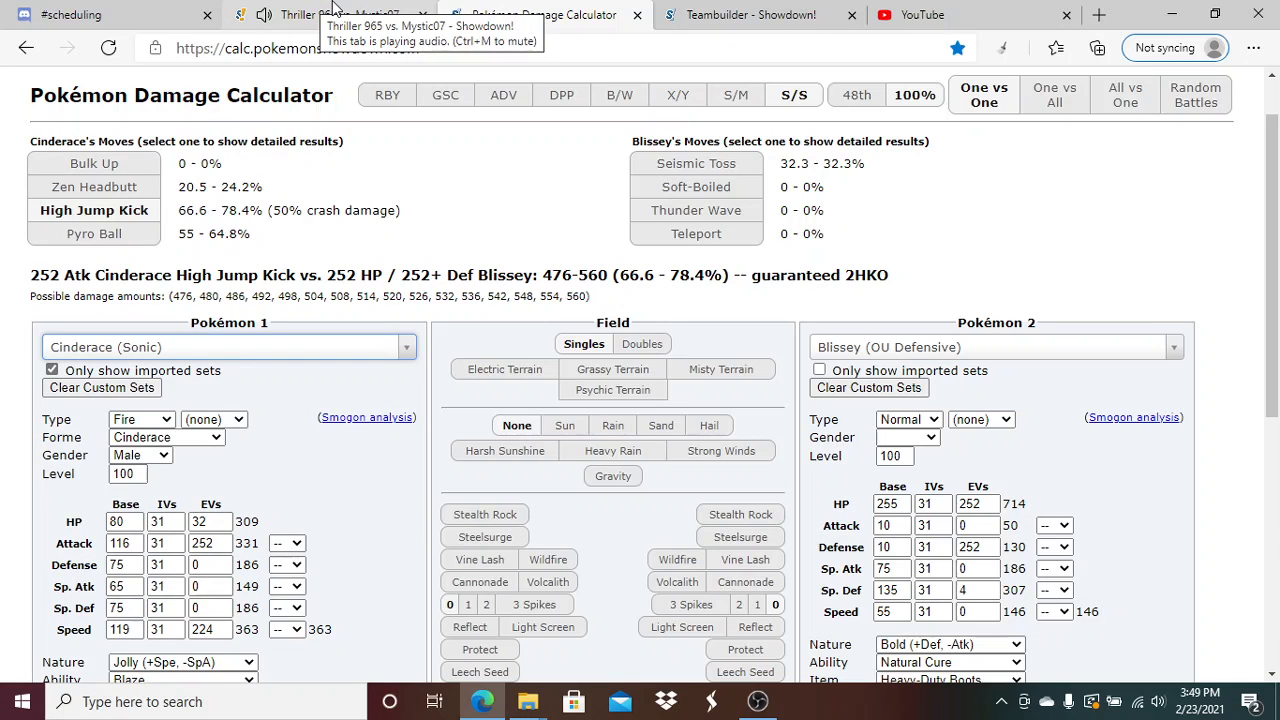
pyautogui.click(340, 14)
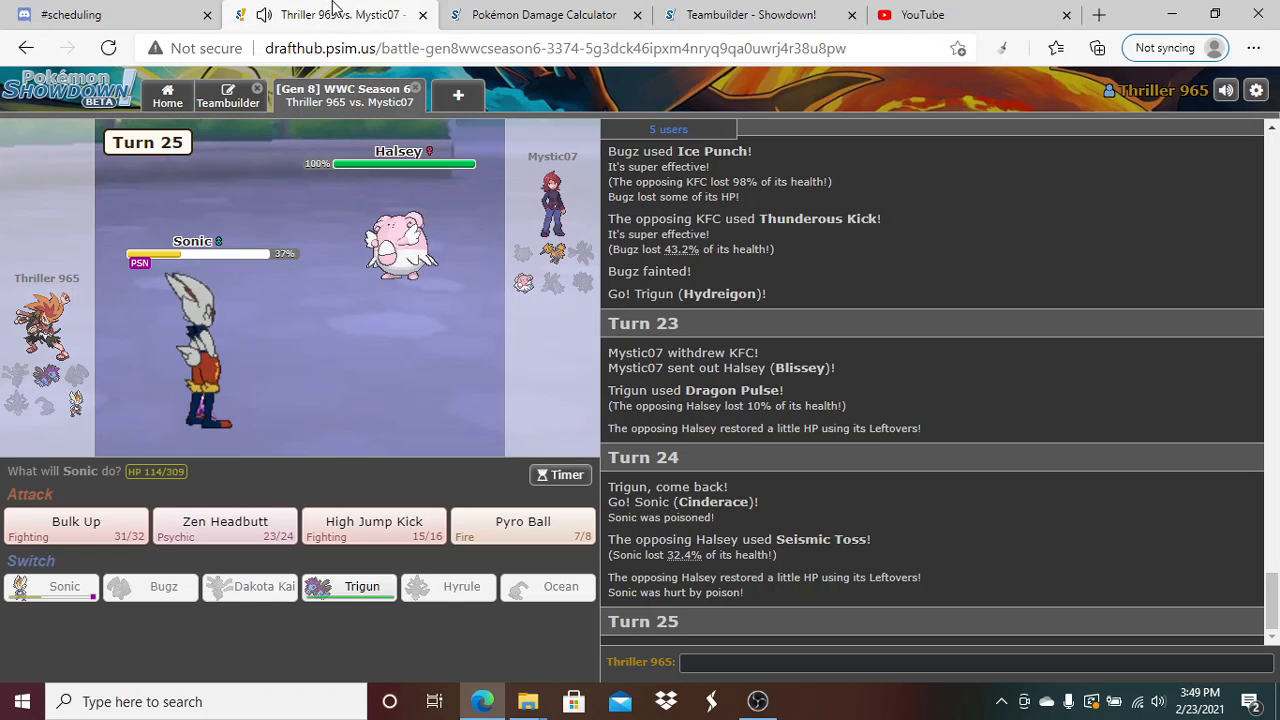
pyautogui.moveTo(390, 500)
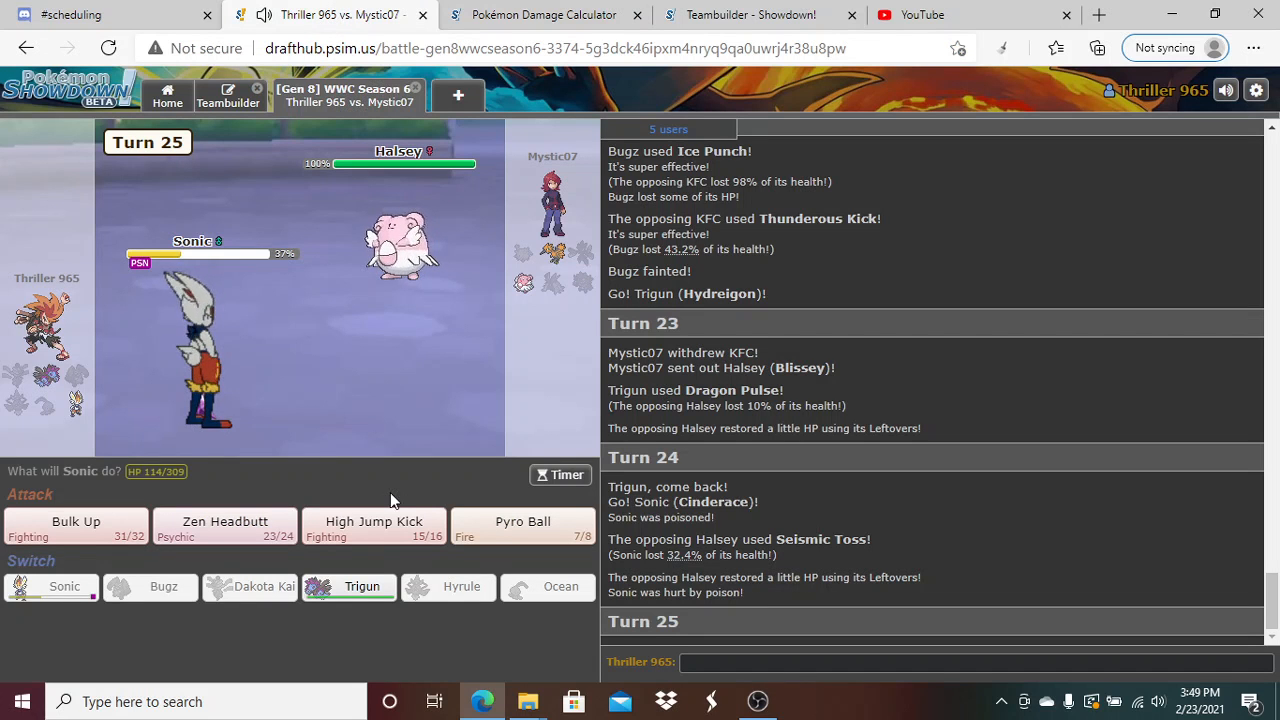
pyautogui.moveTo(374, 527)
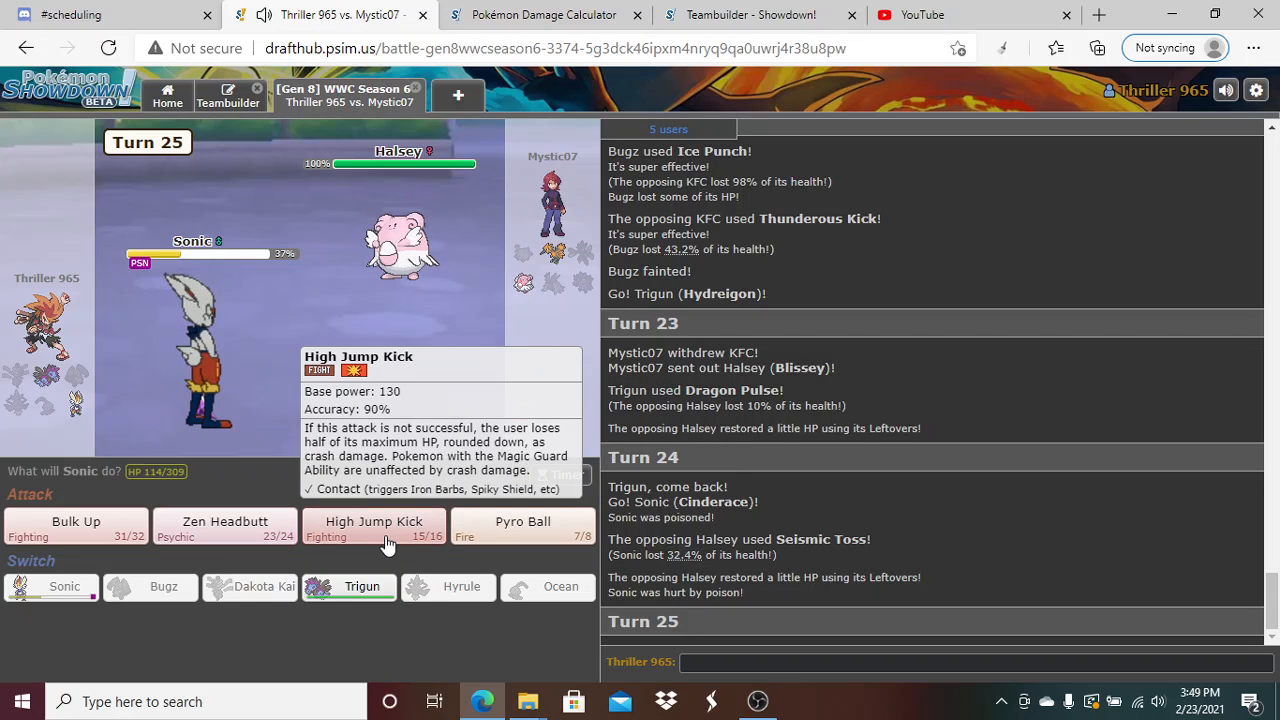
pyautogui.click(543, 14)
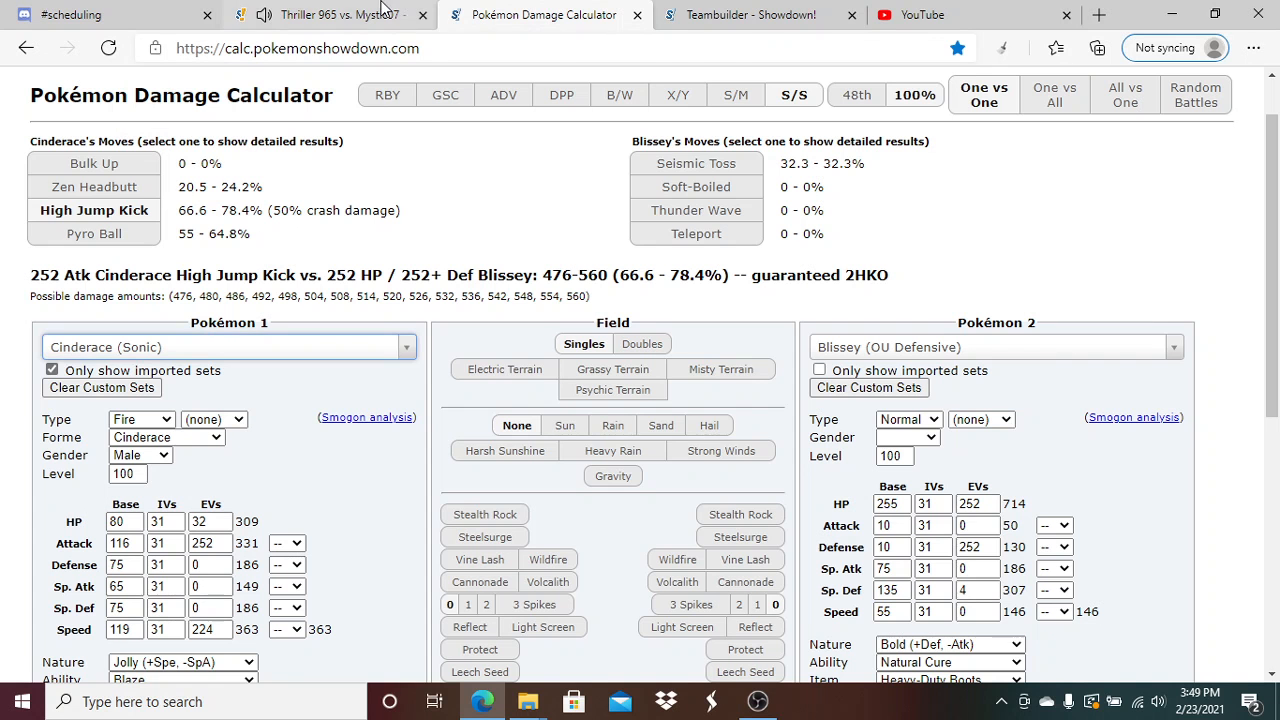
pyautogui.click(330, 14)
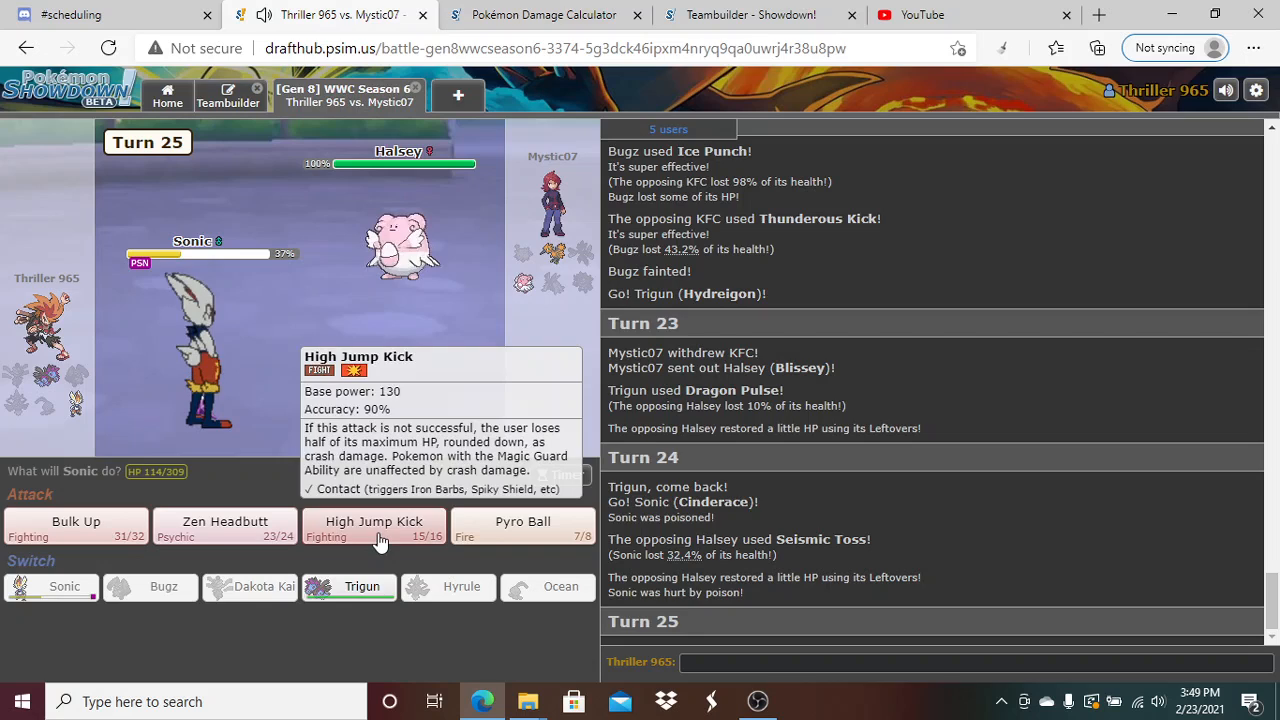
pyautogui.moveTo(378, 10)
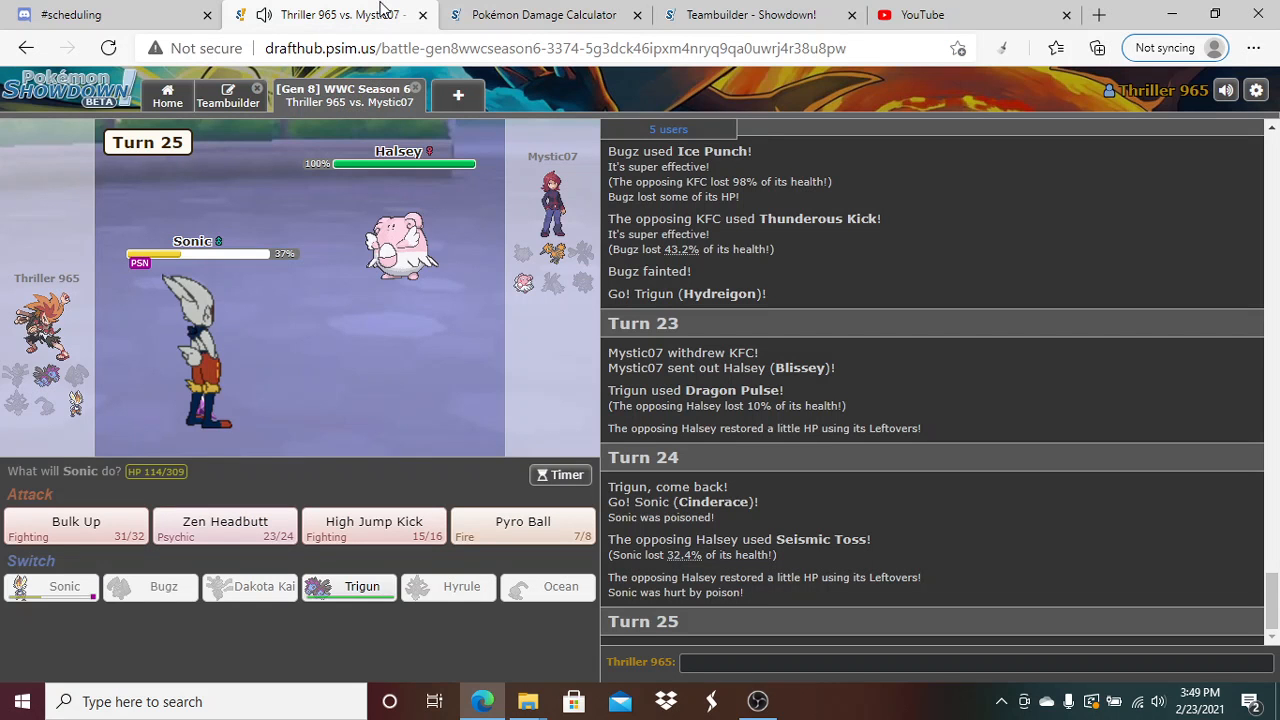
pyautogui.click(373, 527)
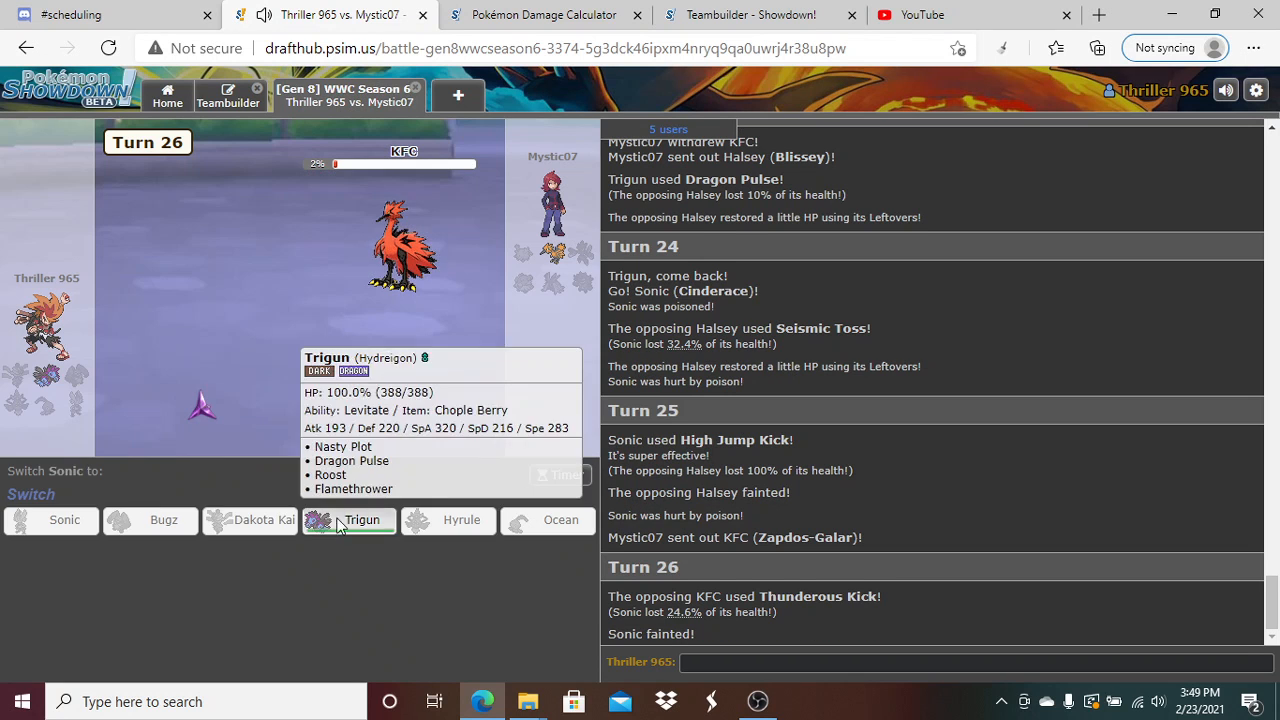
# Send Trigun in to replace the fainted Cinderace
pyautogui.click(362, 520)
pyautogui.write('z')
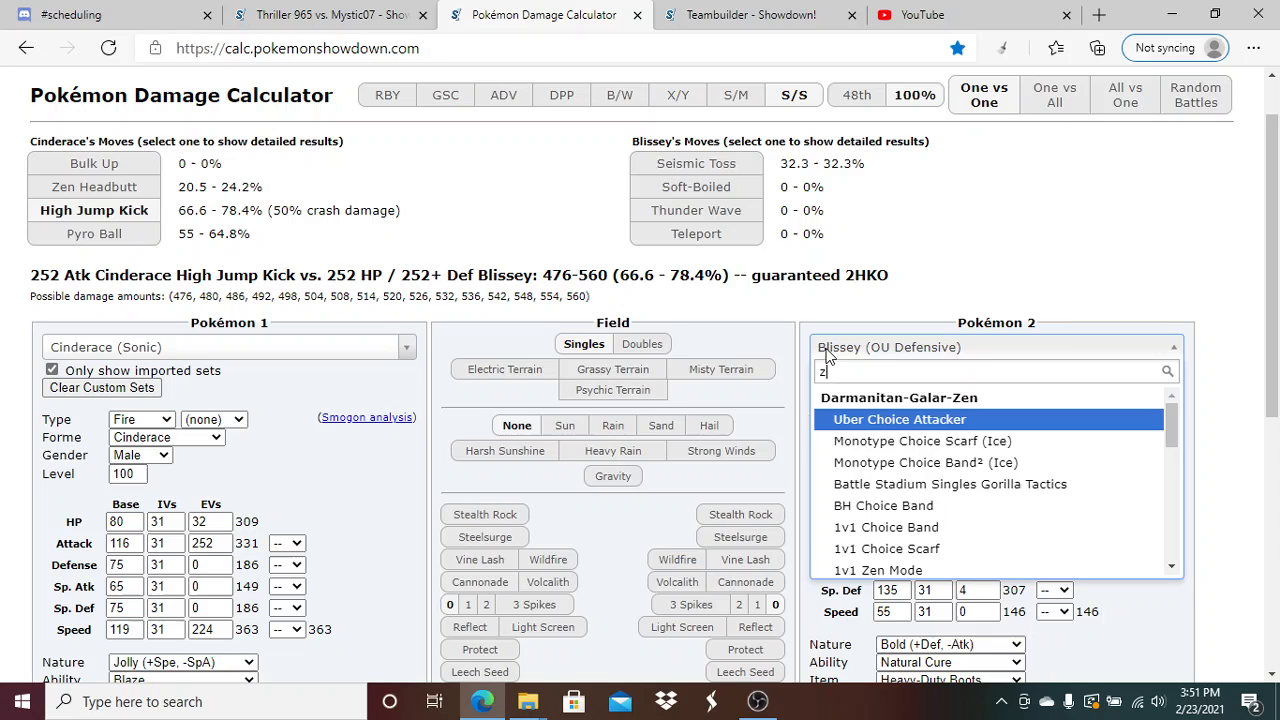
# Set up Diggersby attacking Zapdos-Galar in the damage calculator
pyautogui.write('apdo')
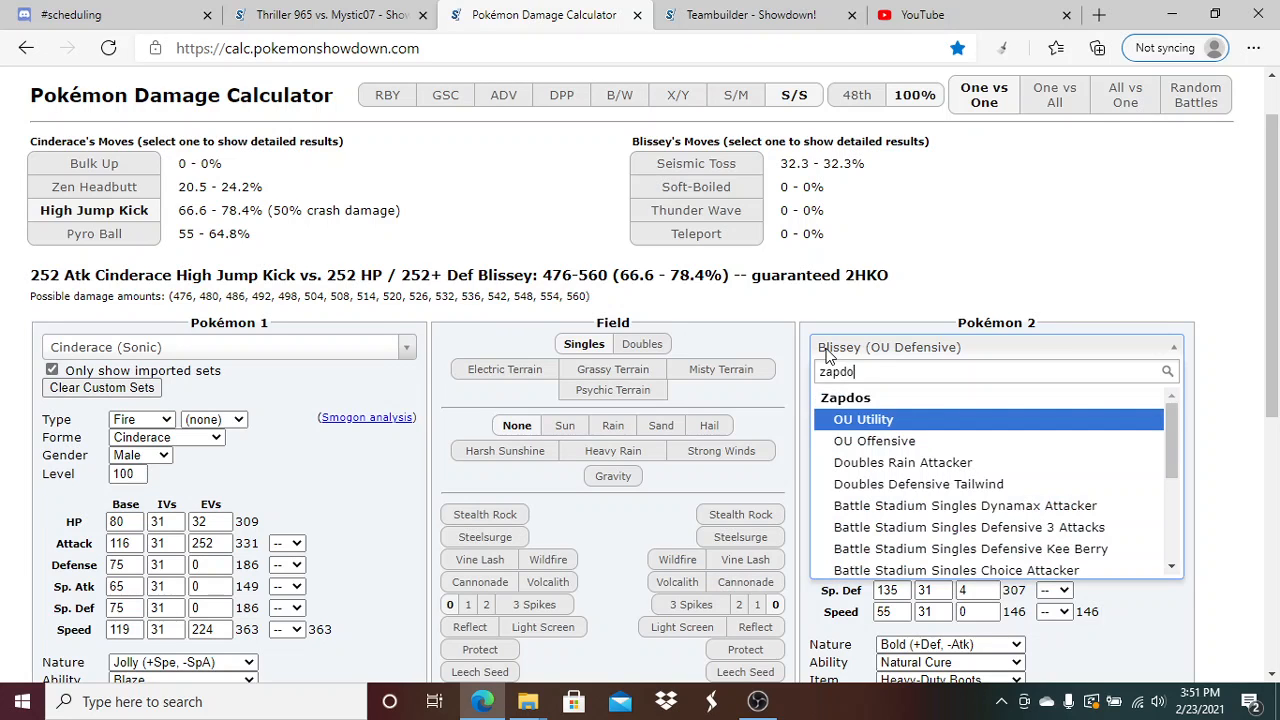
pyautogui.click(873, 440)
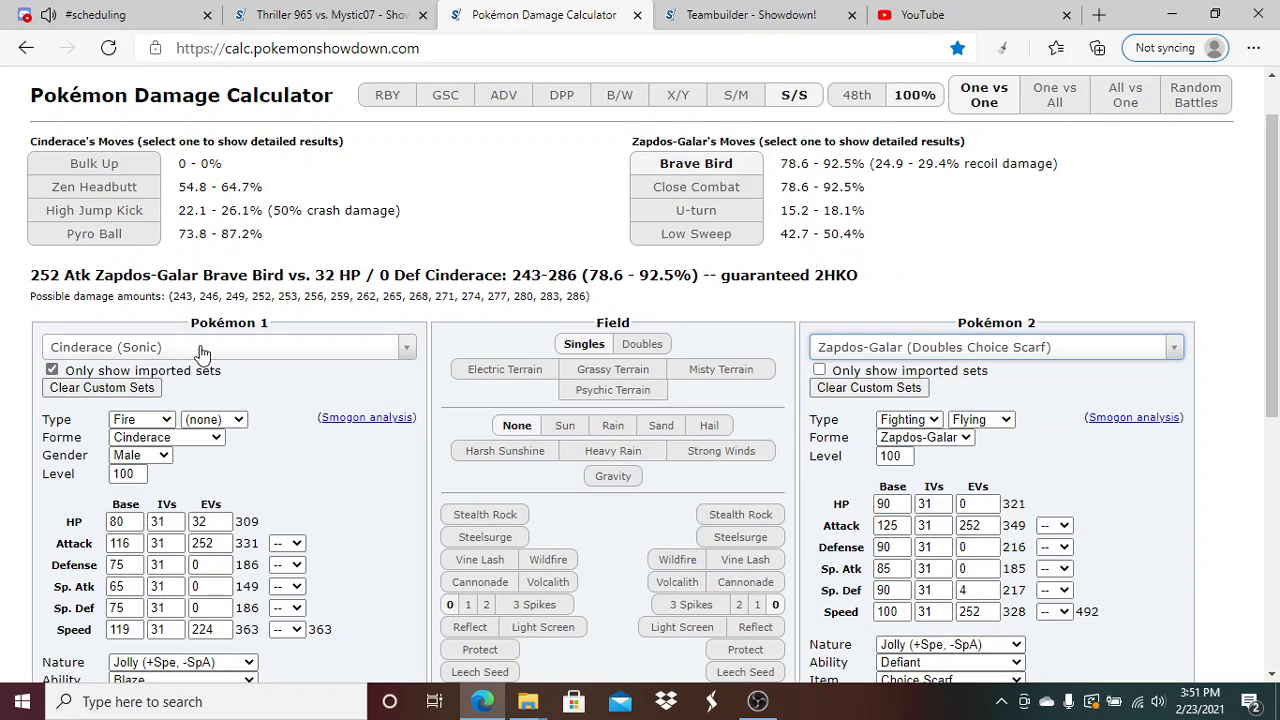
pyautogui.click(227, 347)
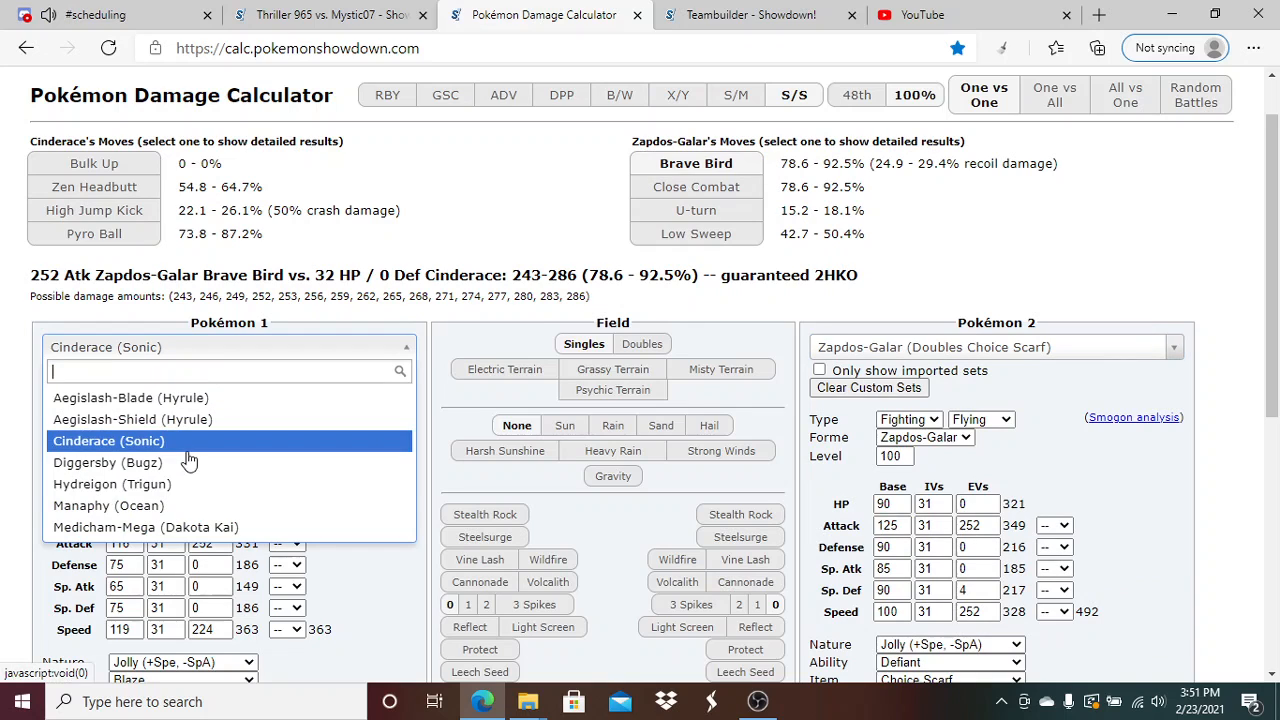
pyautogui.click(108, 462)
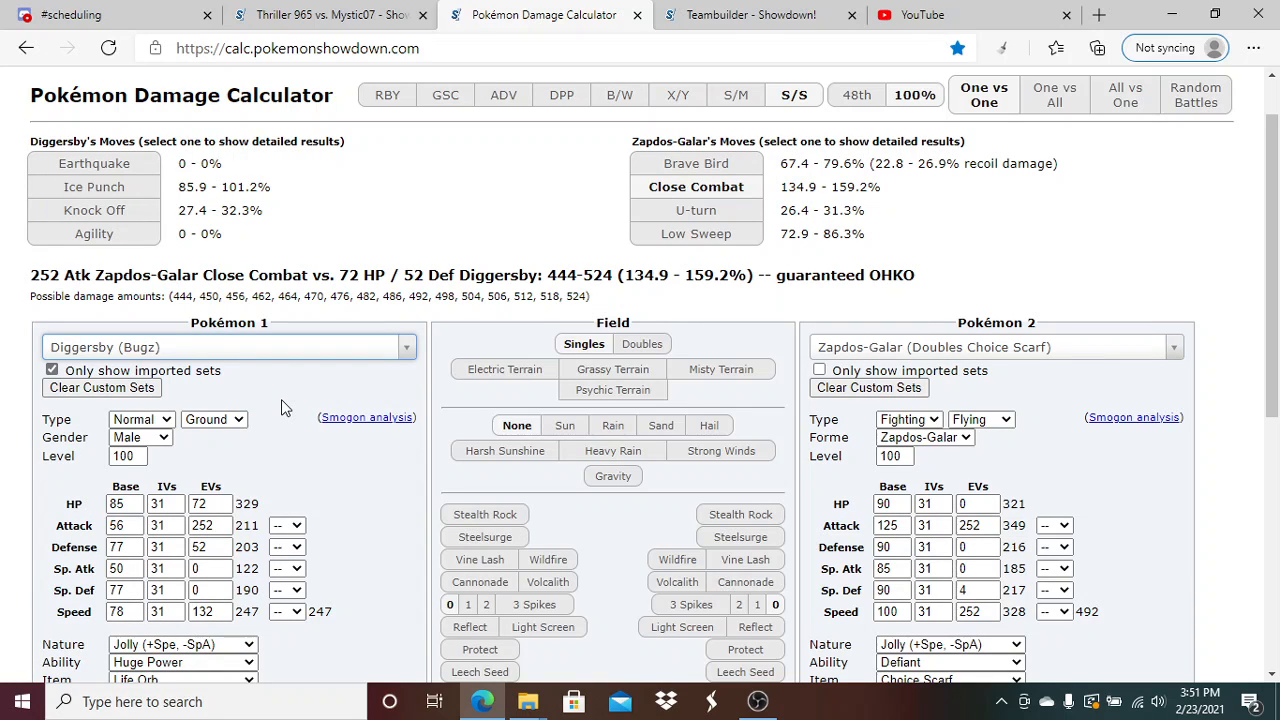
# Flip between battle and calculator, ending on Cinderace's High Jump Kick versus Blissey (66.6–78.4%)
pyautogui.click(330, 14)
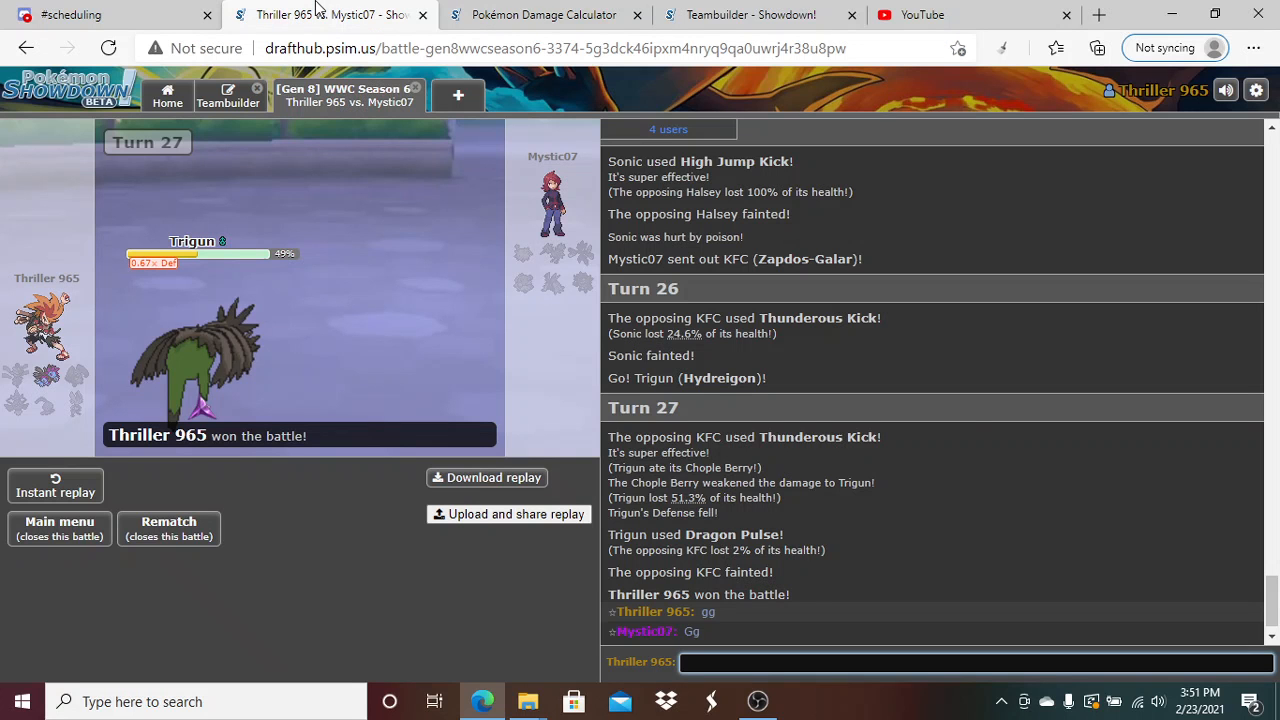
pyautogui.click(543, 14)
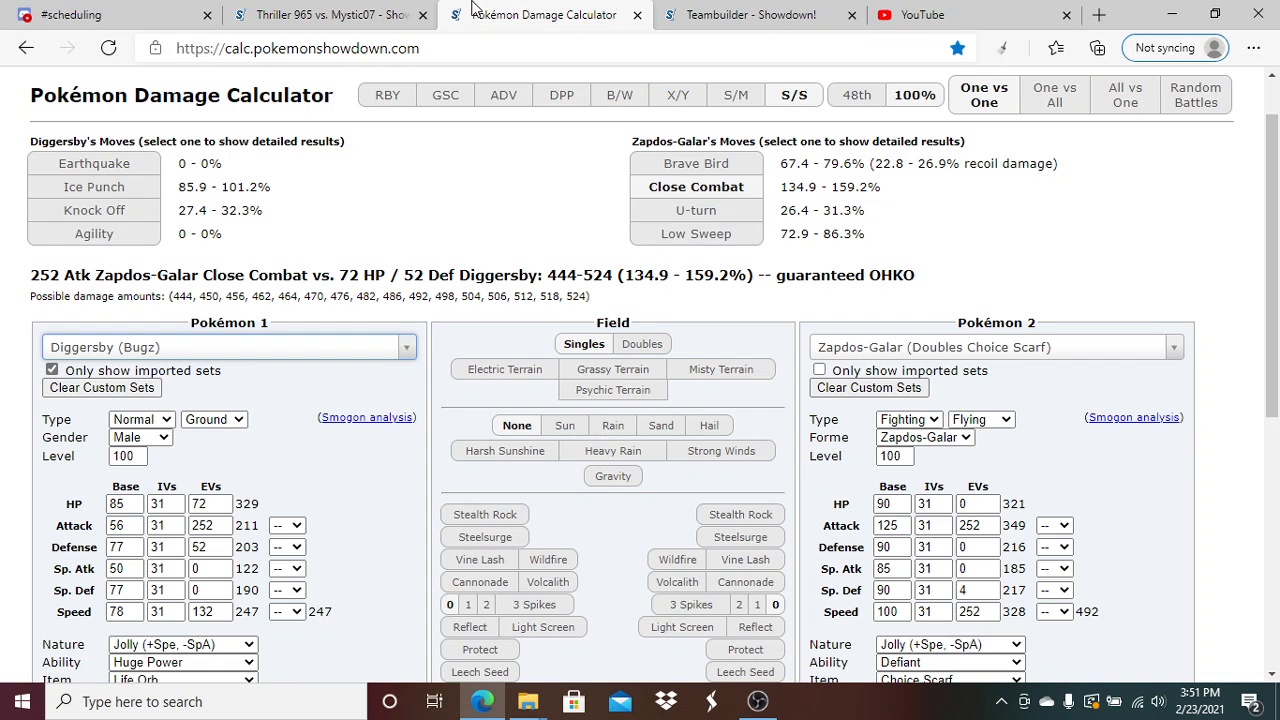
pyautogui.click(330, 14)
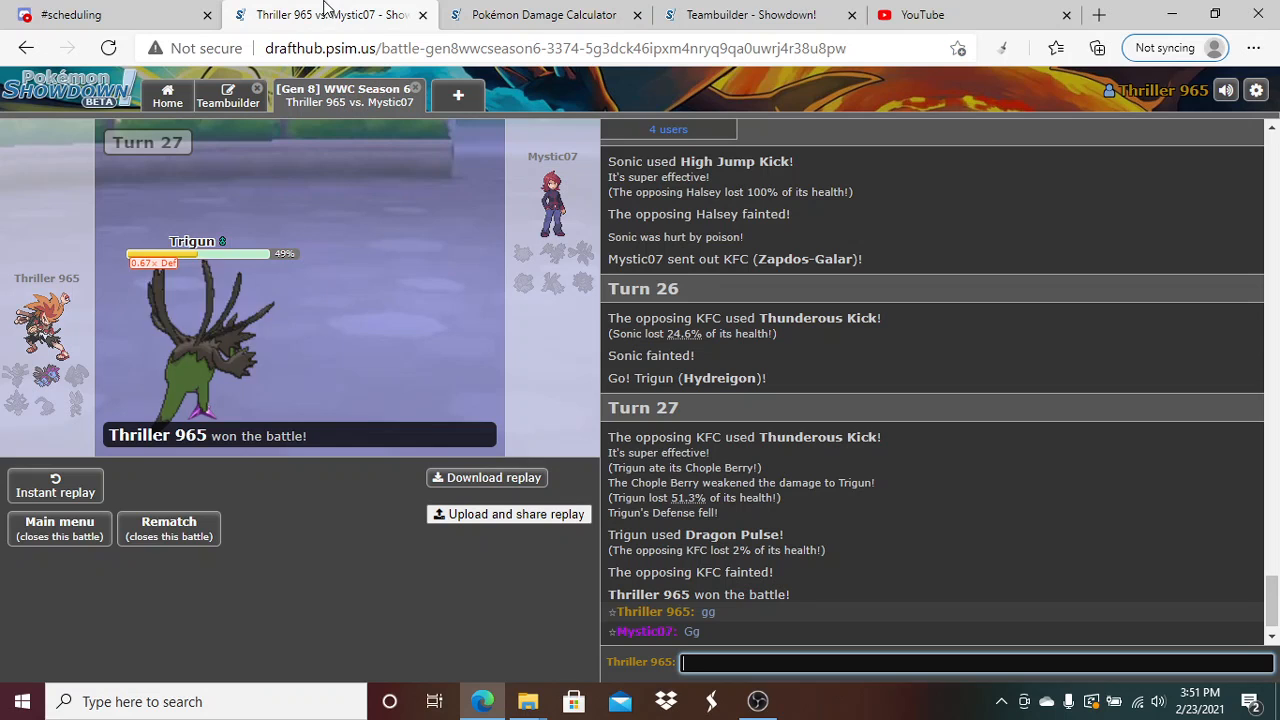
pyautogui.moveTo(545, 14)
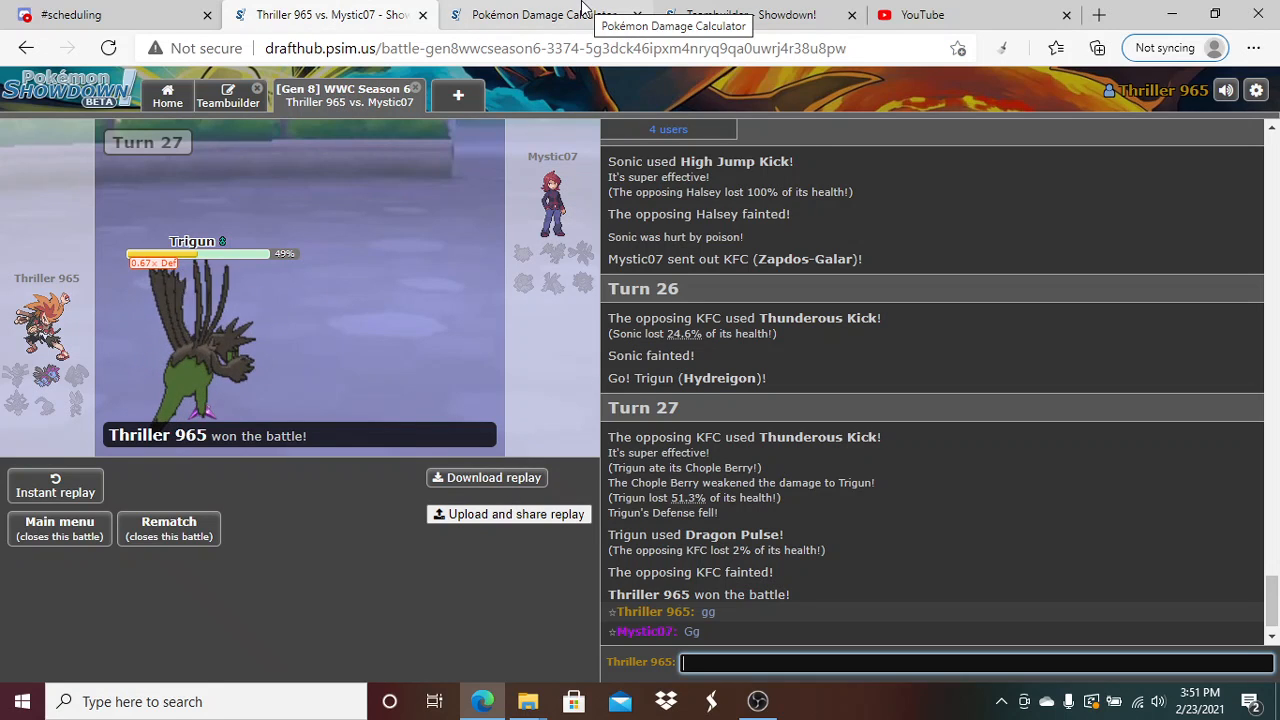
pyautogui.click(543, 14)
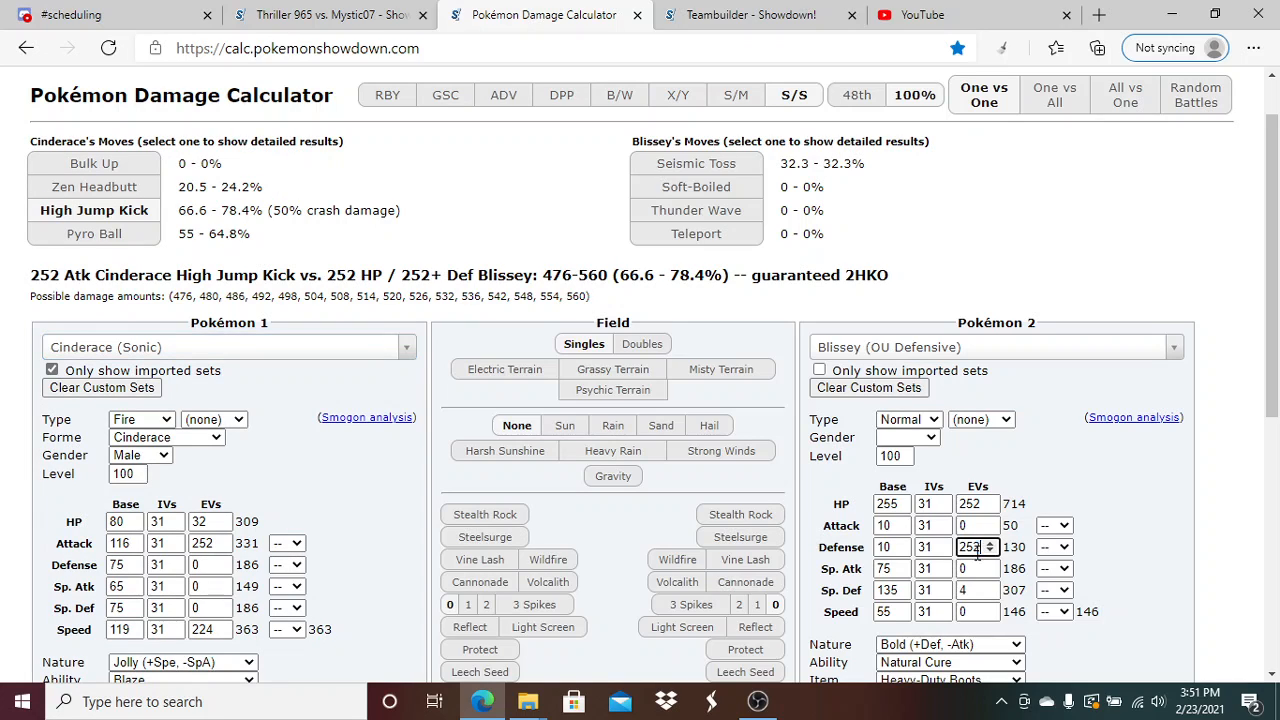
# Zero Blissey's Defense EVs for a guaranteed High Jump Kick OHKO, then search 'sciz' for Pokémon 2
pyautogui.write('0')
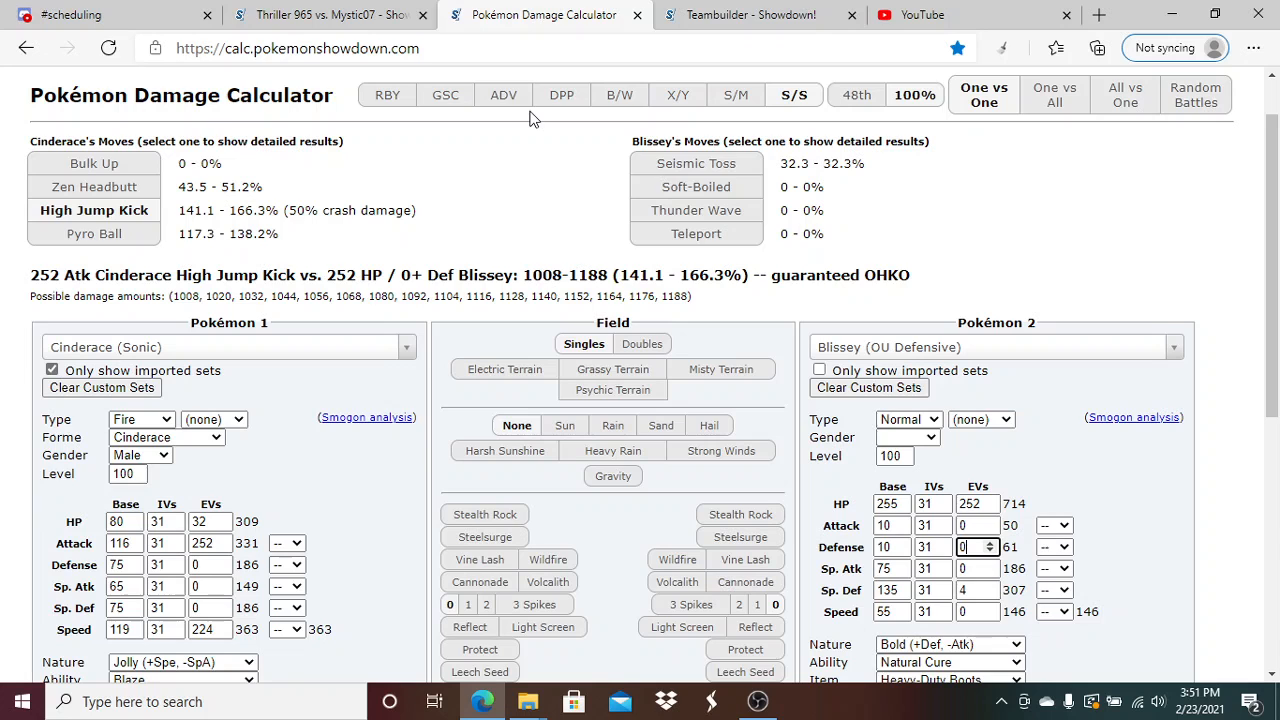
pyautogui.click(330, 14)
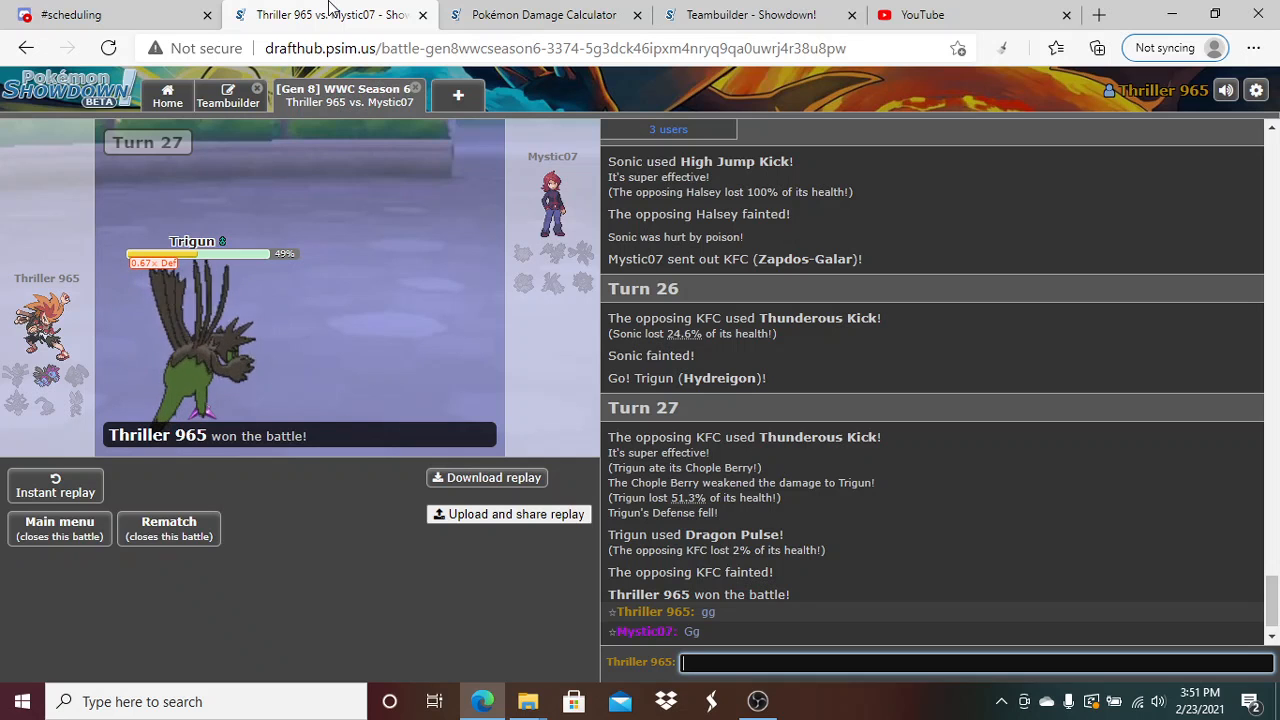
pyautogui.click(543, 14)
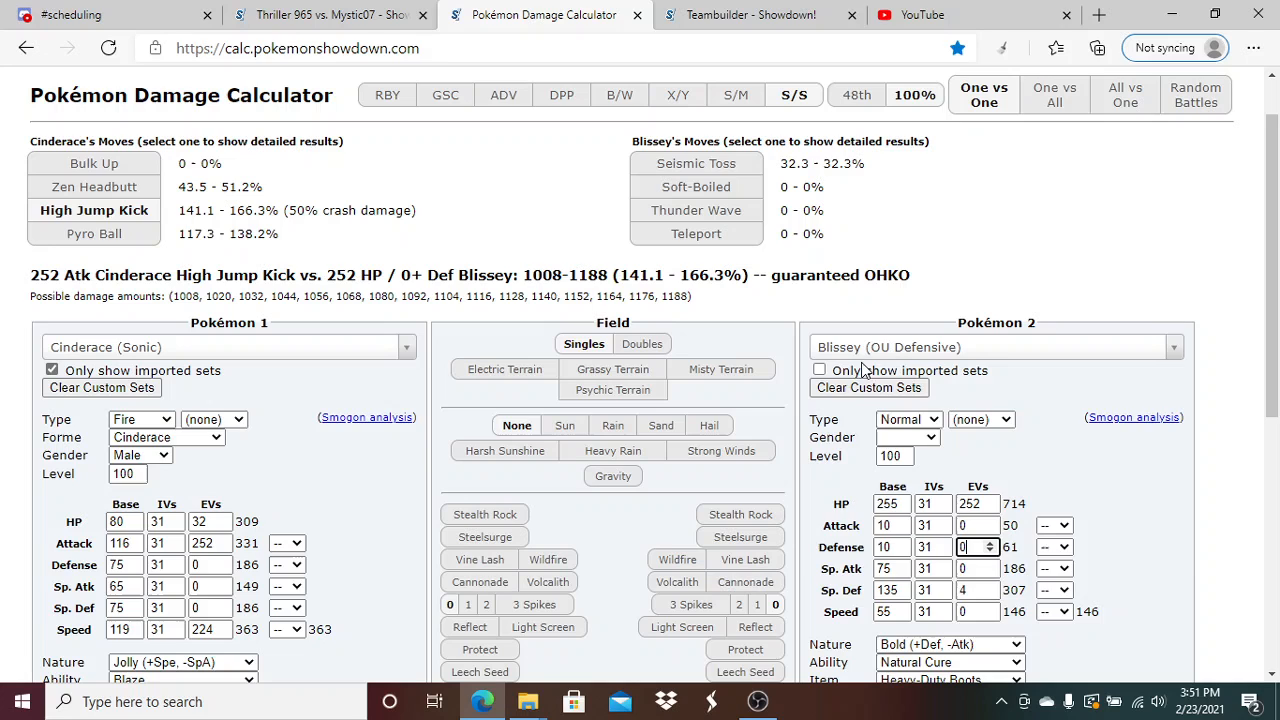
pyautogui.write('scizor-')
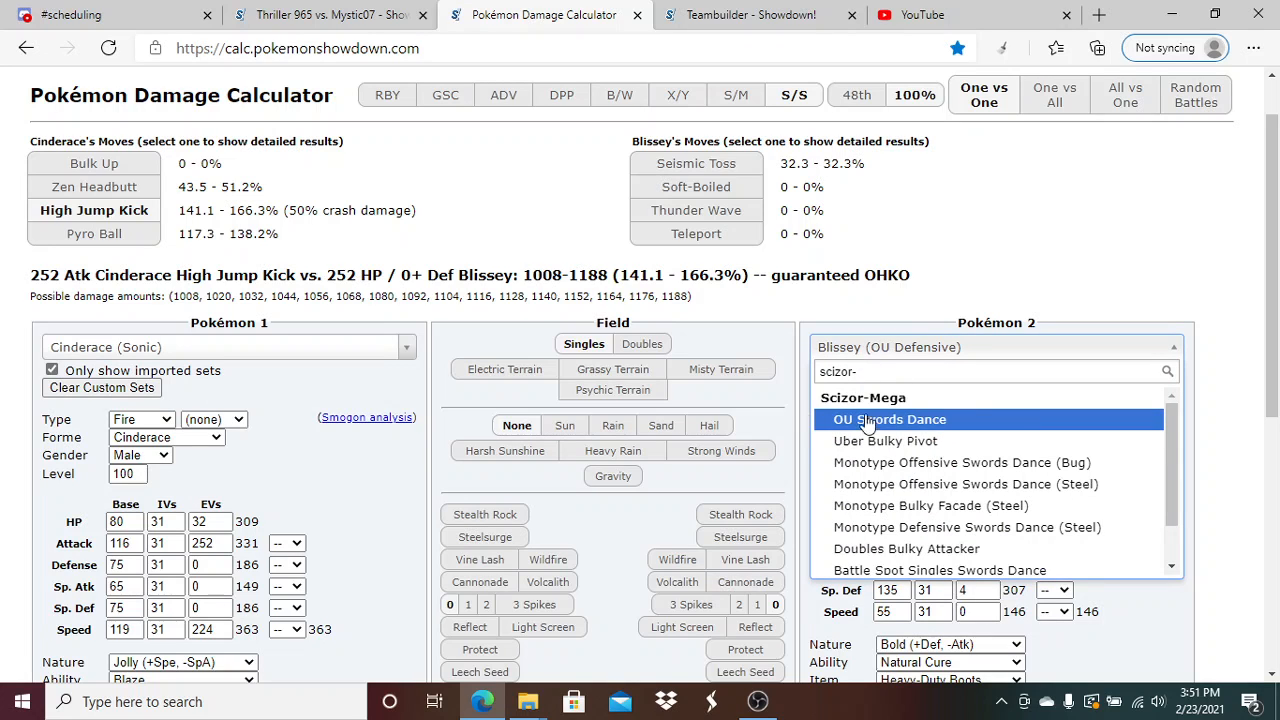
# Test +1 Aegislash-Blade, then +1 Mega Medicham against OU Swords Dance Mega Scizor (57.1–67.6%, 2HKO)
pyautogui.click(889, 419)
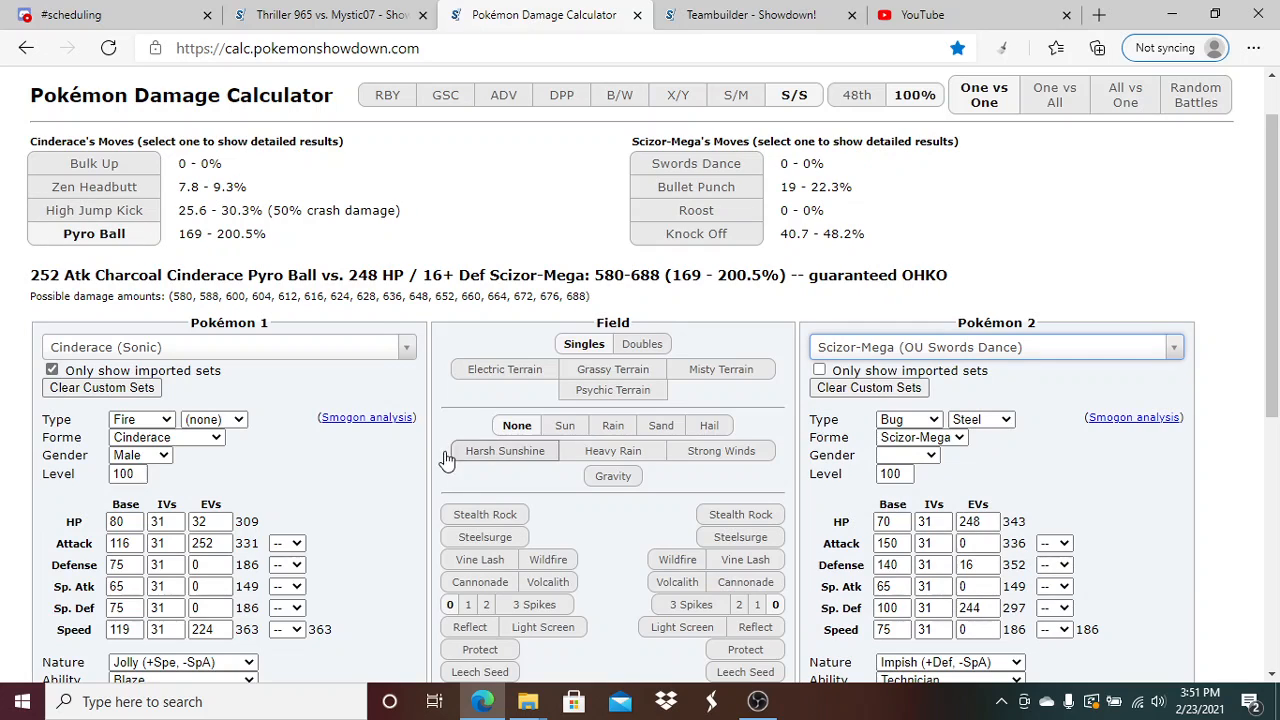
pyautogui.click(995, 347)
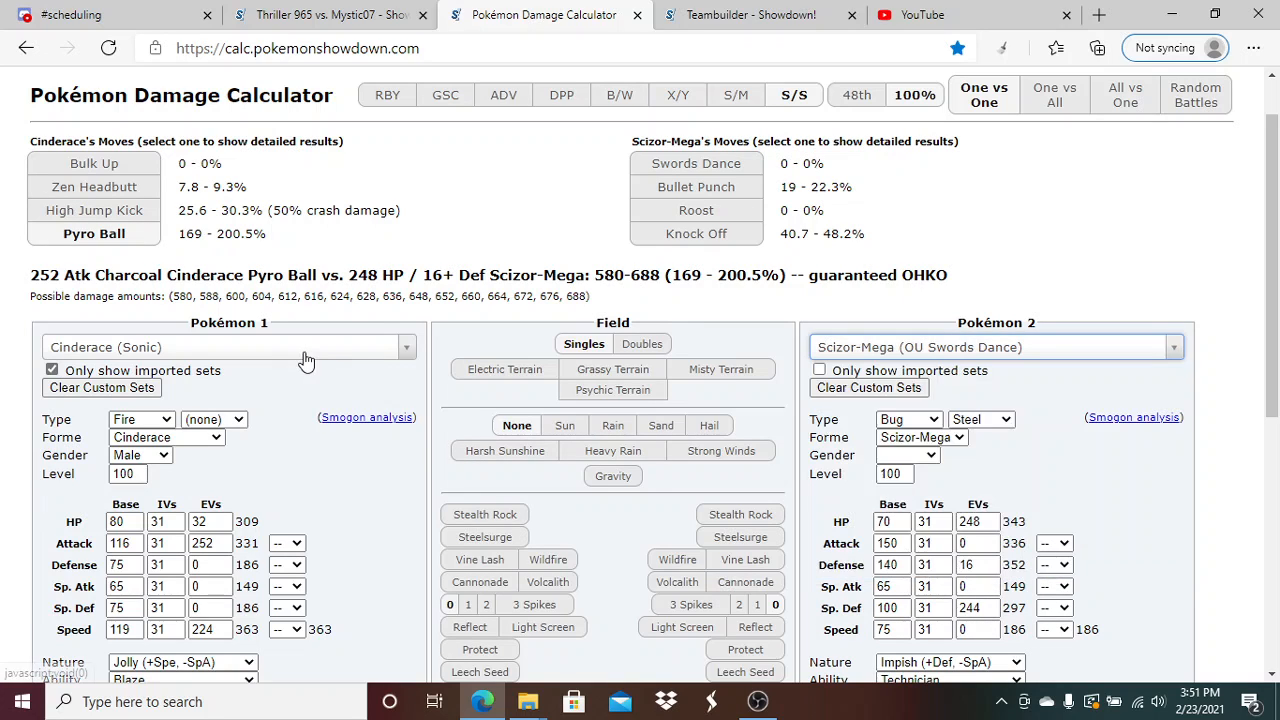
pyautogui.click(228, 346)
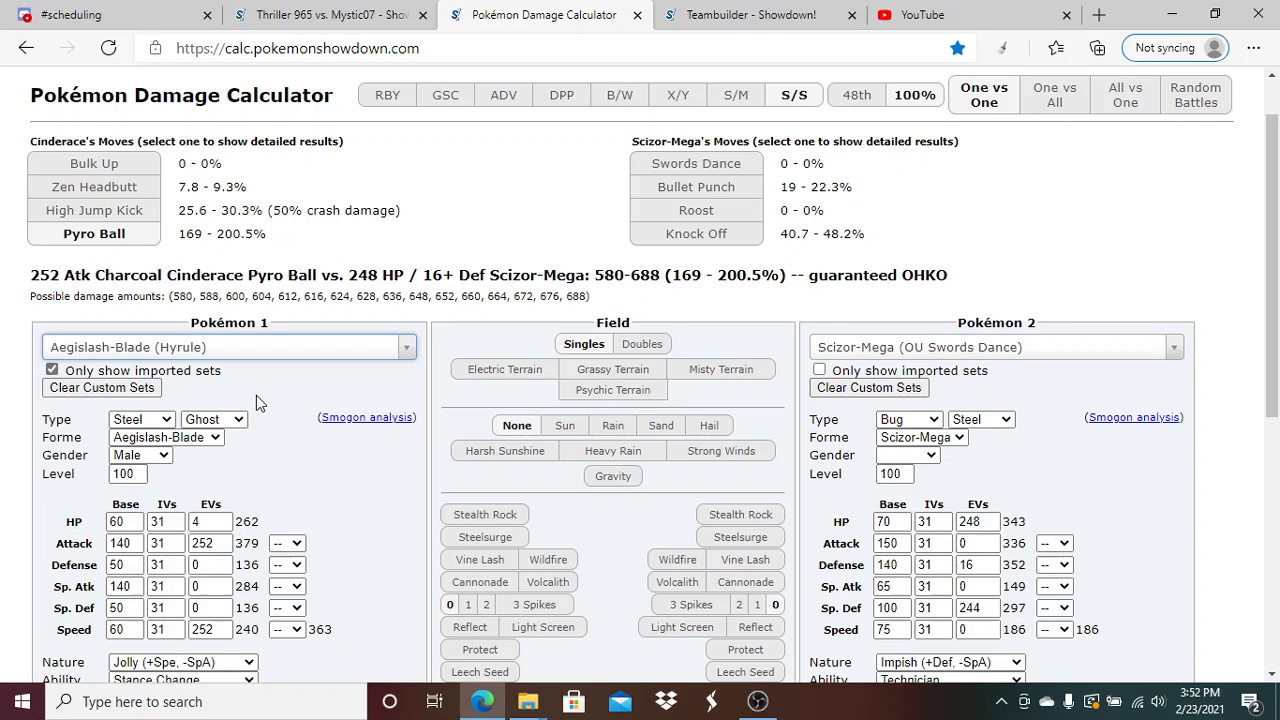
pyautogui.click(227, 347)
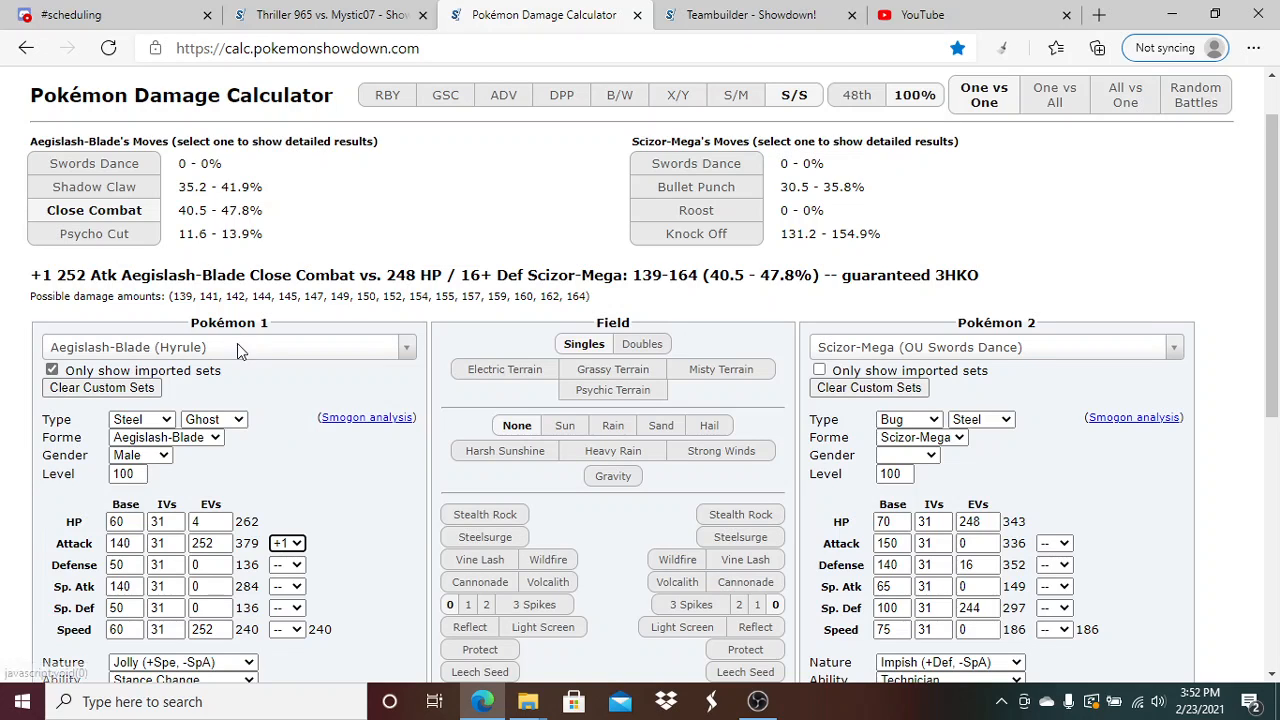
pyautogui.click(230, 347)
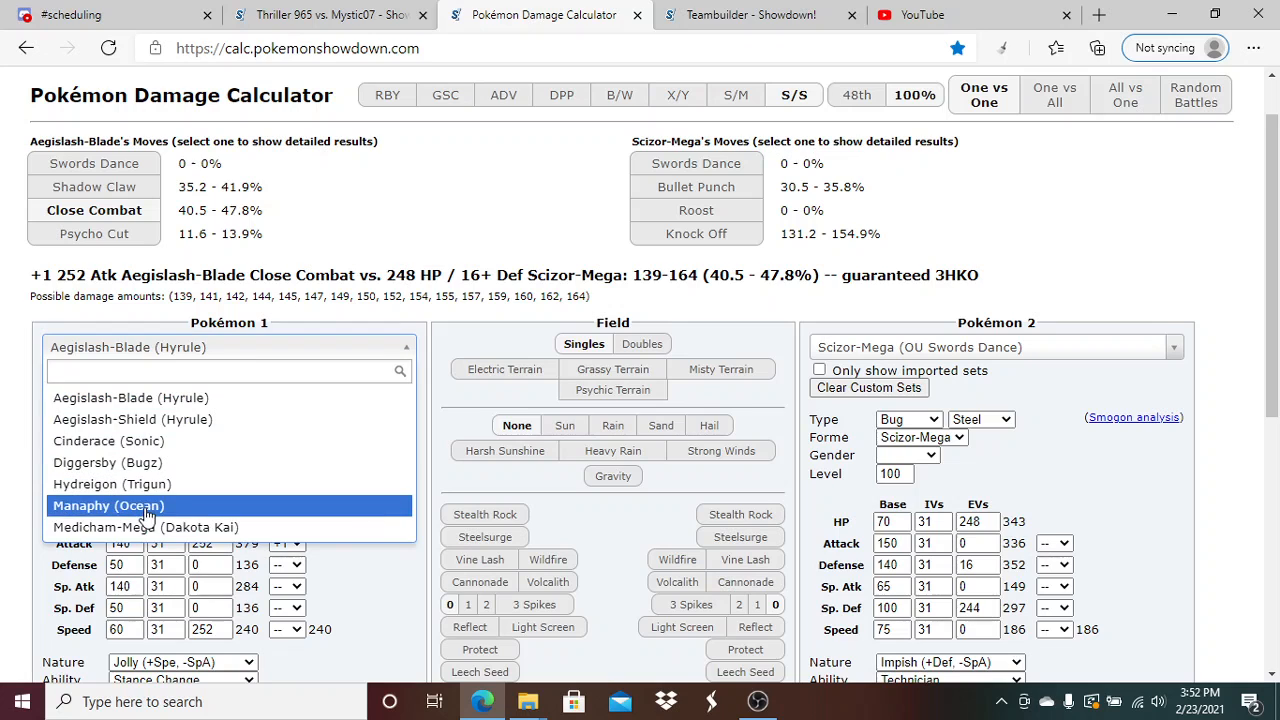
pyautogui.click(145, 527)
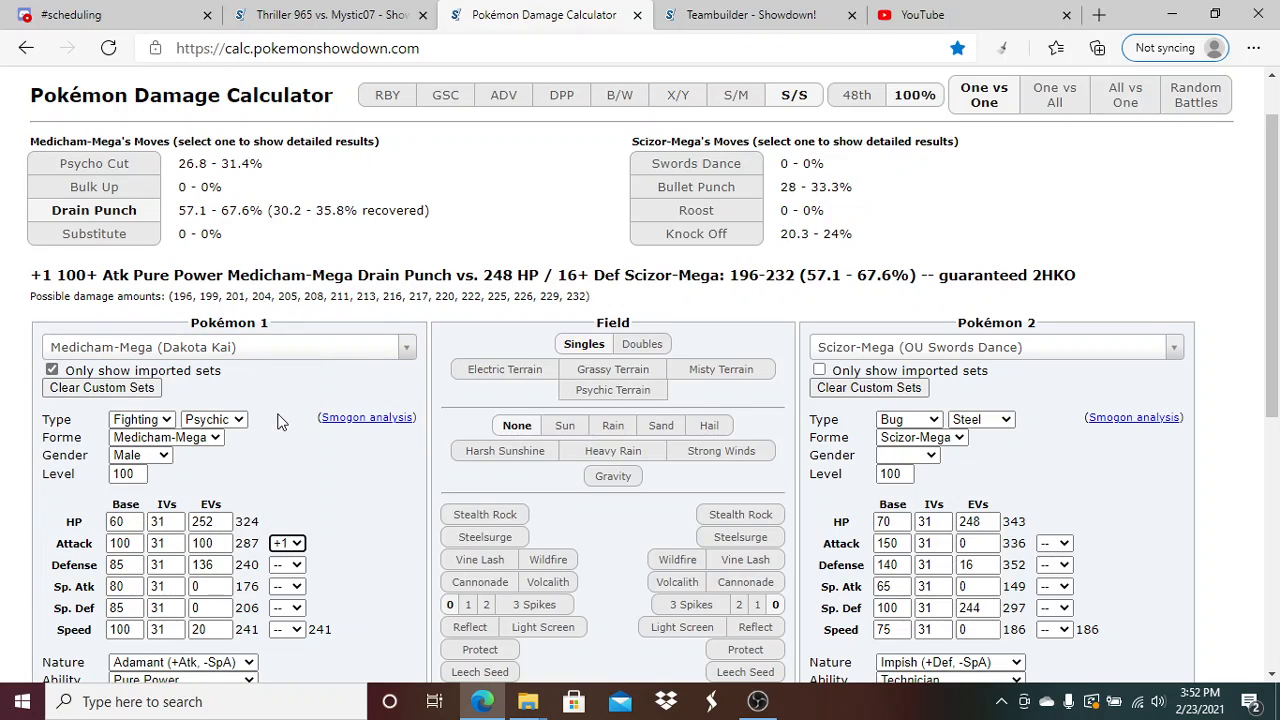
pyautogui.moveTo(365, 443)
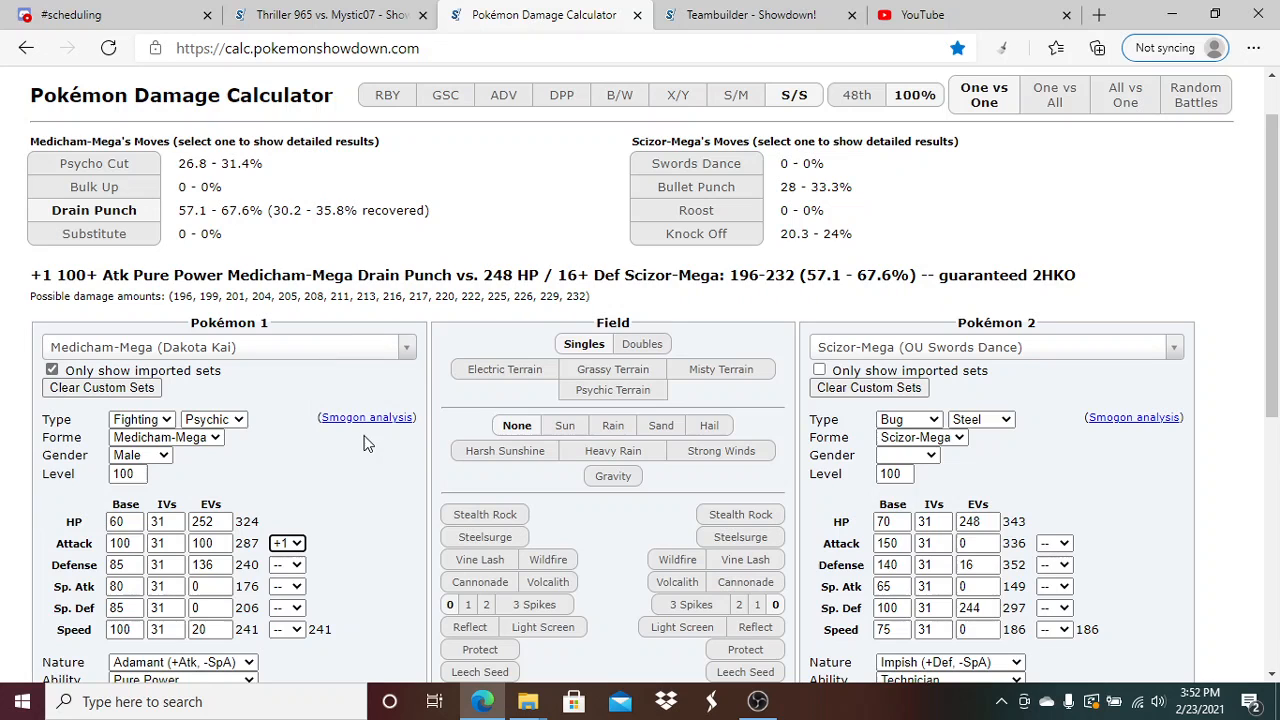
pyautogui.moveTo(365, 205)
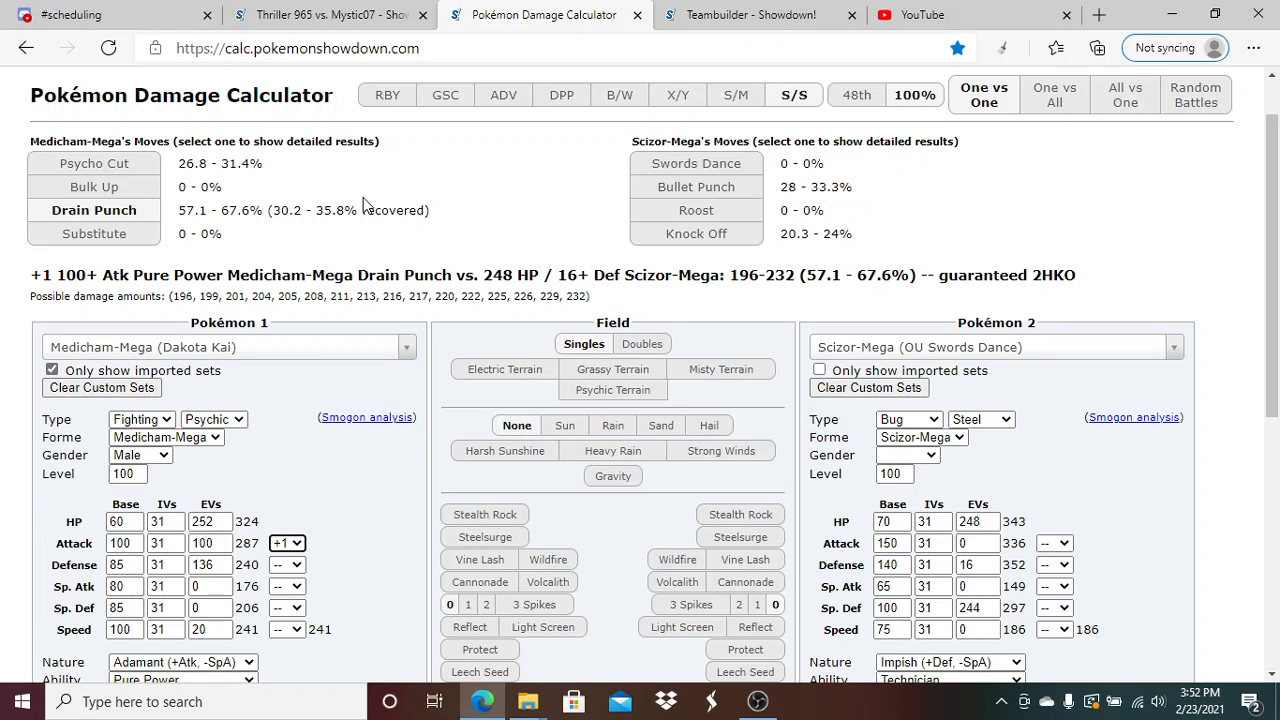
# Return to the Thriller 965 vs. Mystic07 battle, won by Thriller 965 on Turn 27
pyautogui.click(330, 14)
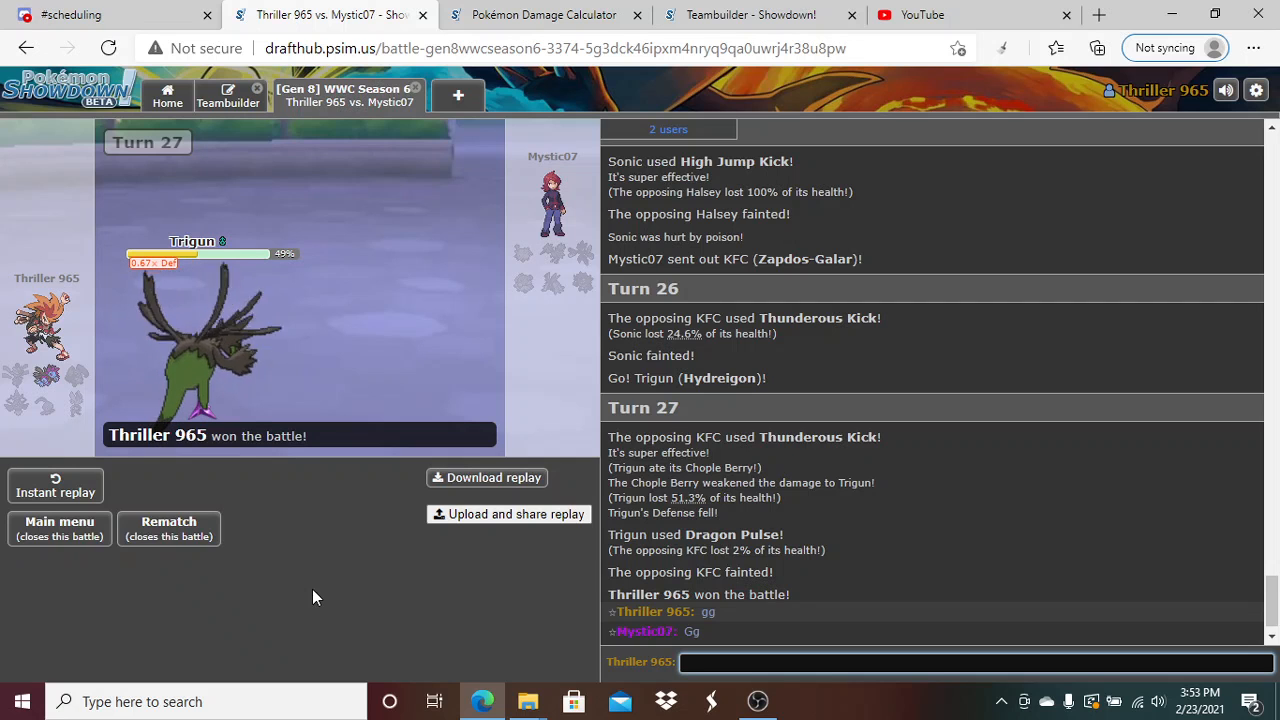
pyautogui.moveTo(758, 701)
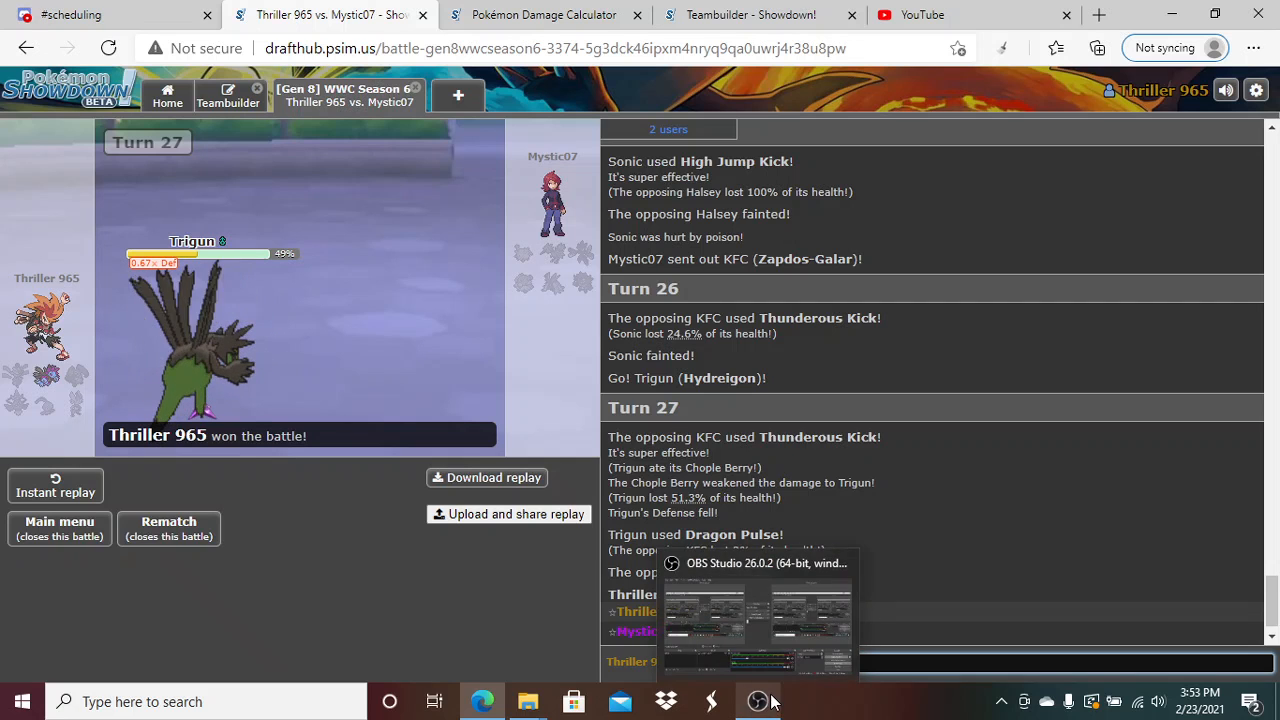